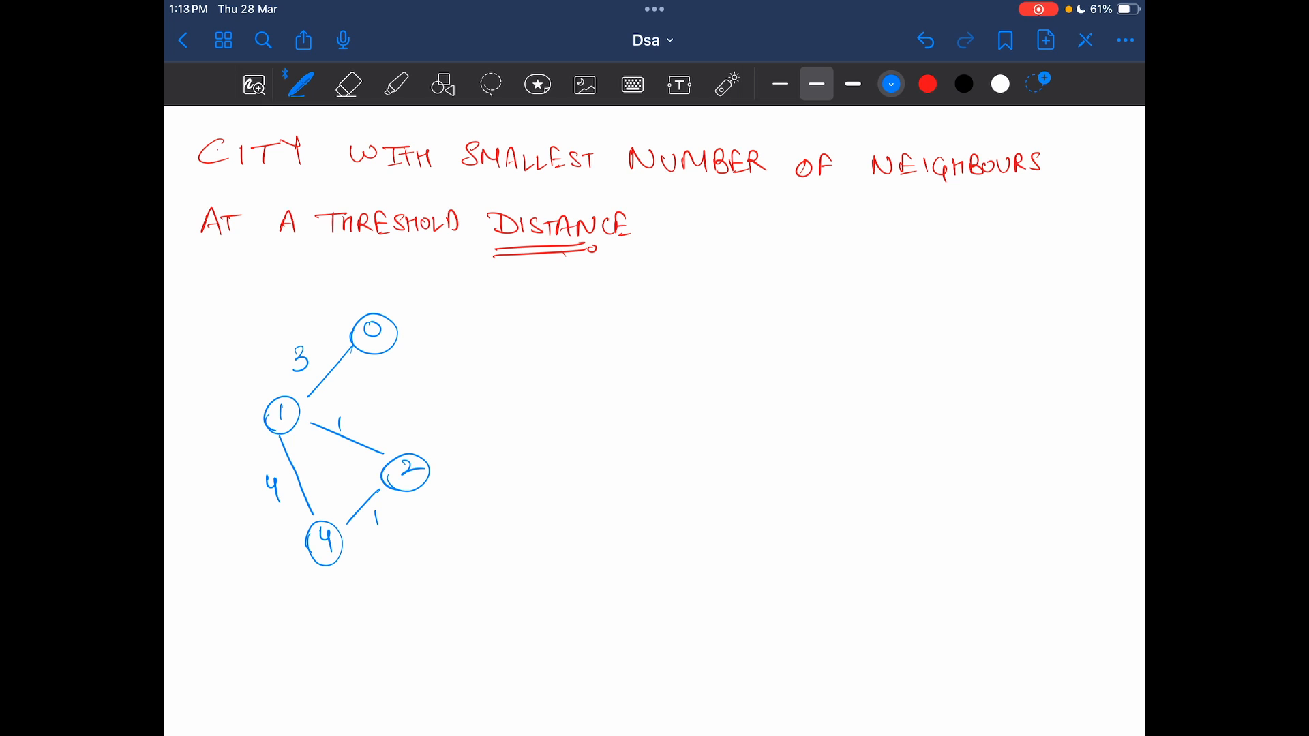
Write GRAPH, UNDIRECTED, WEIGHTED labels, underline SMALLEST/NUMBER/NEIGHBOURS, and note threshold δ = 4
left_click_drag(601, 309, 646, 288)
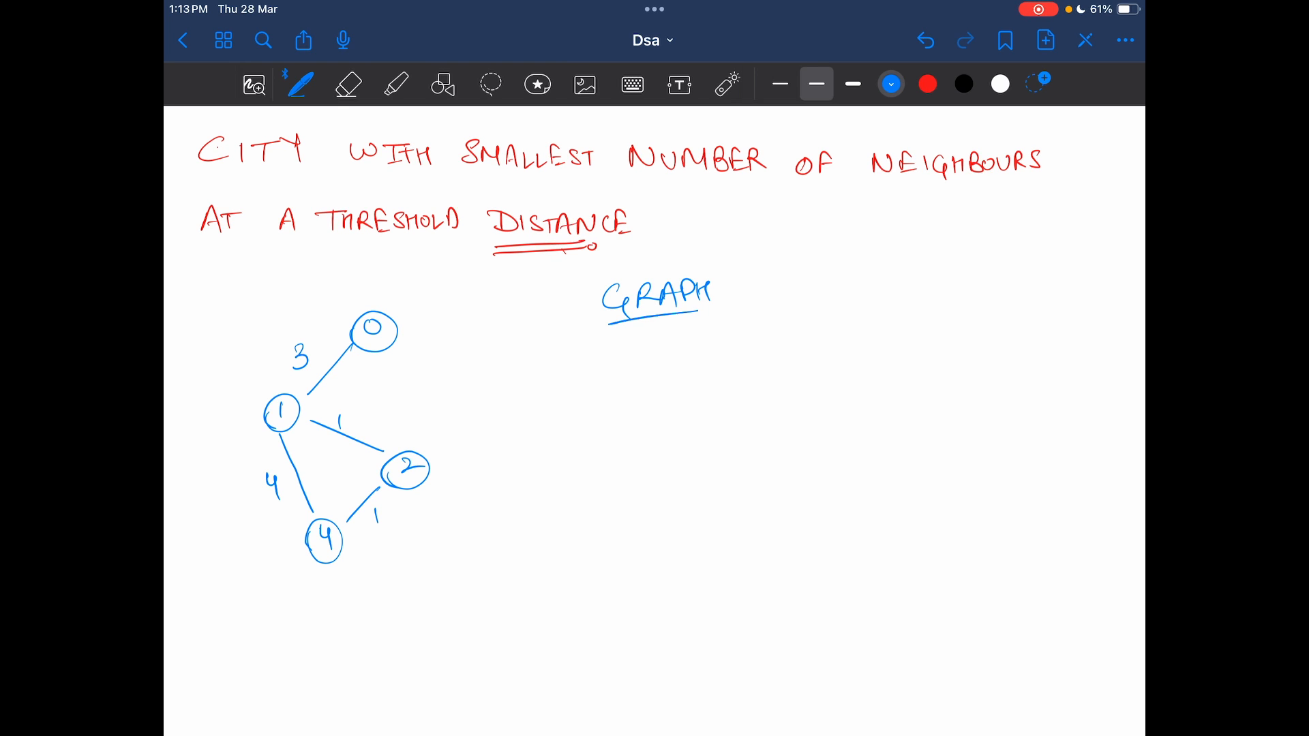
left_click_drag(768, 280, 786, 292)
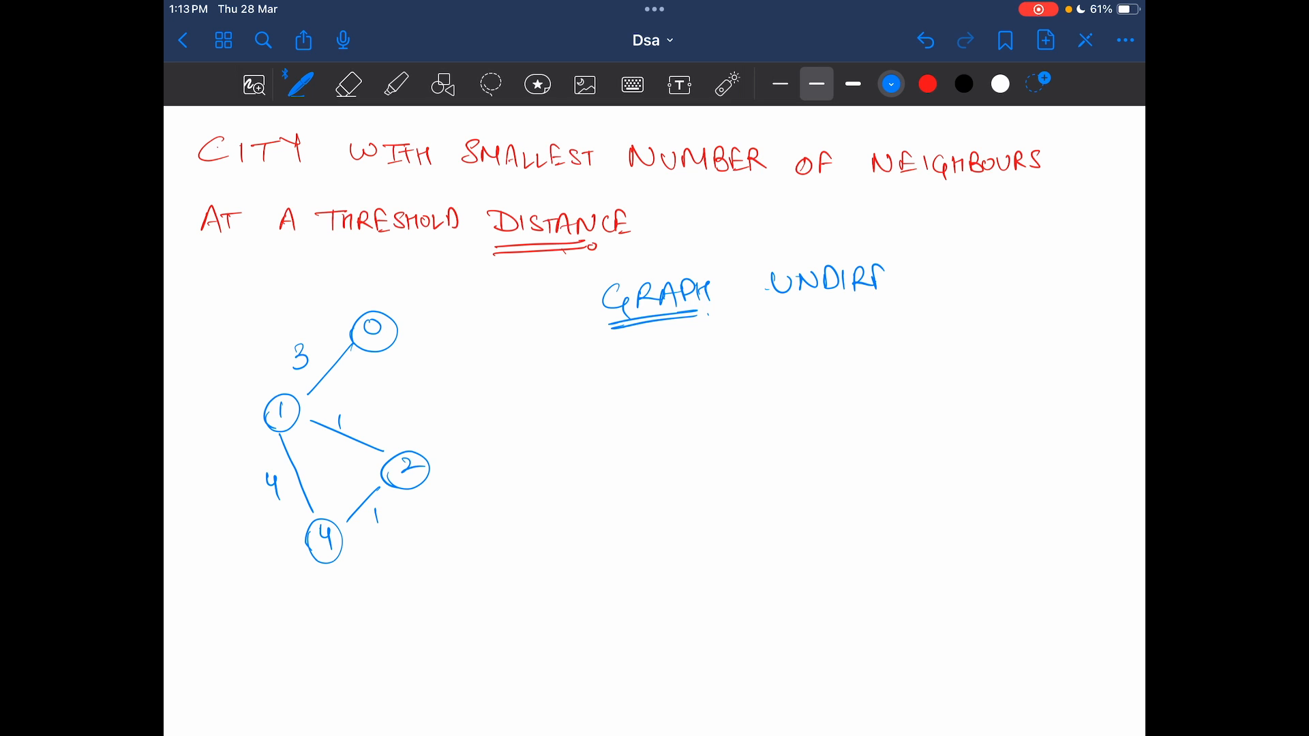
type("CTED")
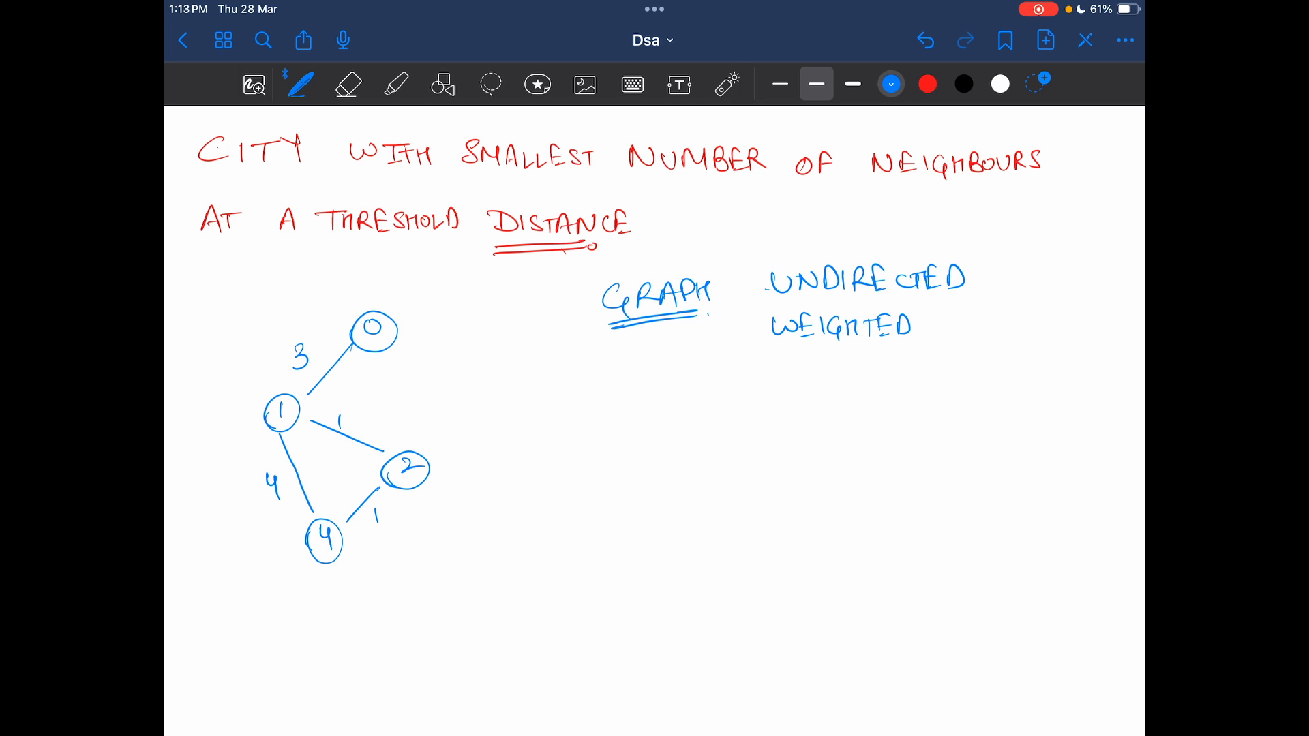
left_click_drag(300, 609, 317, 630)
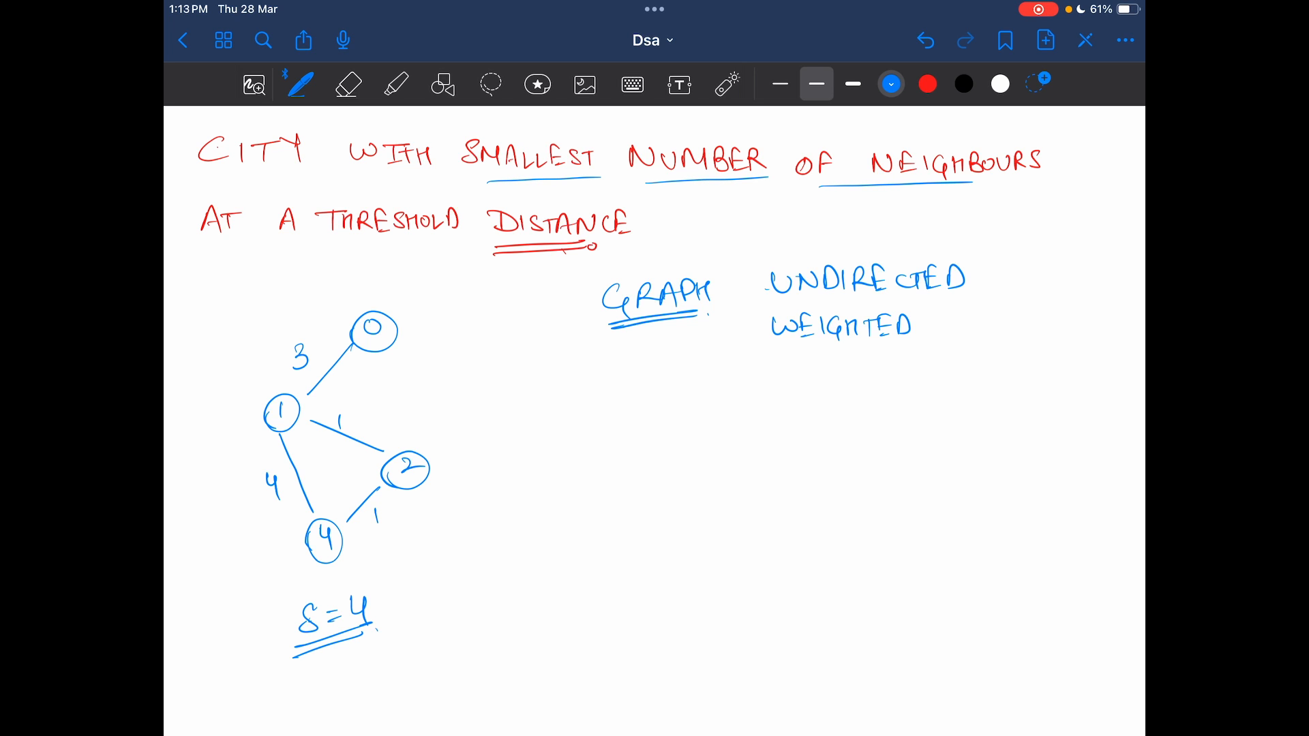
Write node 0's list: 0 → 1 at 3, 2 at 4, 4 at 5, then begin node 1's row
left_click_drag(576, 425, 593, 447)
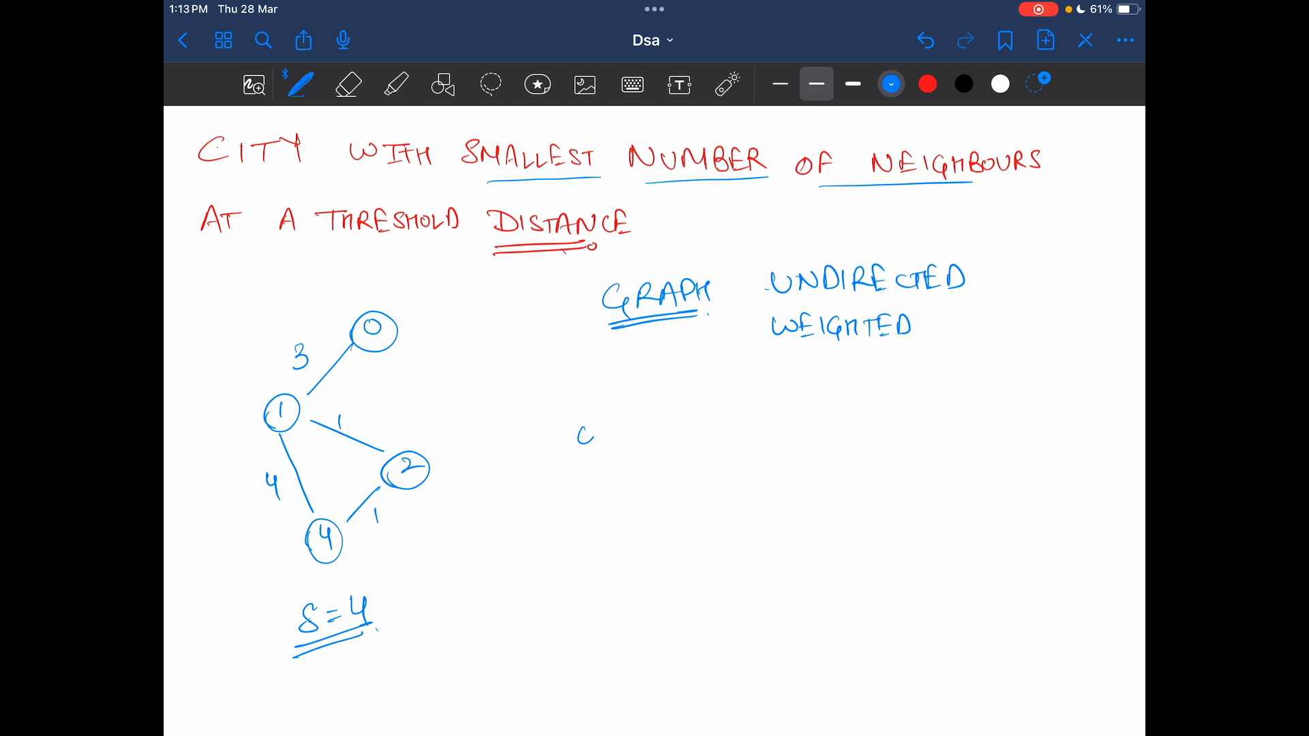
left_click_drag(575, 434, 693, 409)
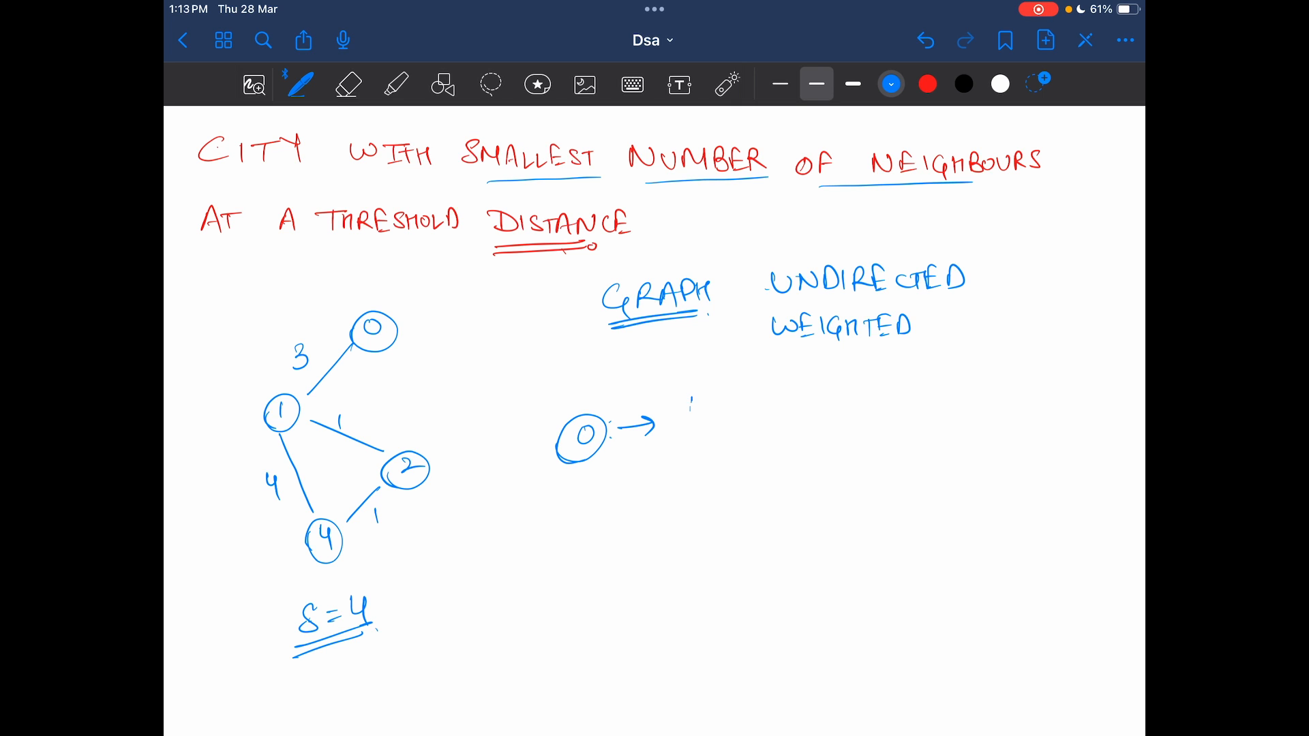
left_click_drag(677, 401, 751, 417)
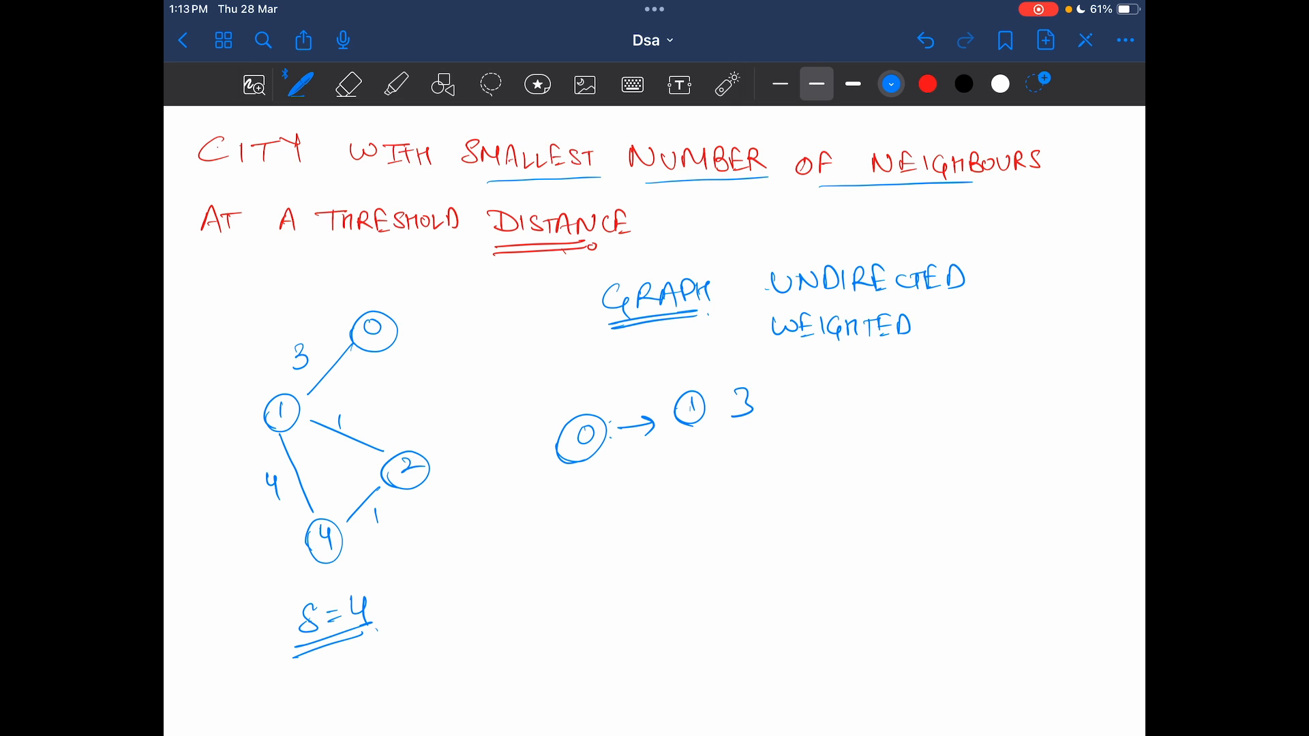
left_click_drag(668, 451, 689, 479)
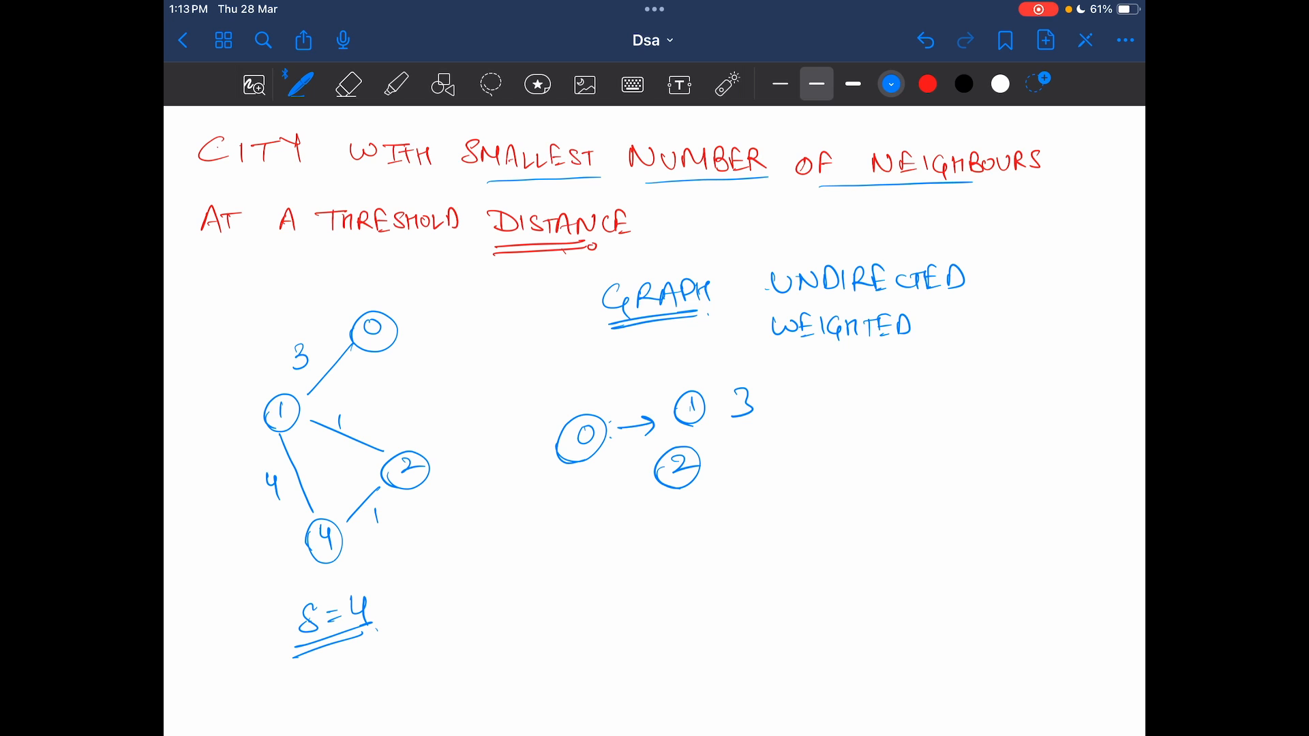
left_click_drag(726, 451, 743, 476)
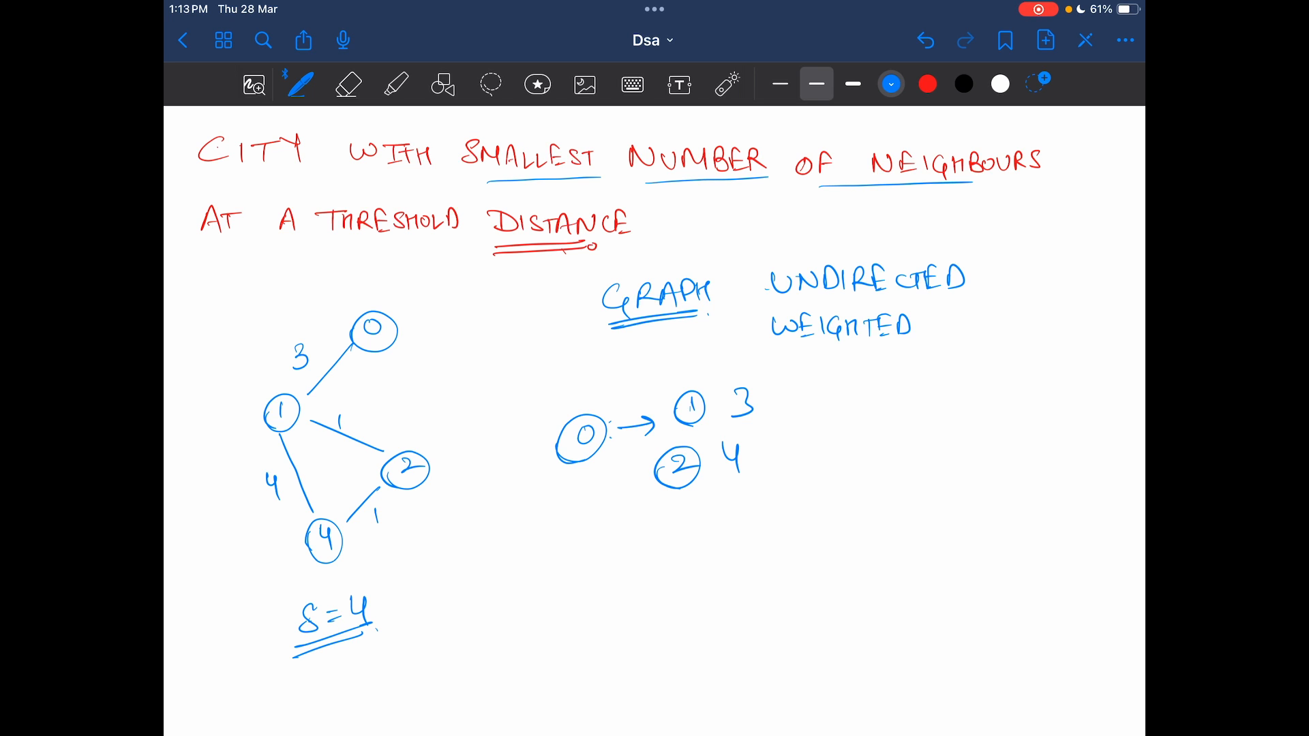
left_click_drag(668, 518, 693, 535)
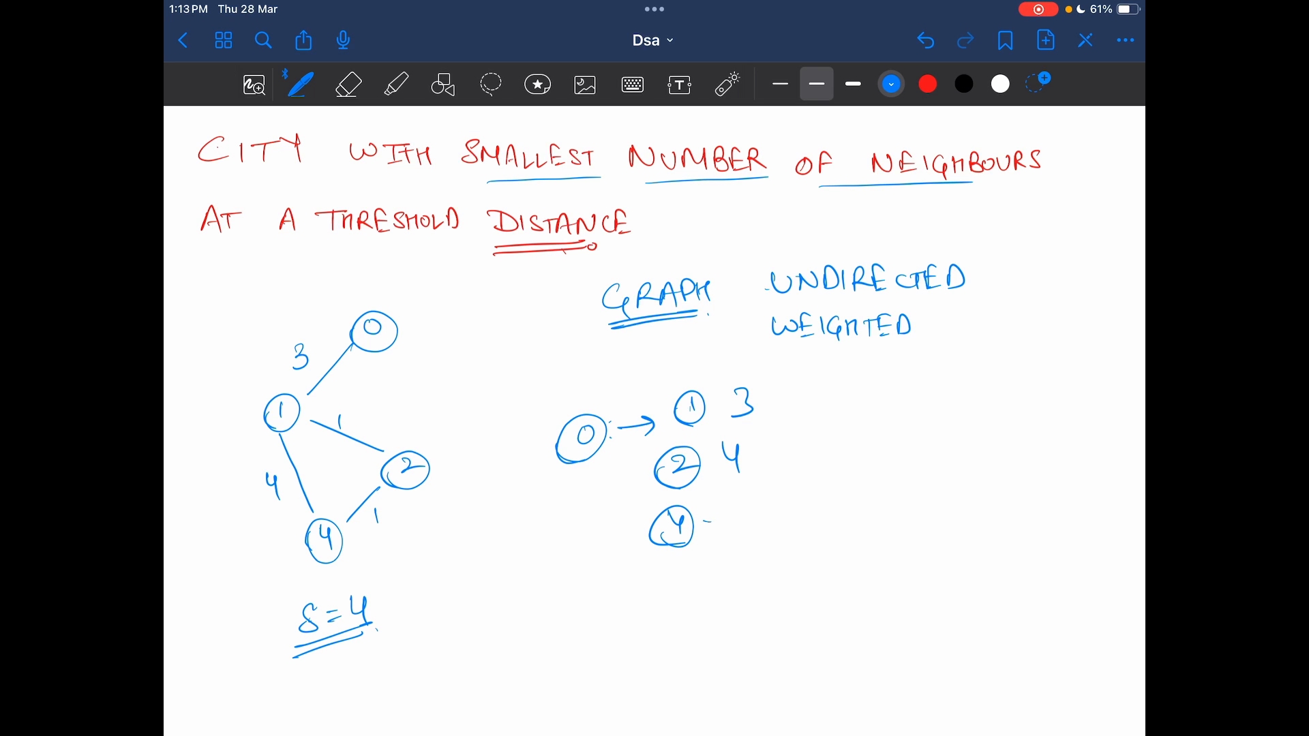
left_click_drag(705, 524, 747, 519)
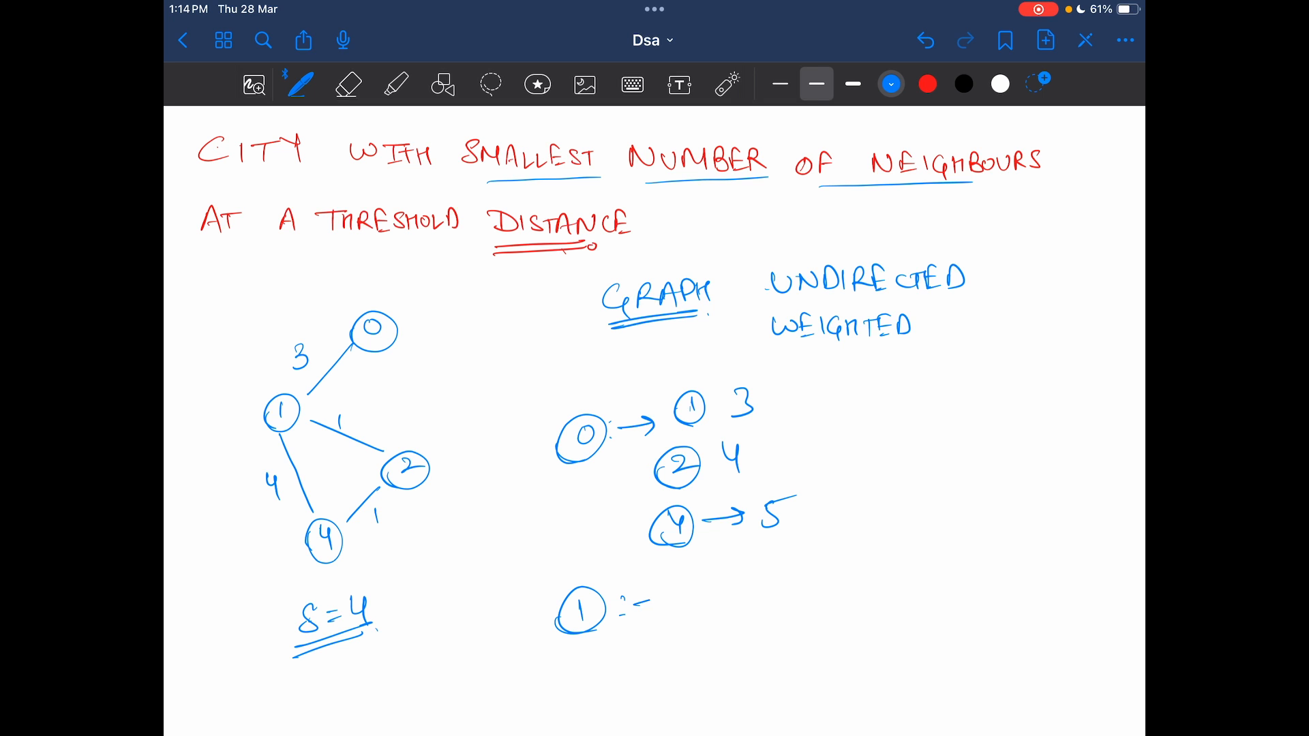
Write node 1's entries 0 at 3 and 2 at 1, erasing a misplaced node 2 row
left_click_drag(634, 601, 760, 593)
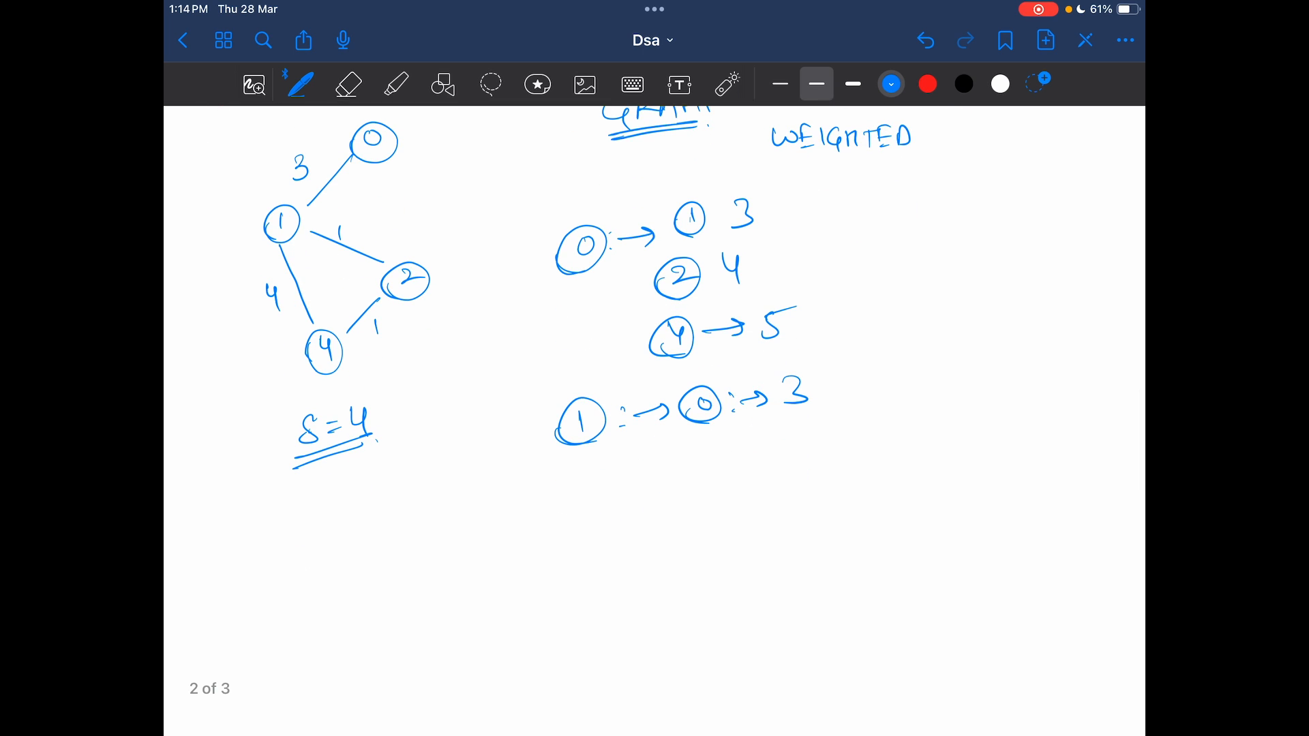
left_click_drag(551, 509, 660, 500)
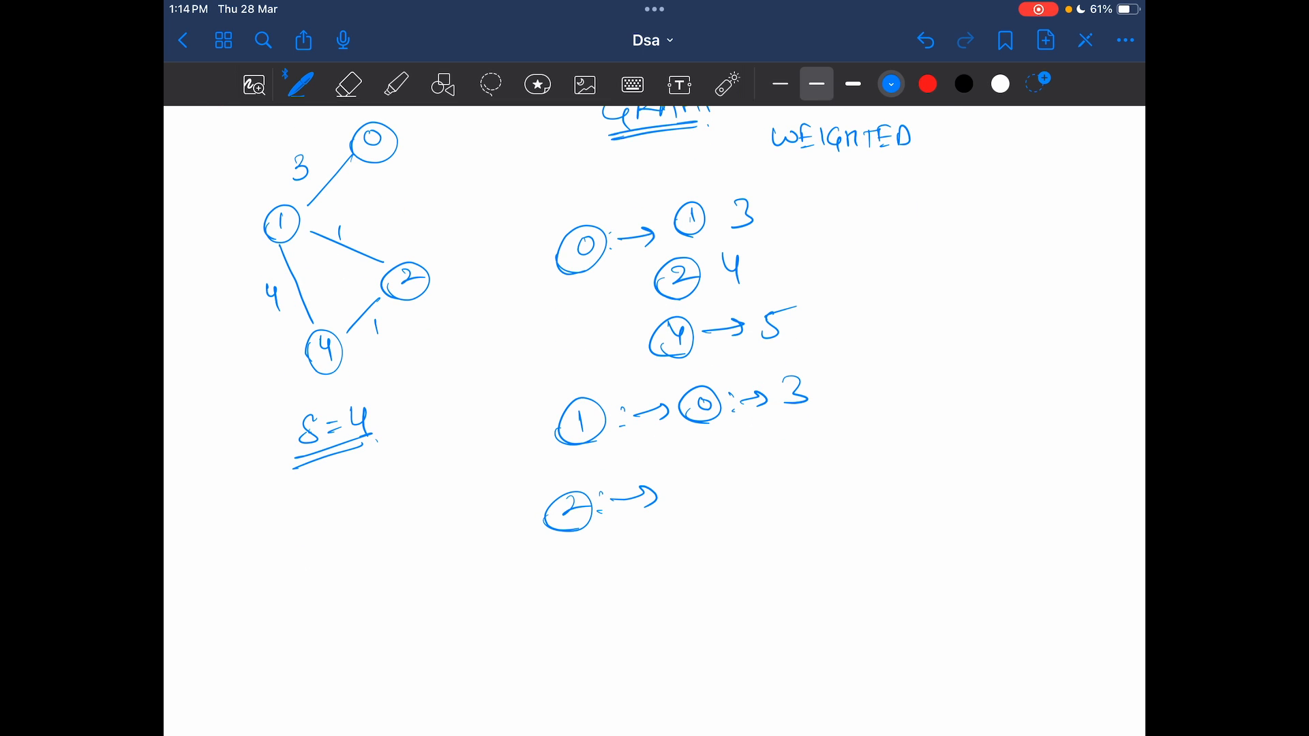
left_click_drag(703, 455, 713, 459)
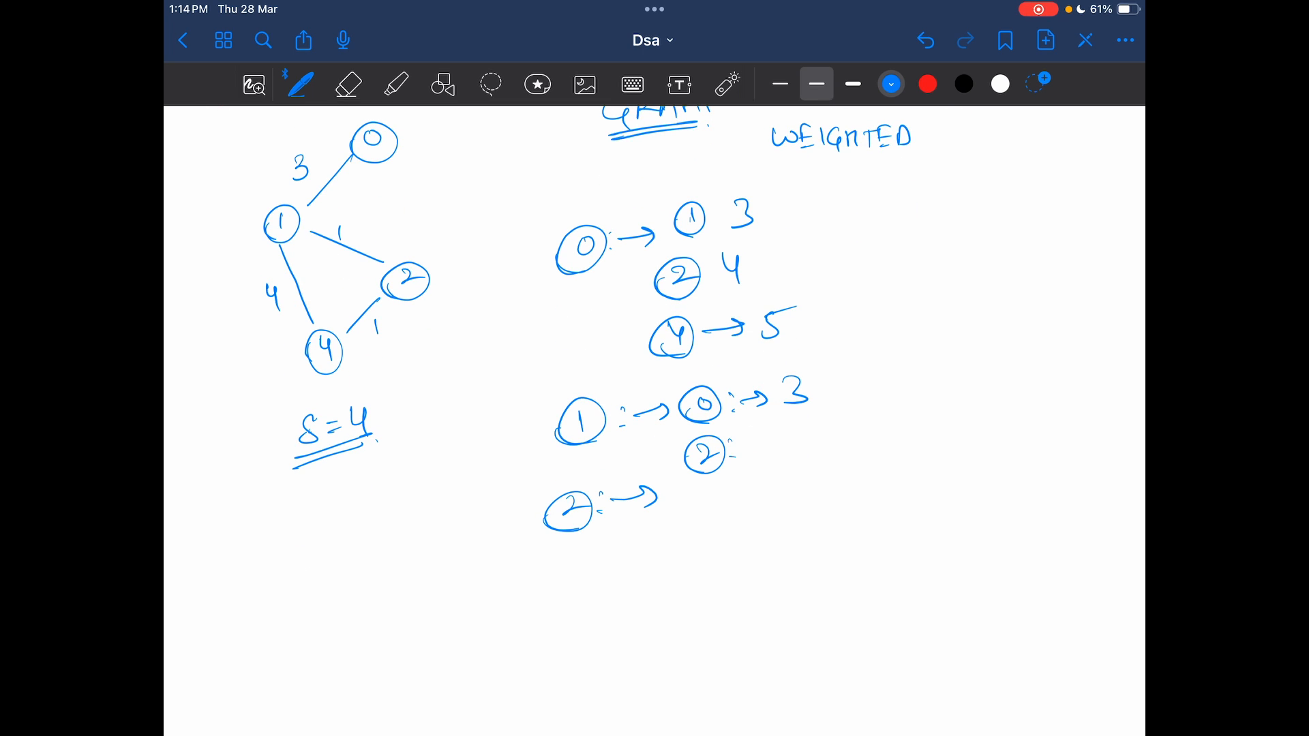
left_click(346, 85)
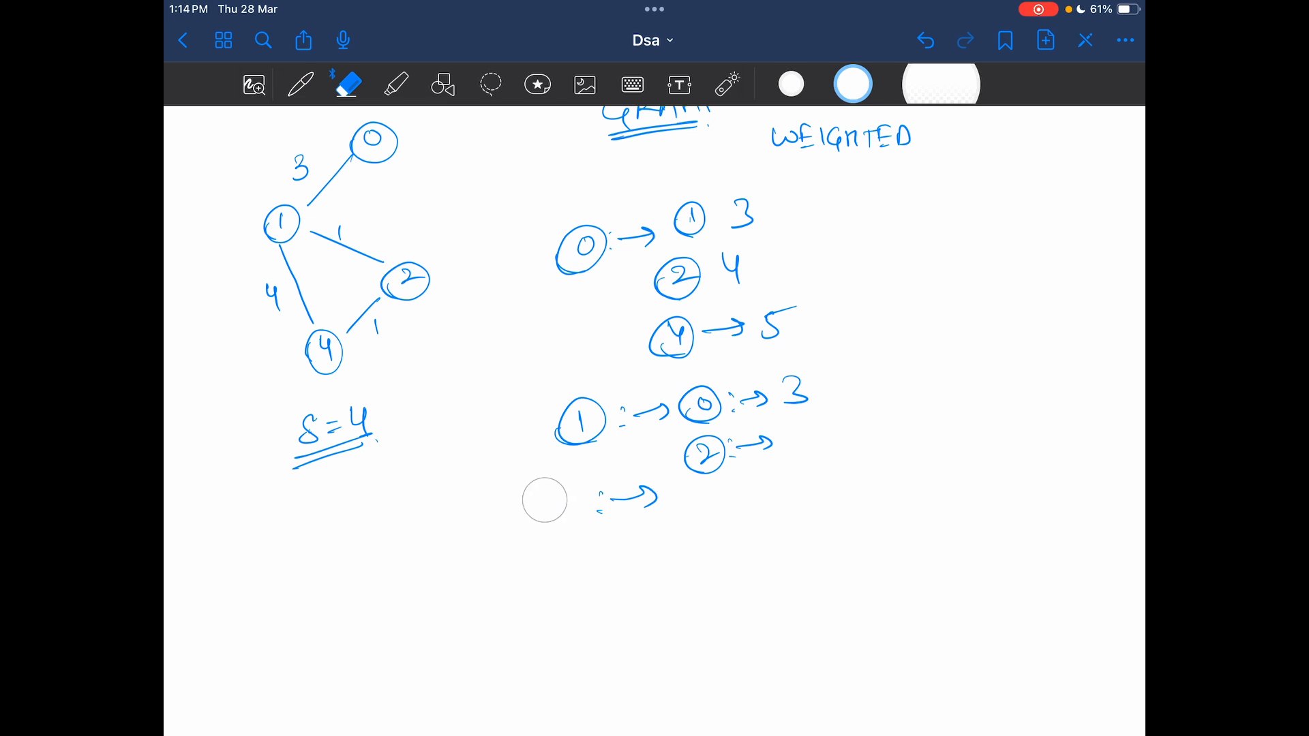
left_click(301, 85)
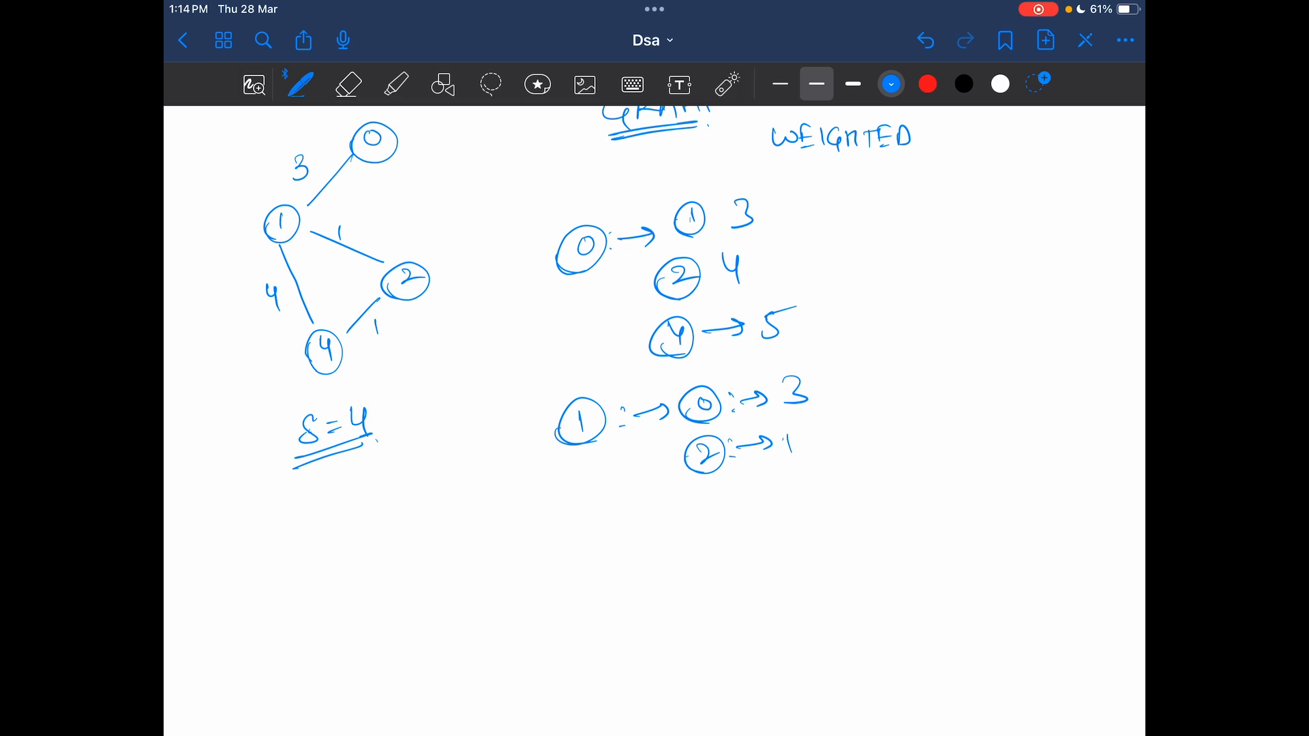
Add SMALLEST DIST note, node 4 at 2 via path 1-2-4, and node 2's entries 0 at 4, 1 at 1
left_click_drag(917, 338, 976, 338)
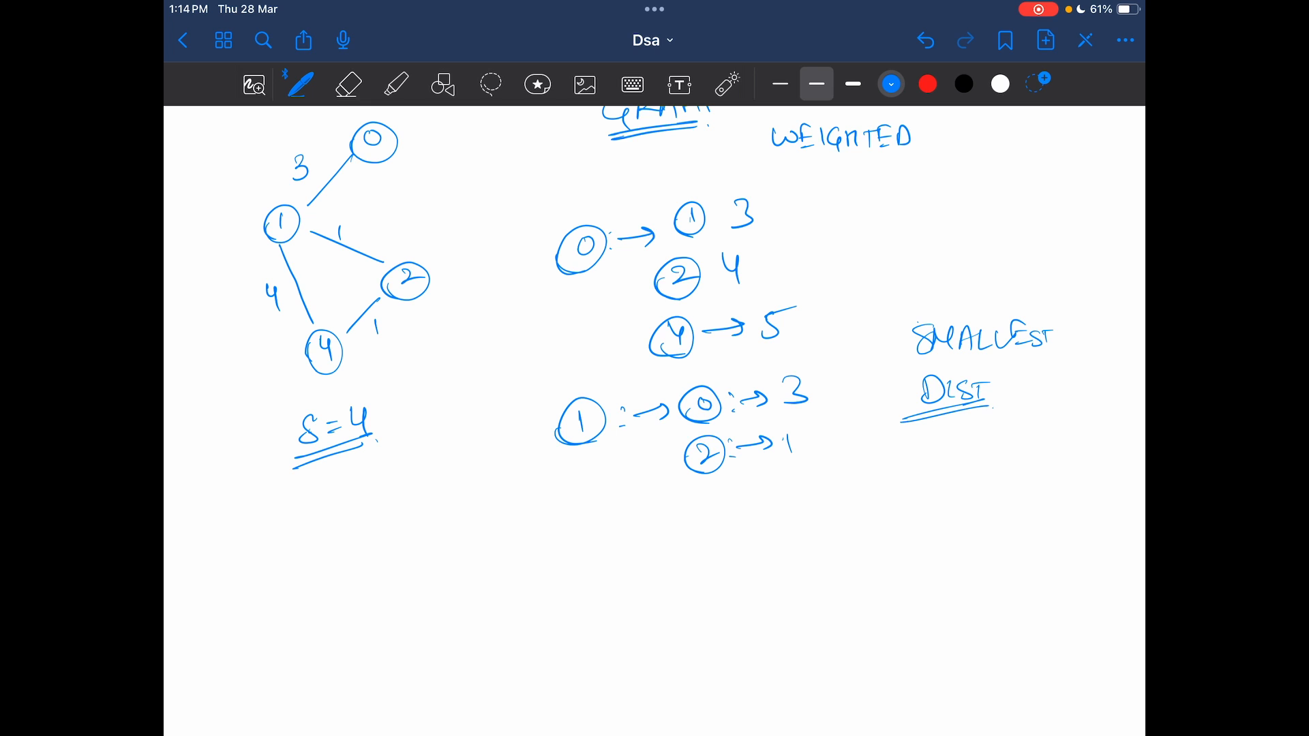
left_click_drag(685, 500, 718, 534)
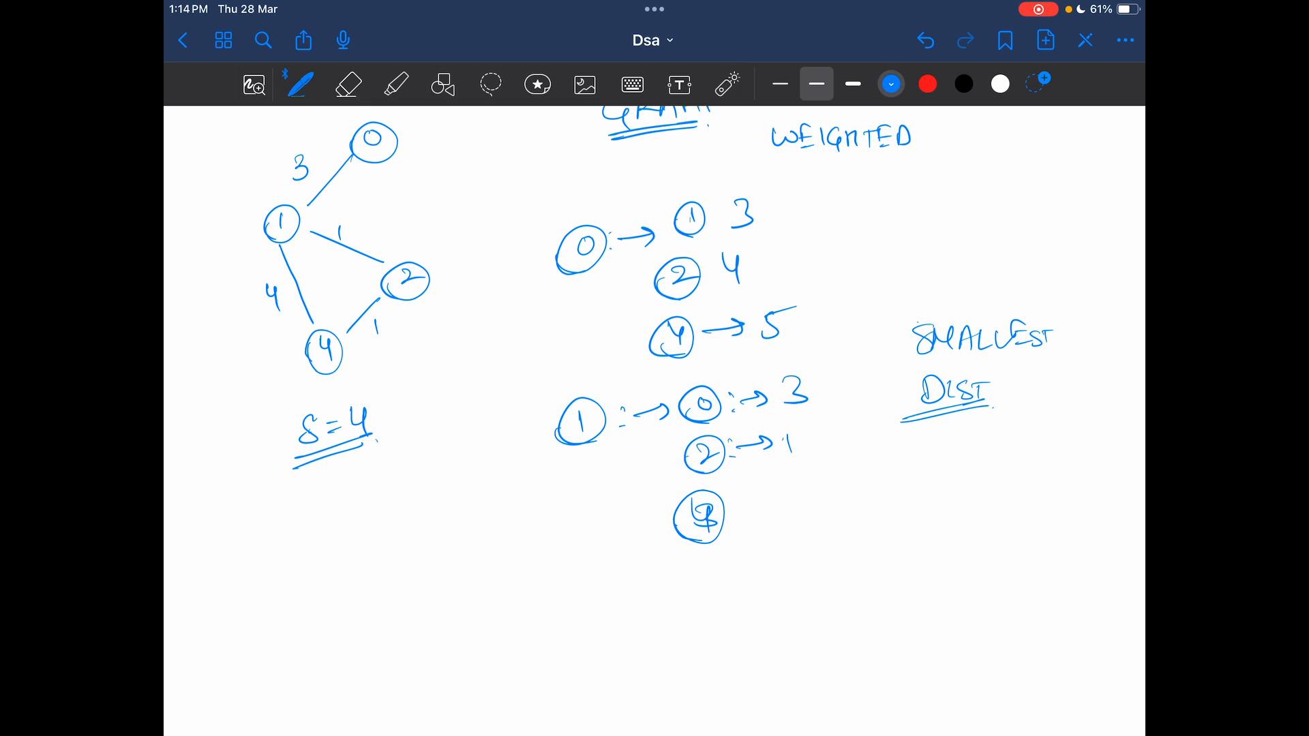
left_click_drag(731, 509, 802, 500)
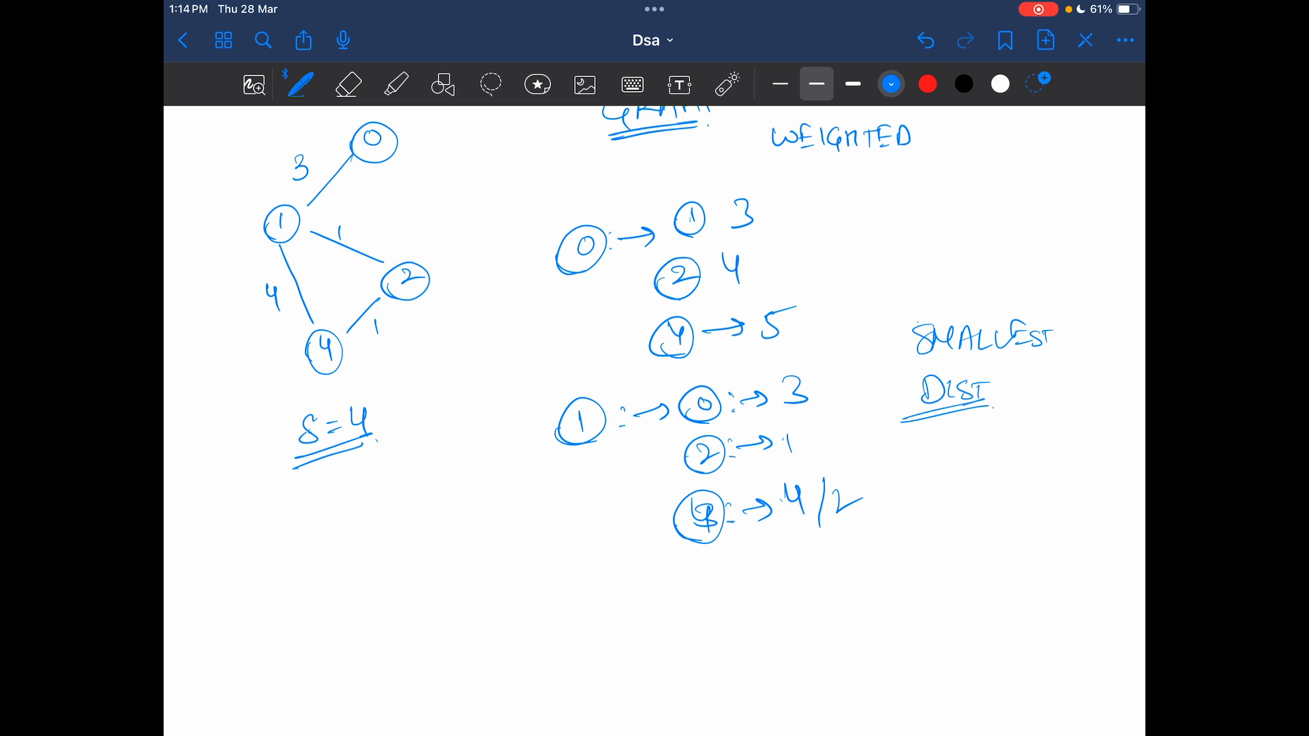
left_click_drag(818, 480, 868, 523)
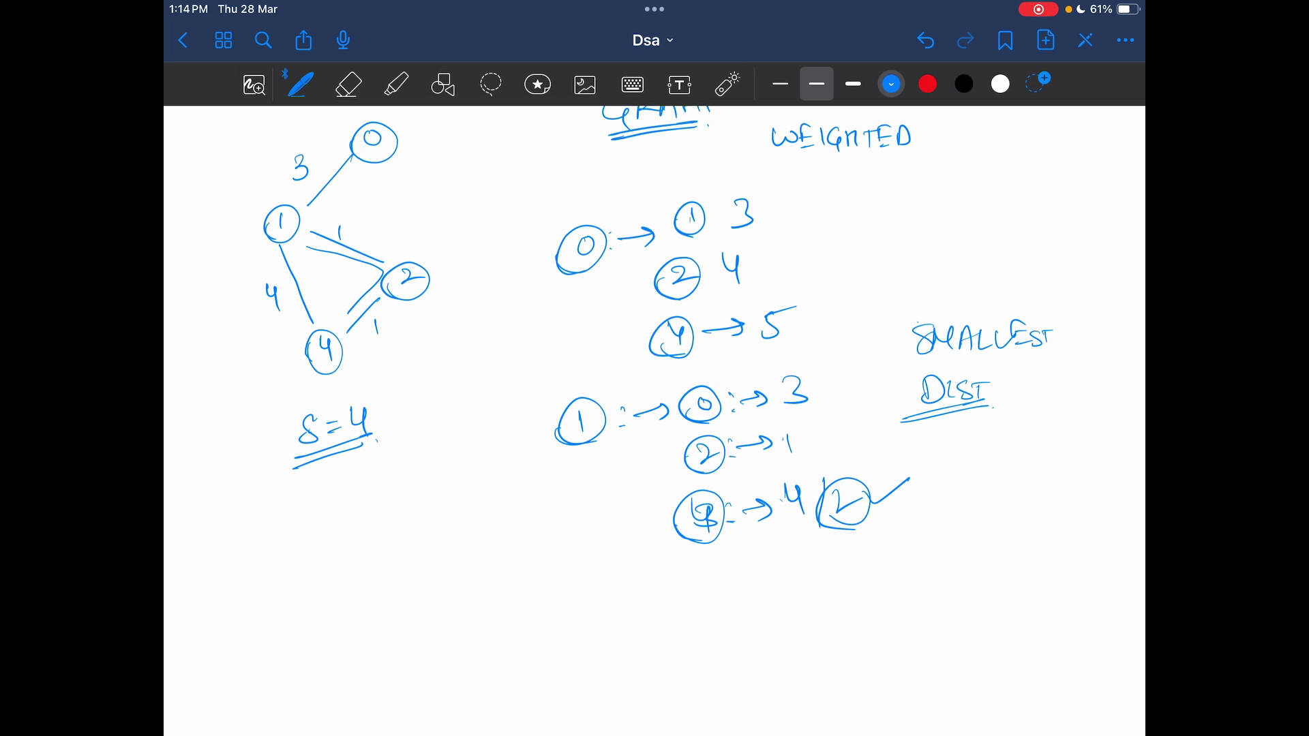
left_click_drag(585, 584, 618, 602)
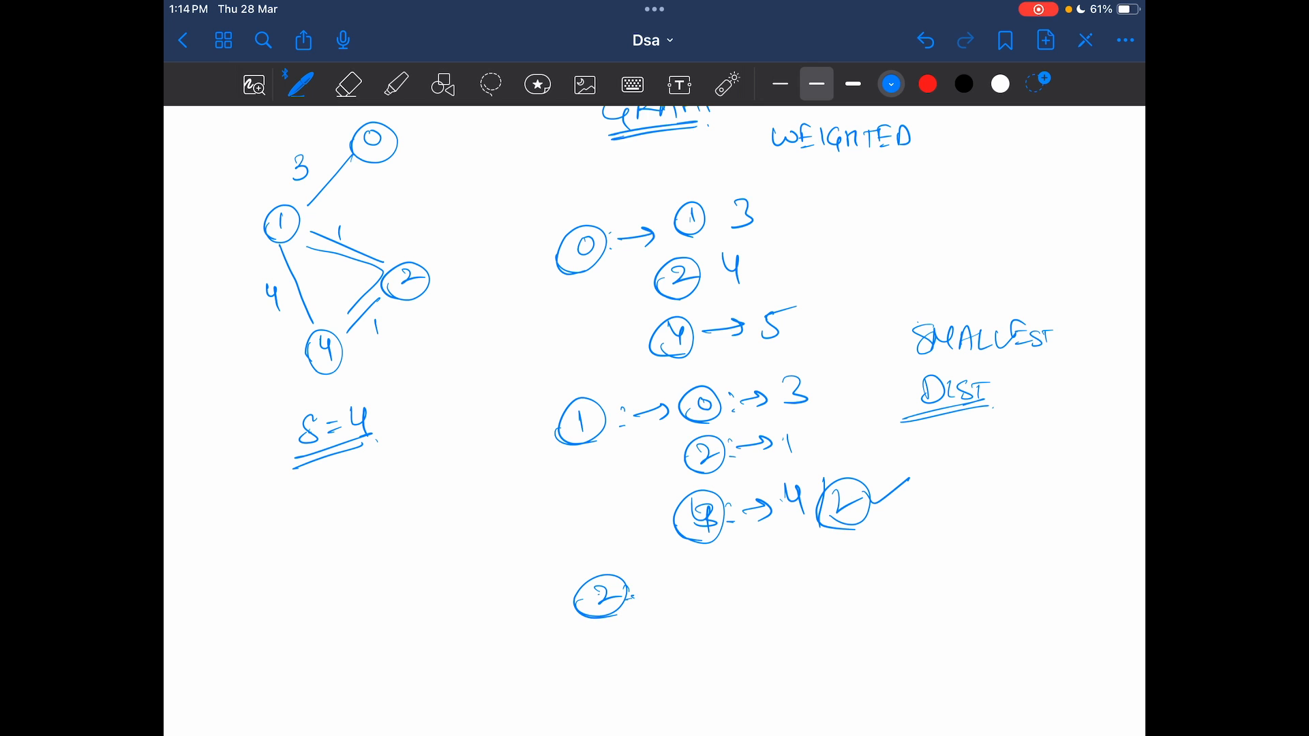
left_click_drag(634, 593, 718, 589)
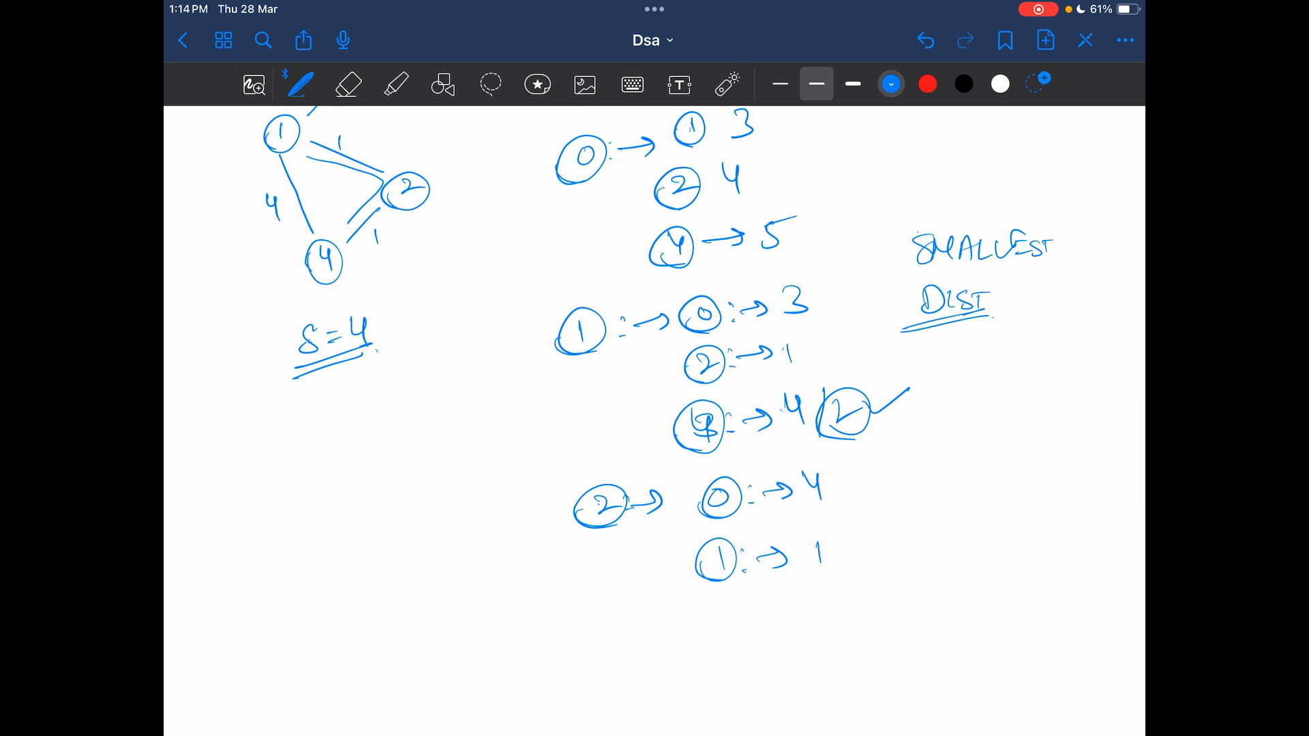
Add node 4 at distance 1 to node 2's list, then scroll down the page
left_click_drag(701, 618, 751, 617)
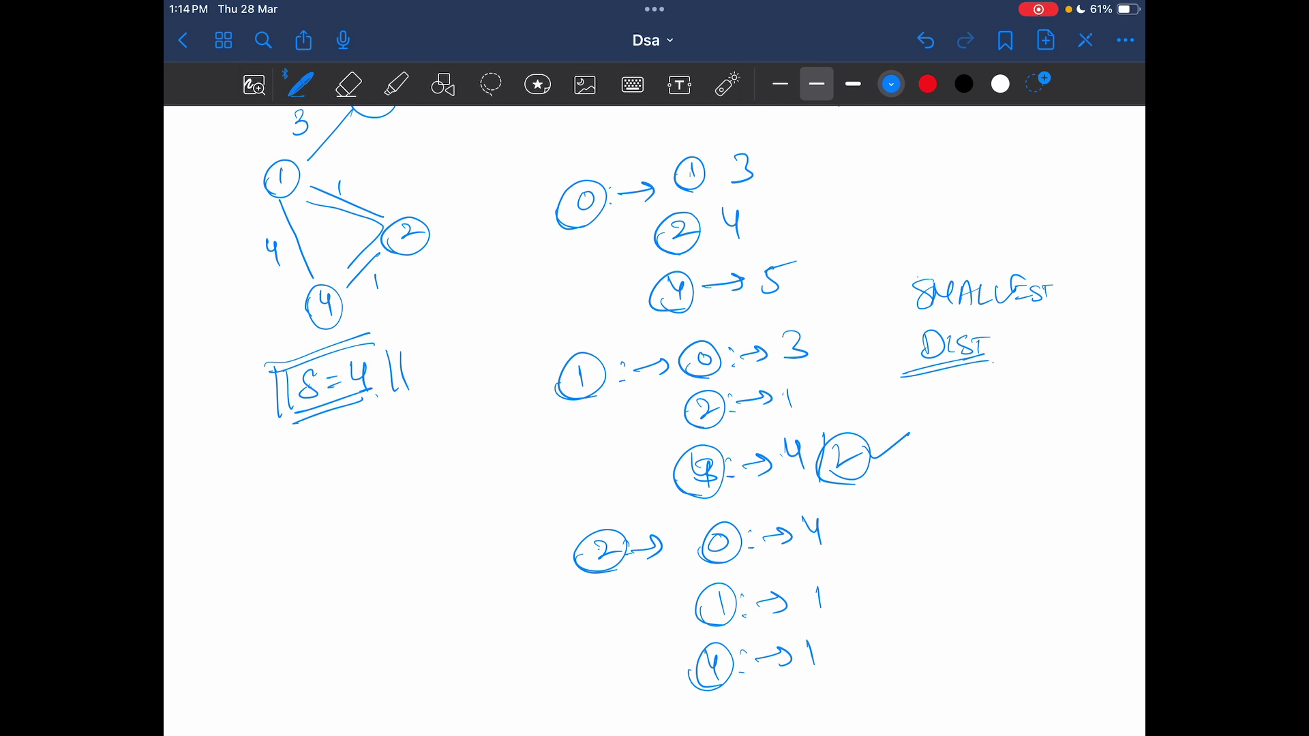
scroll("down", 3)
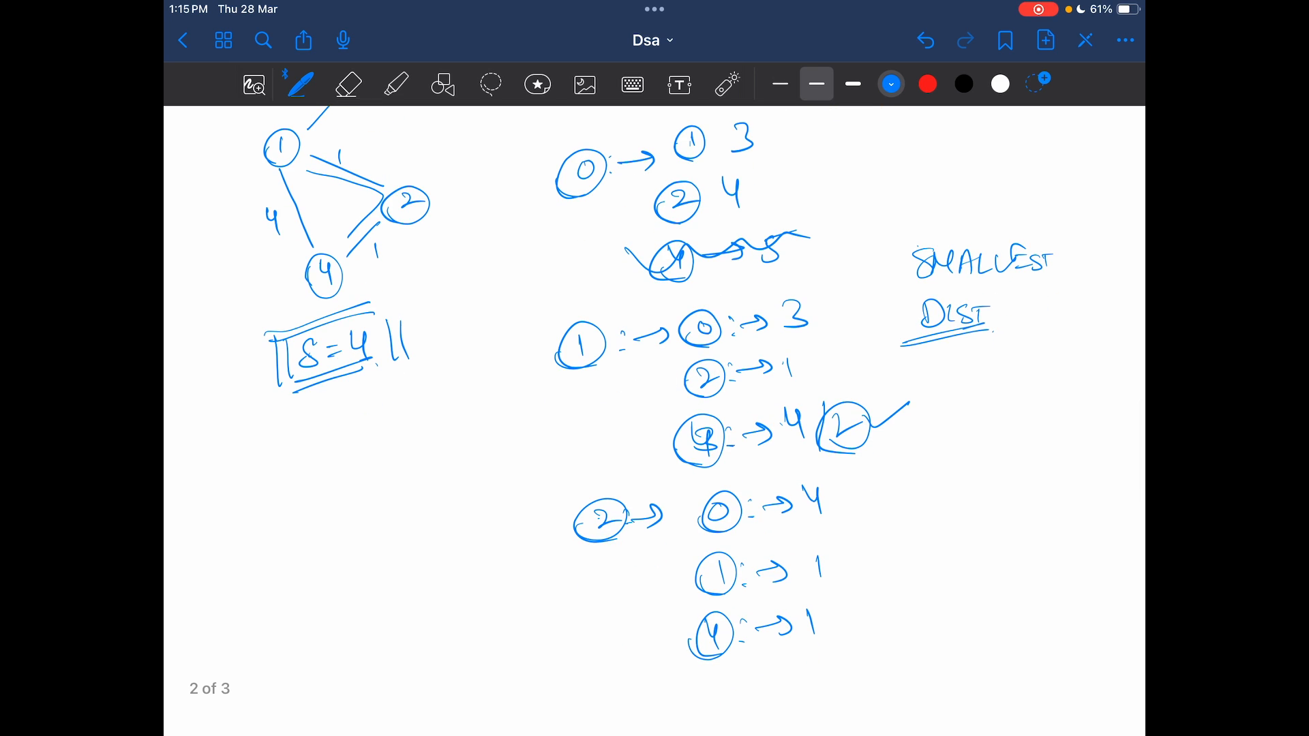
scroll("down", 3)
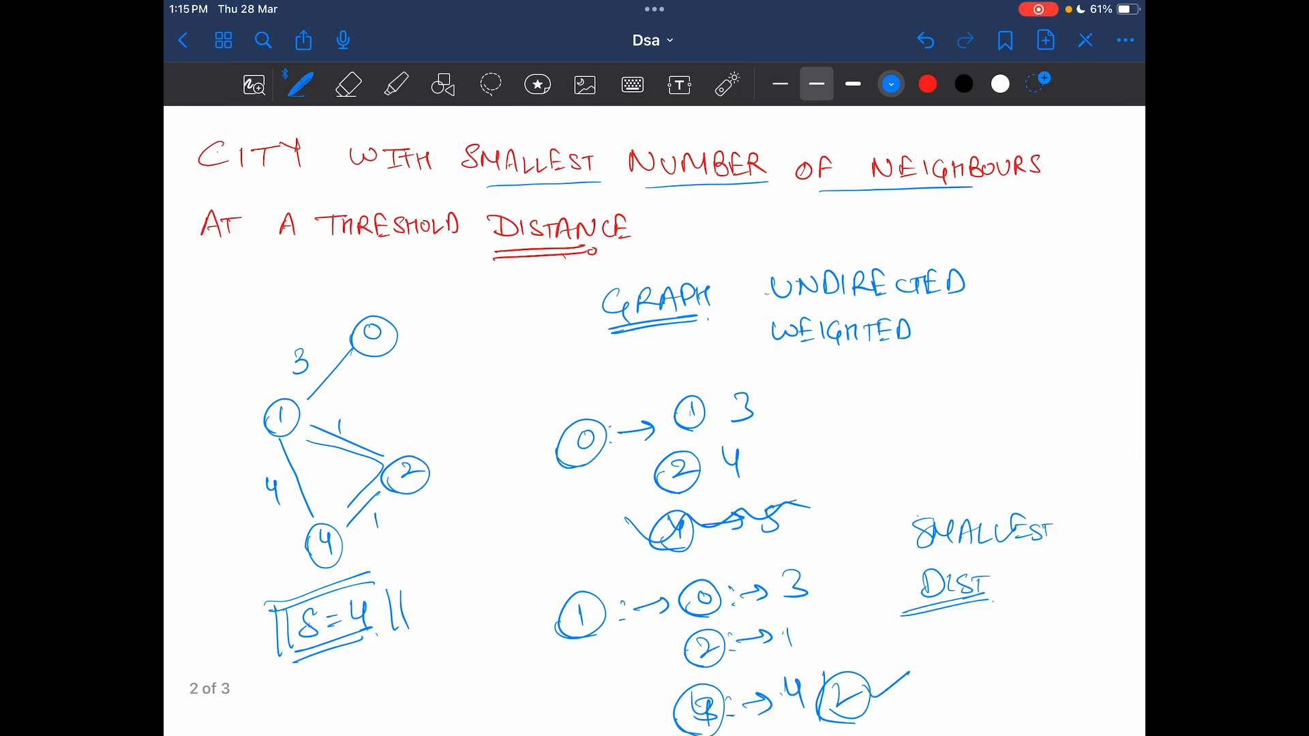
scroll("down", 3)
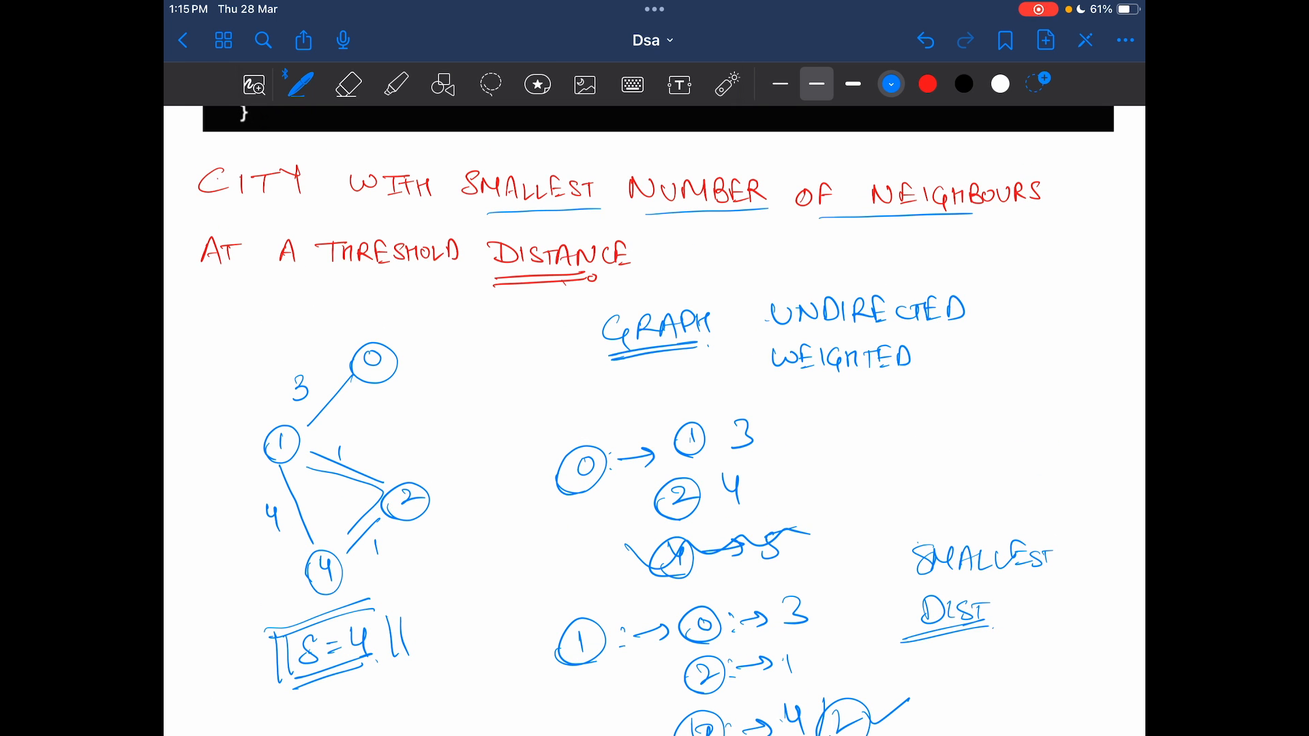
scroll("down", 3)
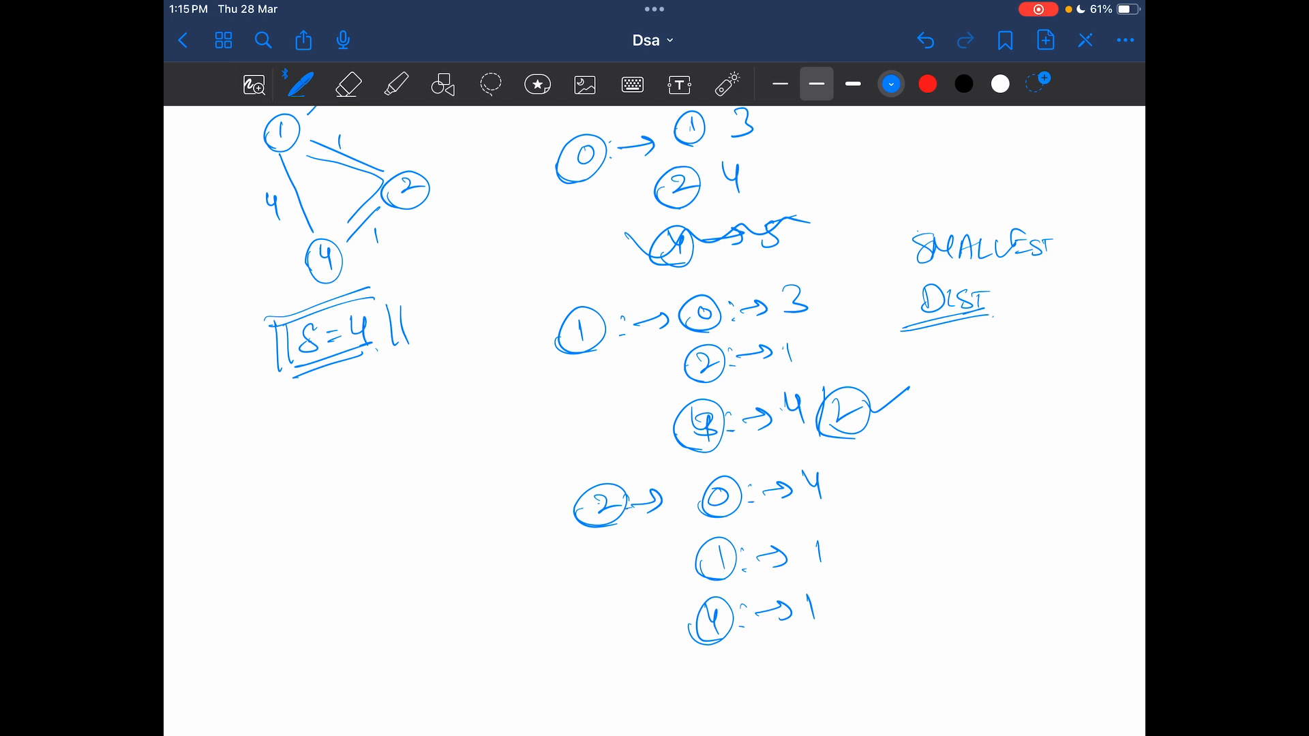
scroll("down", 3)
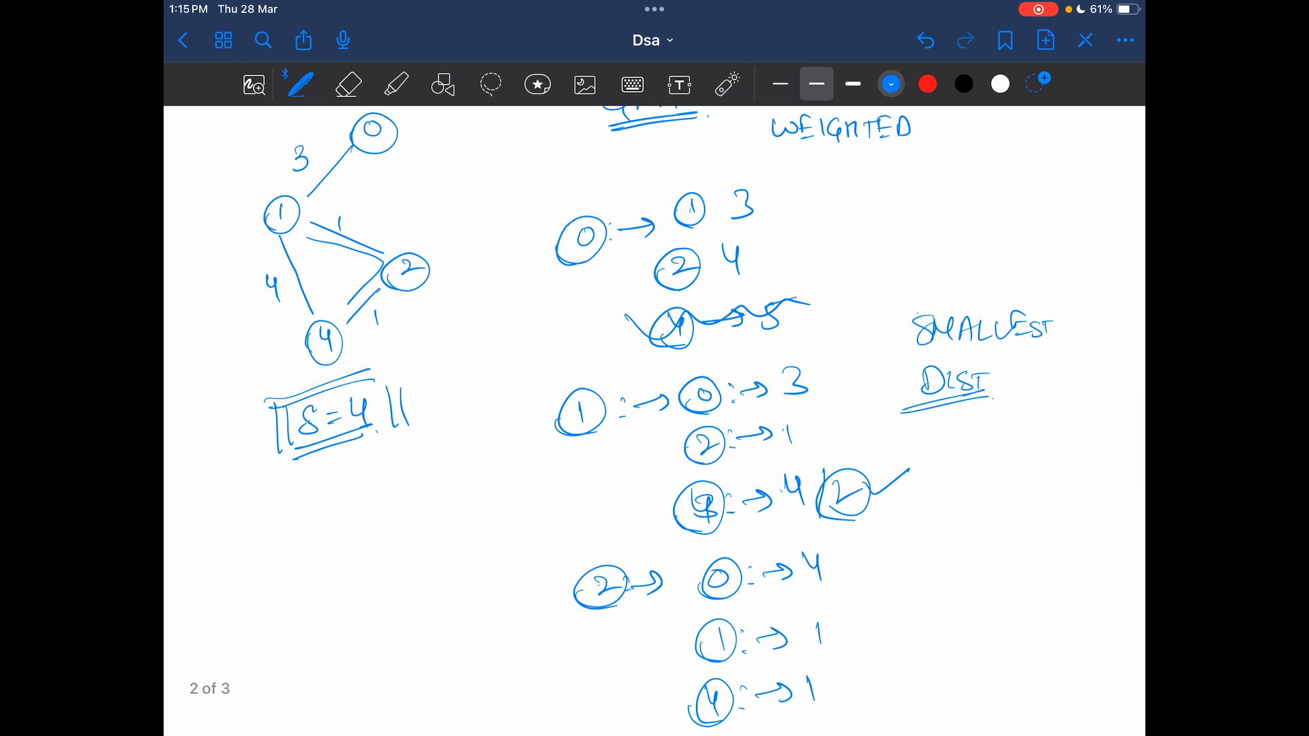
Circle neighbour count 2 beside node 0's list and jot I/P and O/P under the threshold
left_click_drag(801, 229, 831, 229)
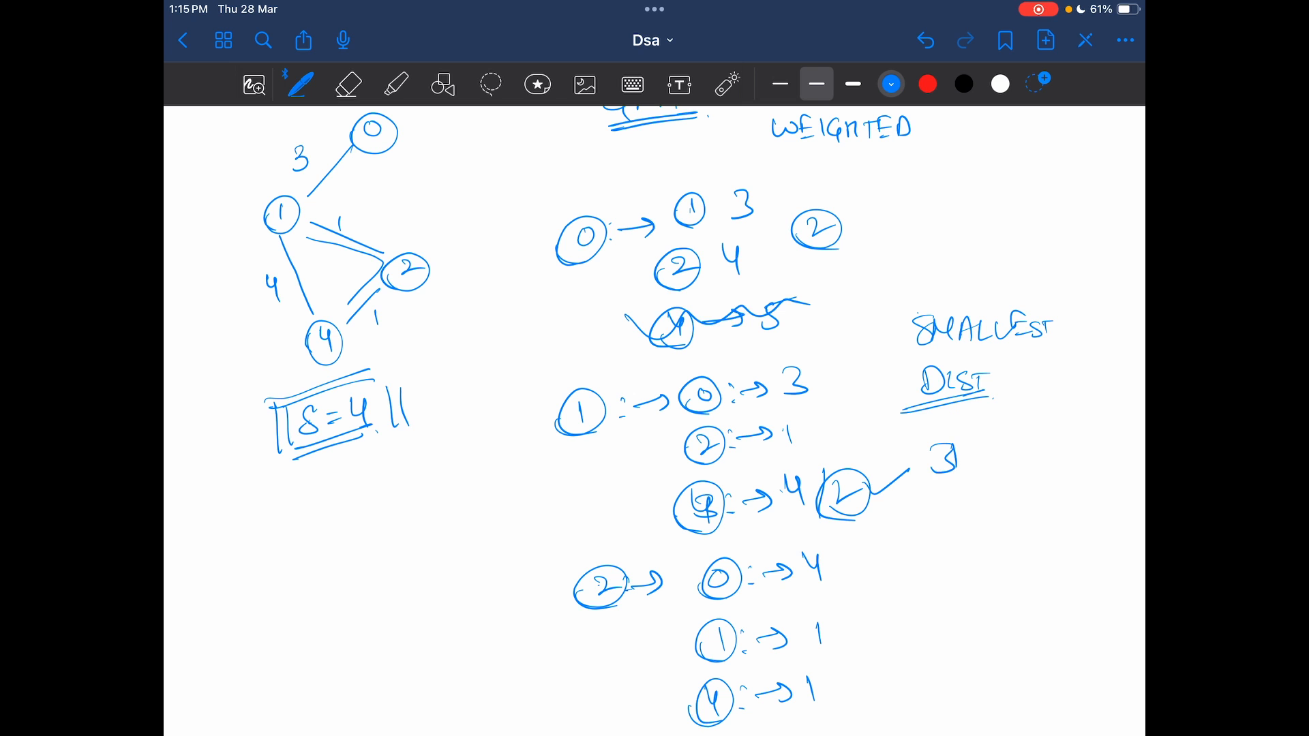
scroll("down", 3)
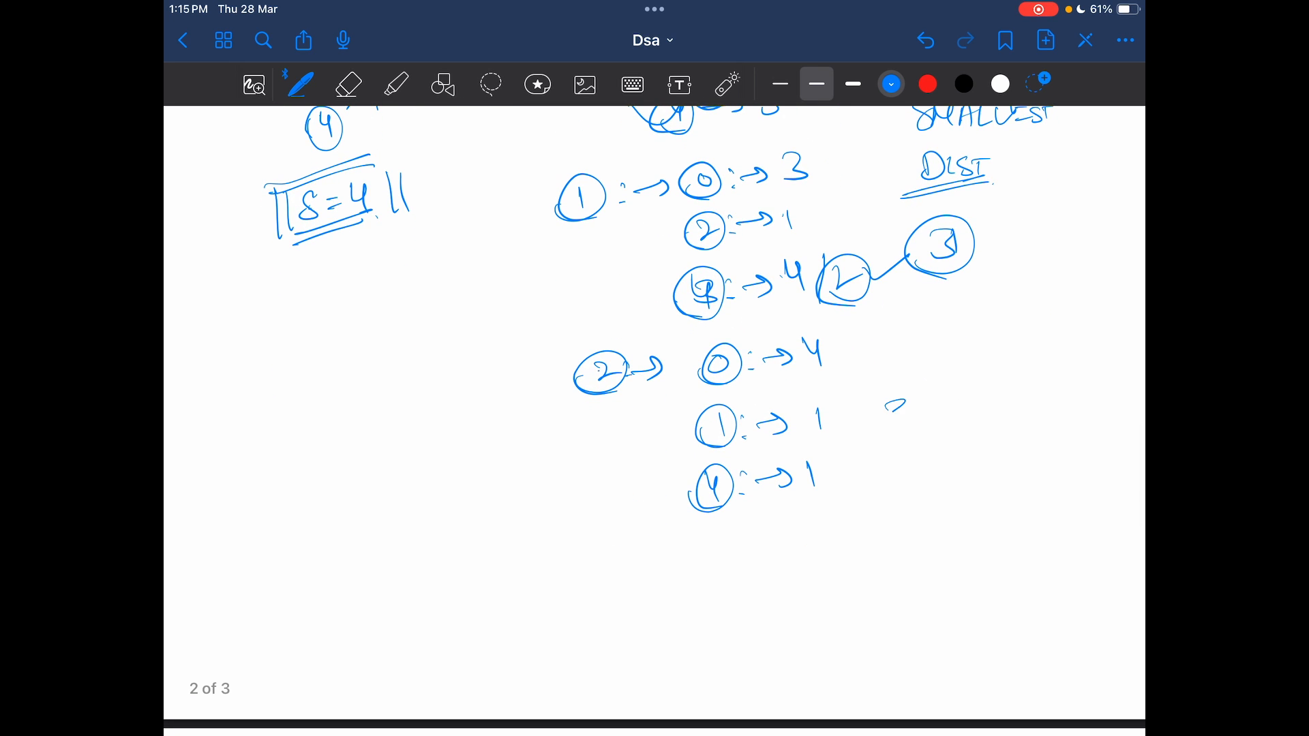
scroll("down", 3)
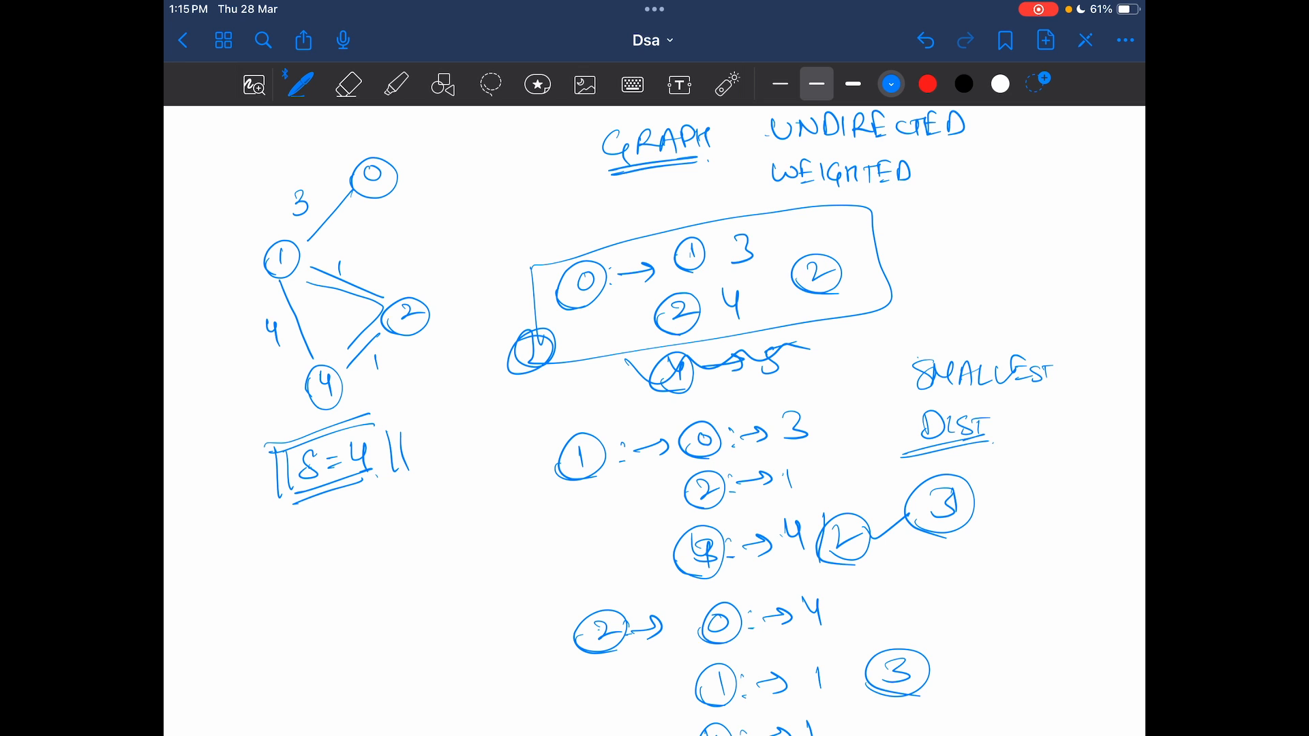
left_click_drag(326, 551, 385, 576)
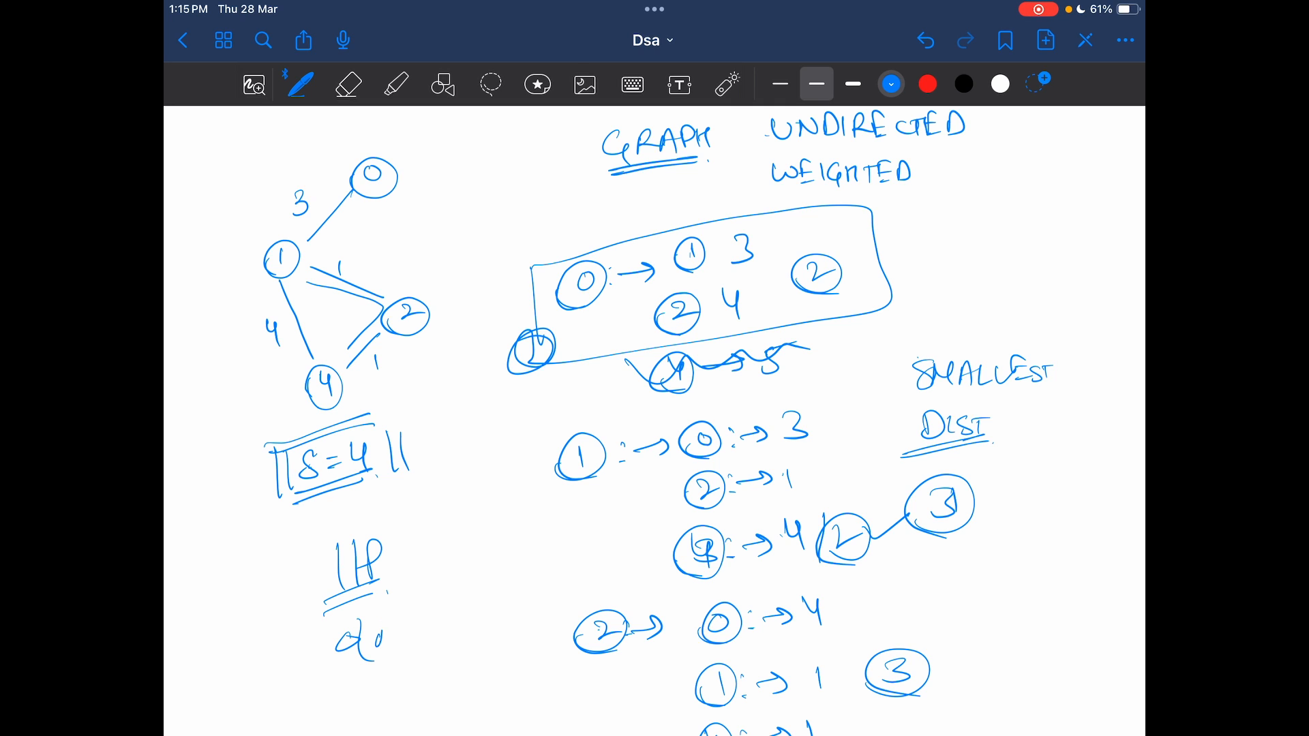
scroll("down", 3)
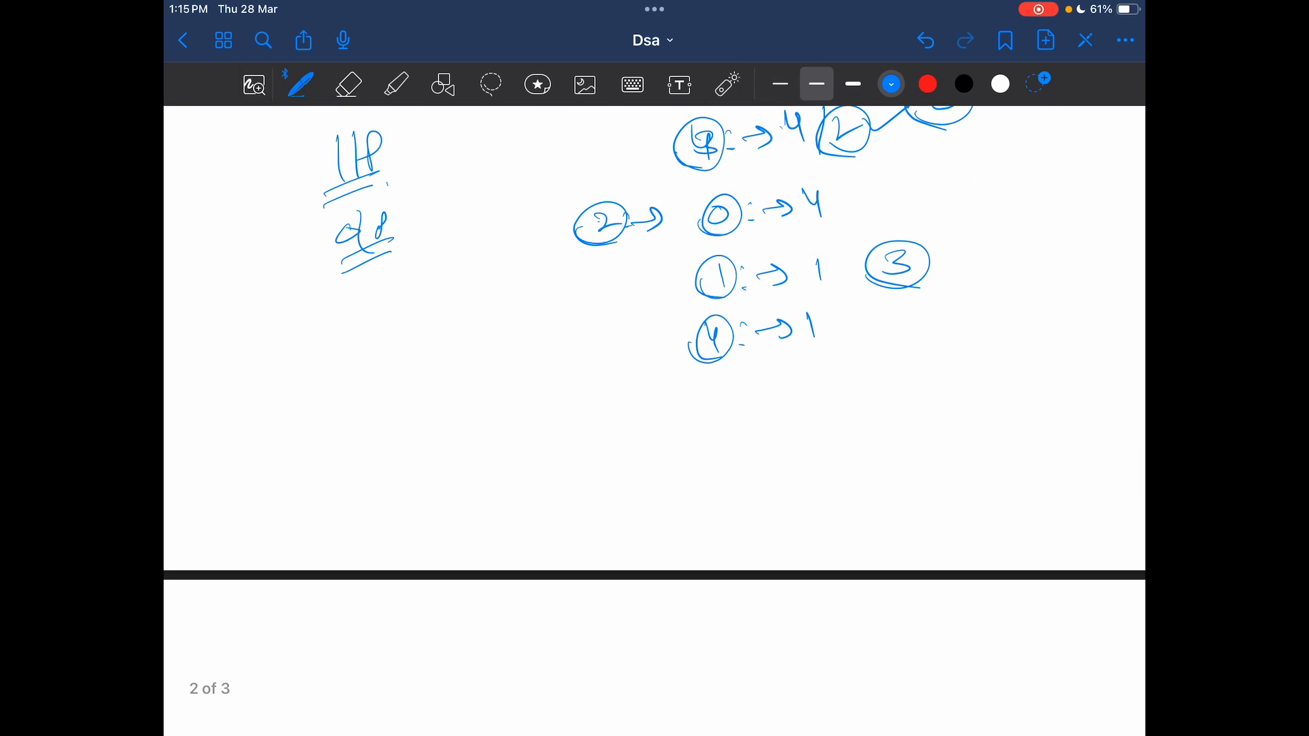
scroll("down", 3)
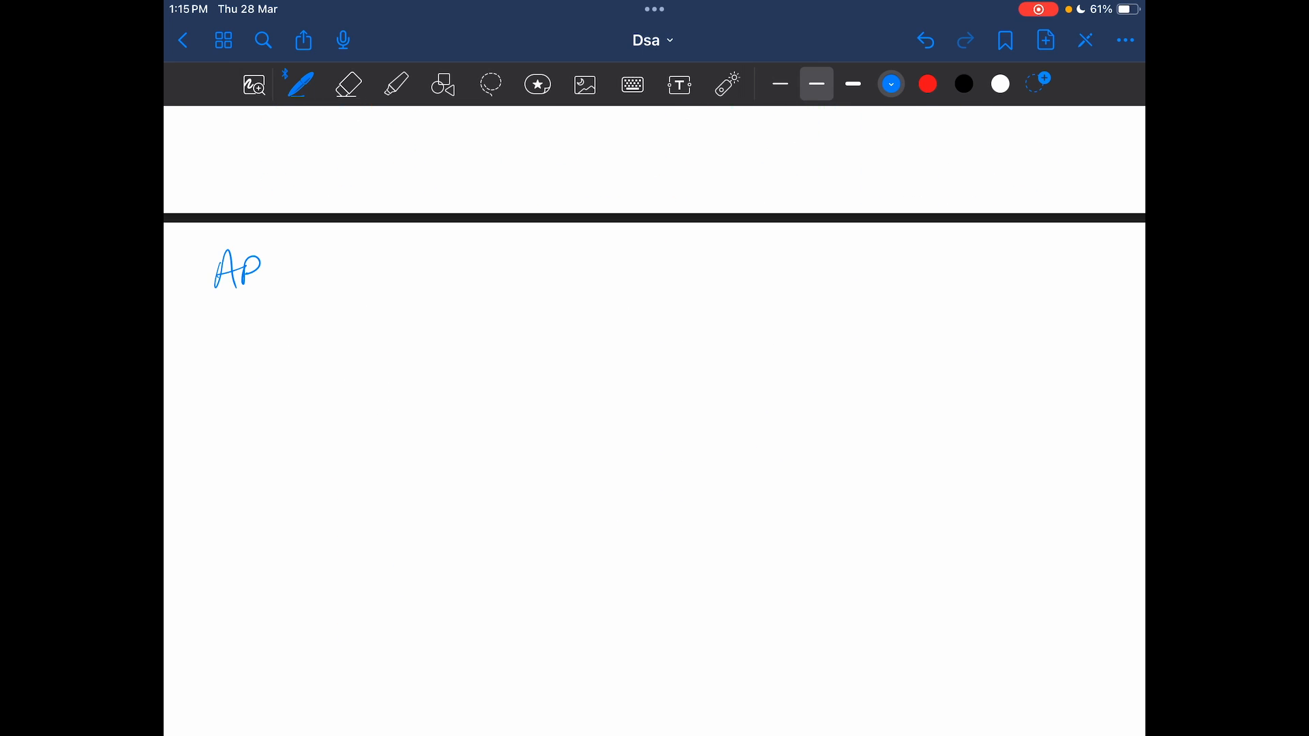
Write APPROACH: Brute force, GRAPH → BFS/DFS, and branch down to choose BFS
left_click_drag(263, 267, 300, 271)
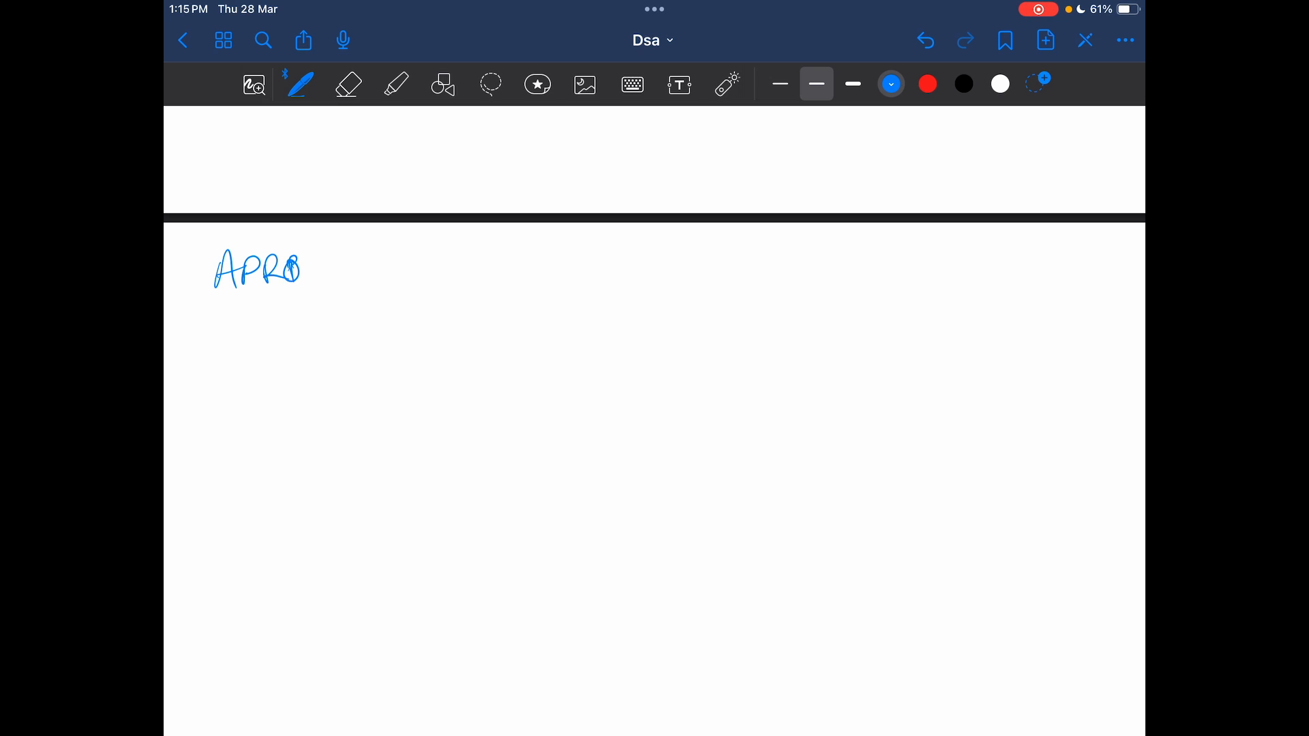
left_click_drag(292, 267, 334, 287)
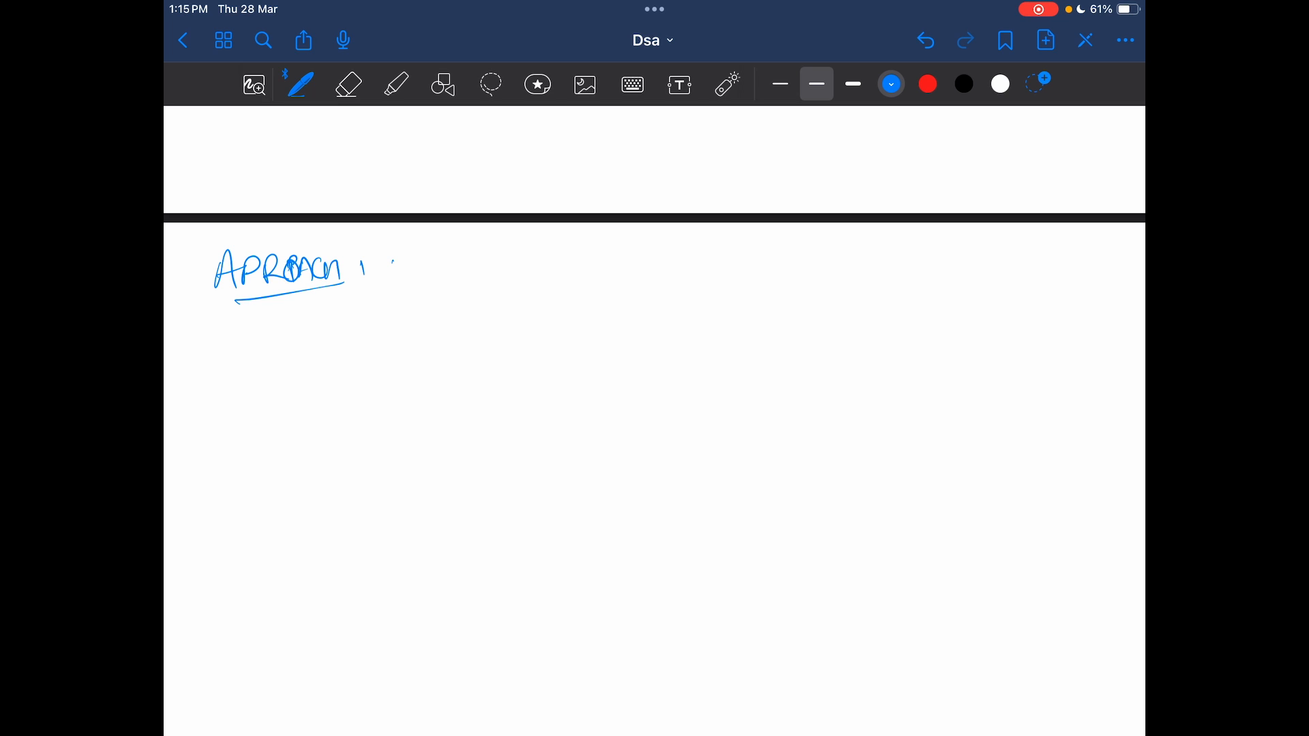
left_click_drag(393, 267, 500, 271)
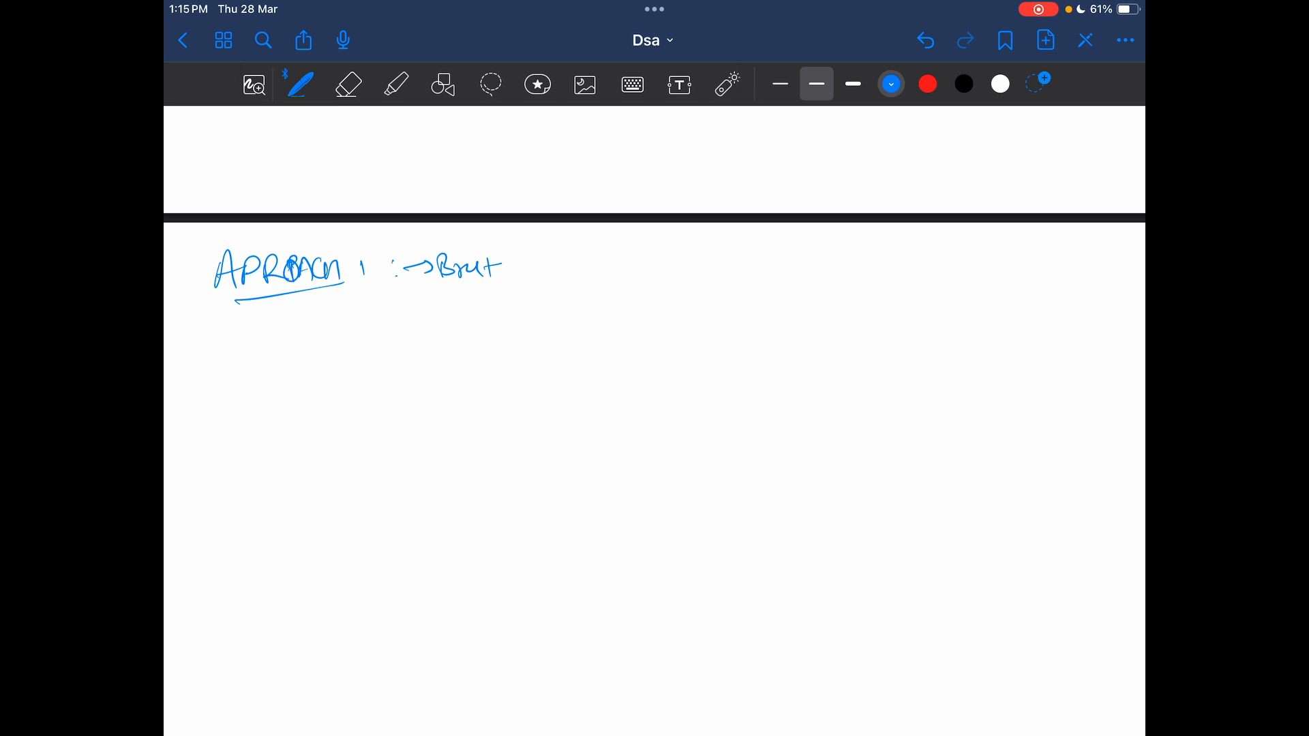
left_click_drag(518, 268, 596, 268)
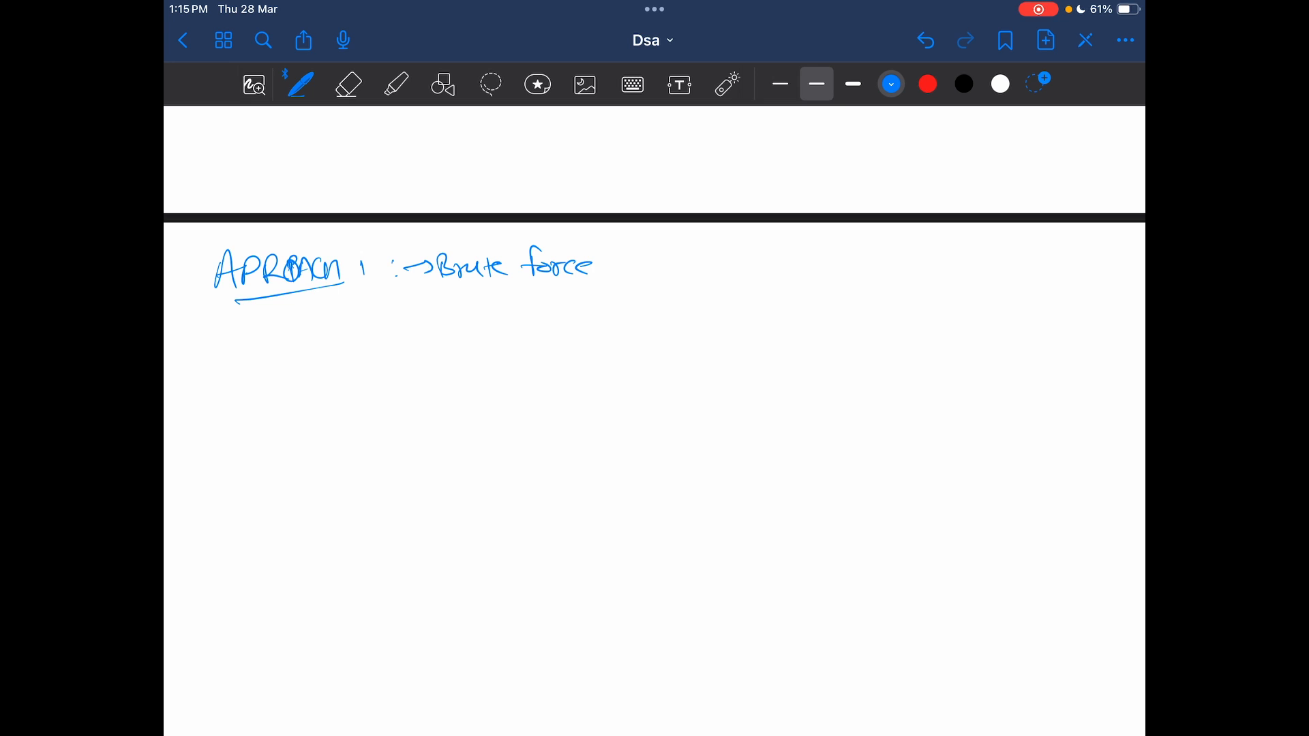
left_click_drag(438, 287, 567, 287)
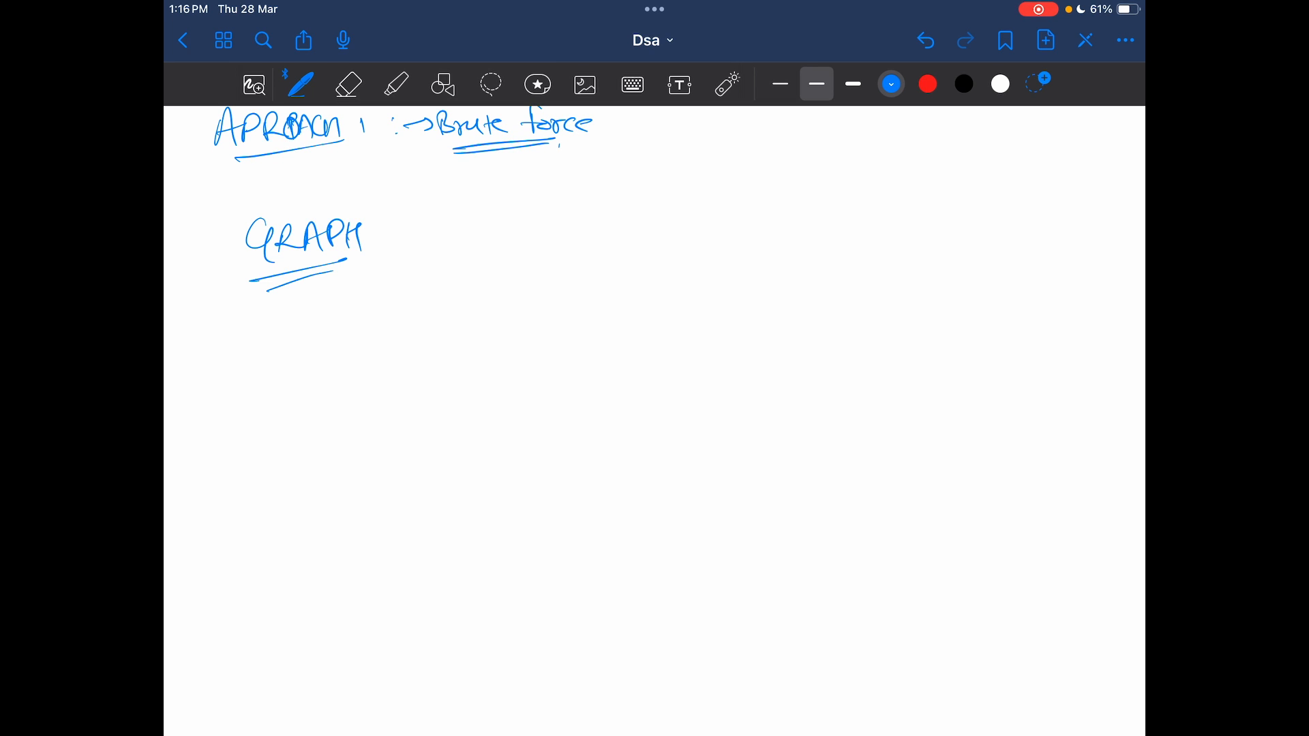
left_click_drag(380, 237, 451, 201)
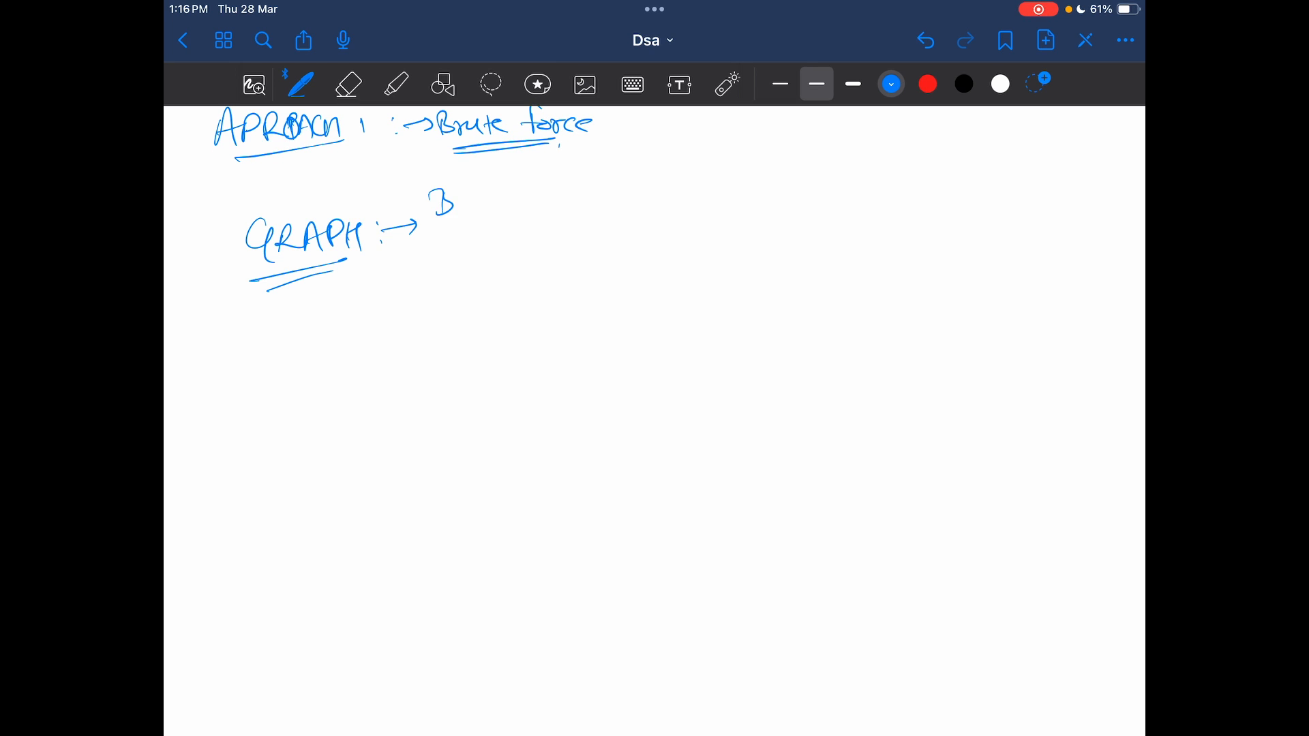
left_click_drag(434, 200, 559, 209)
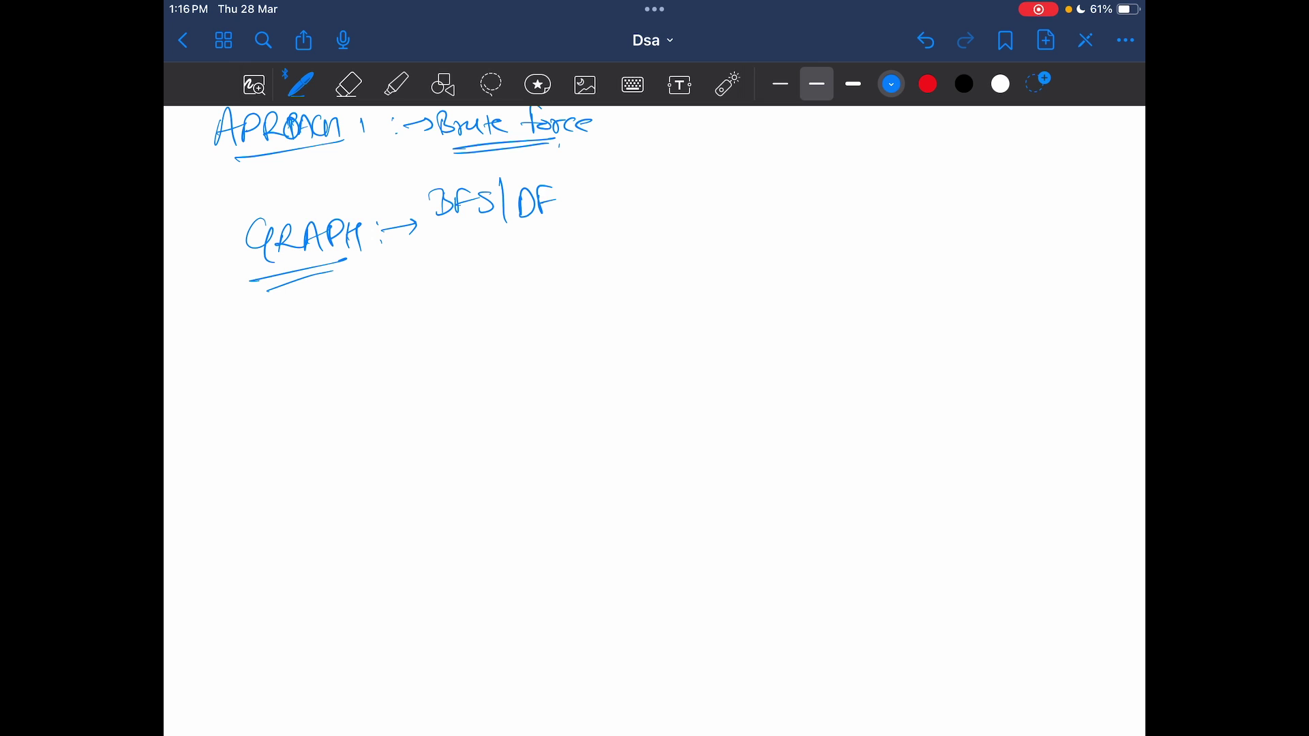
left_click_drag(542, 201, 575, 234)
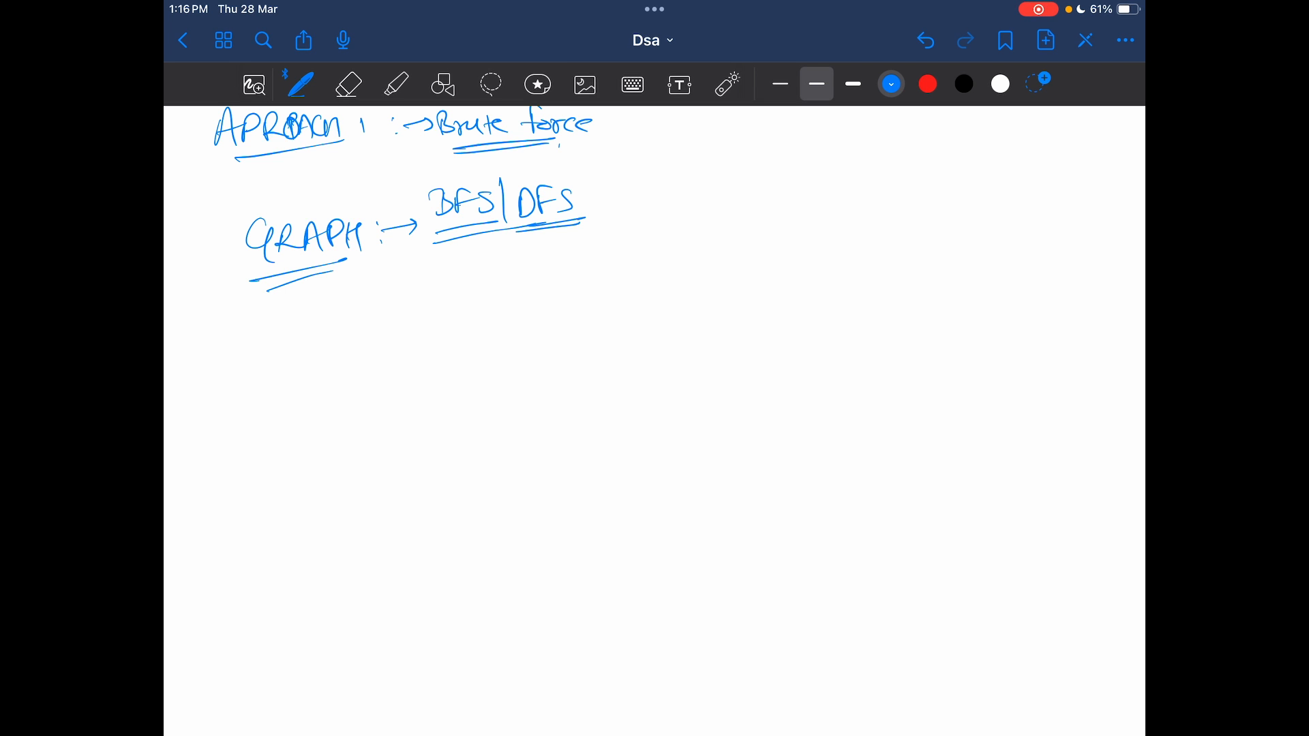
scroll("down", 3)
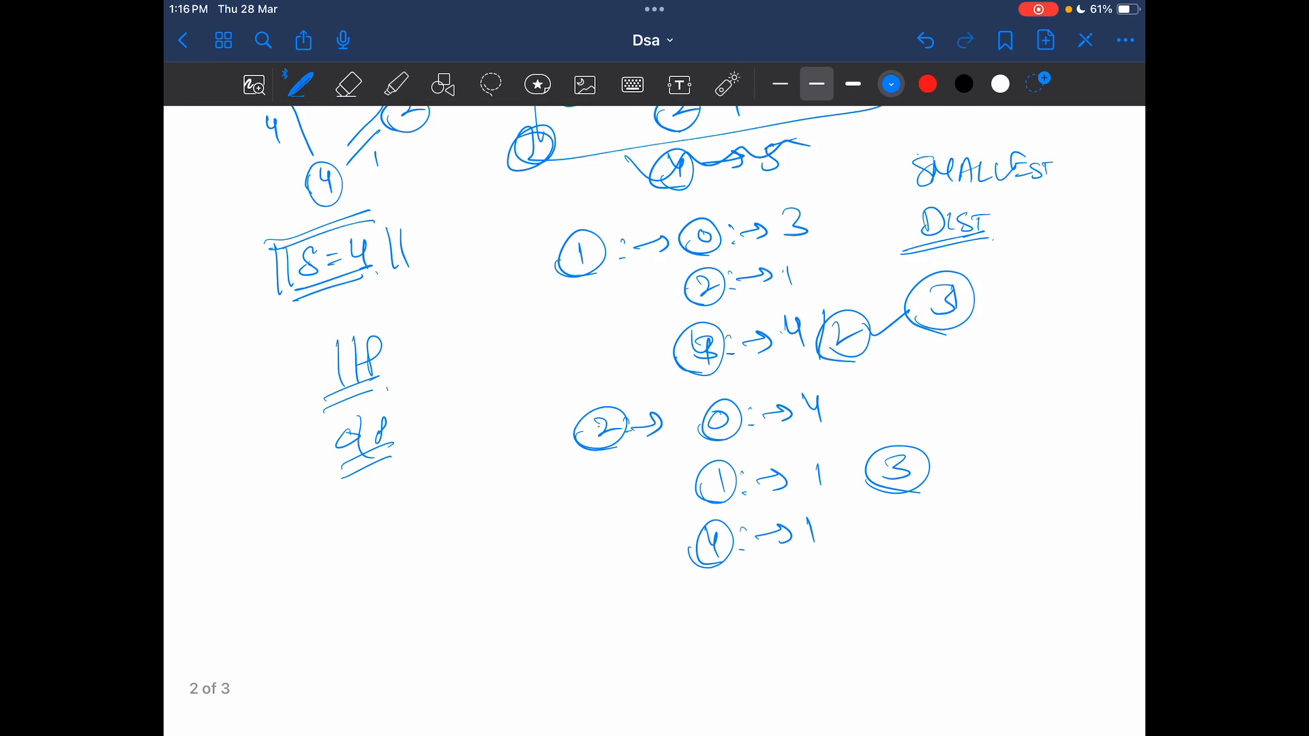
scroll("down", 3)
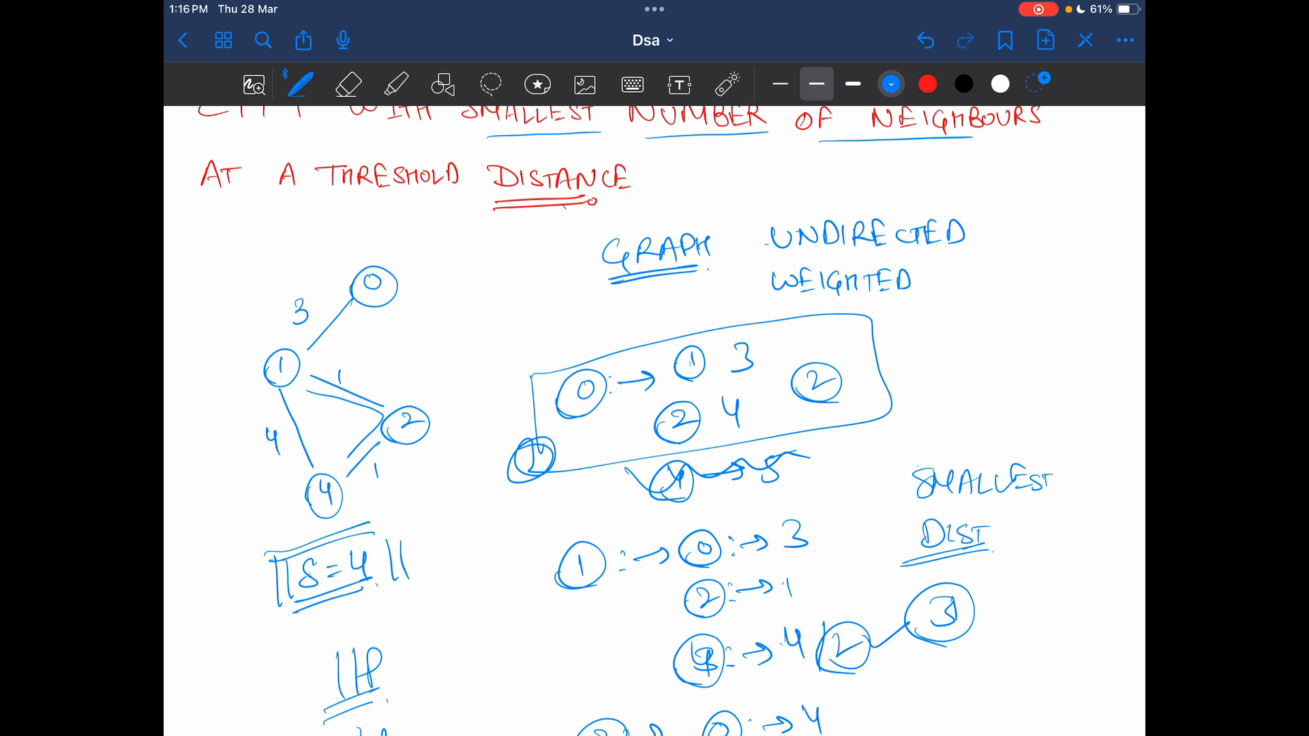
scroll("down", 3)
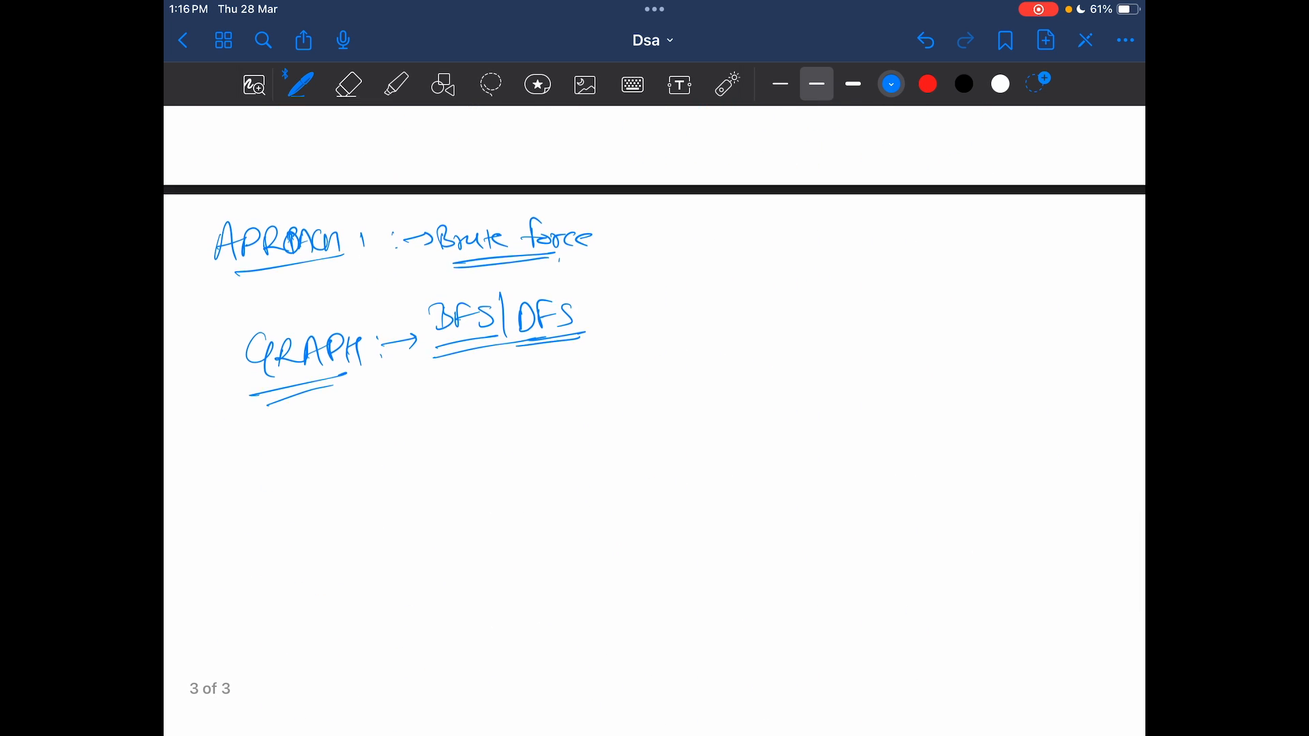
left_click_drag(437, 351, 438, 392)
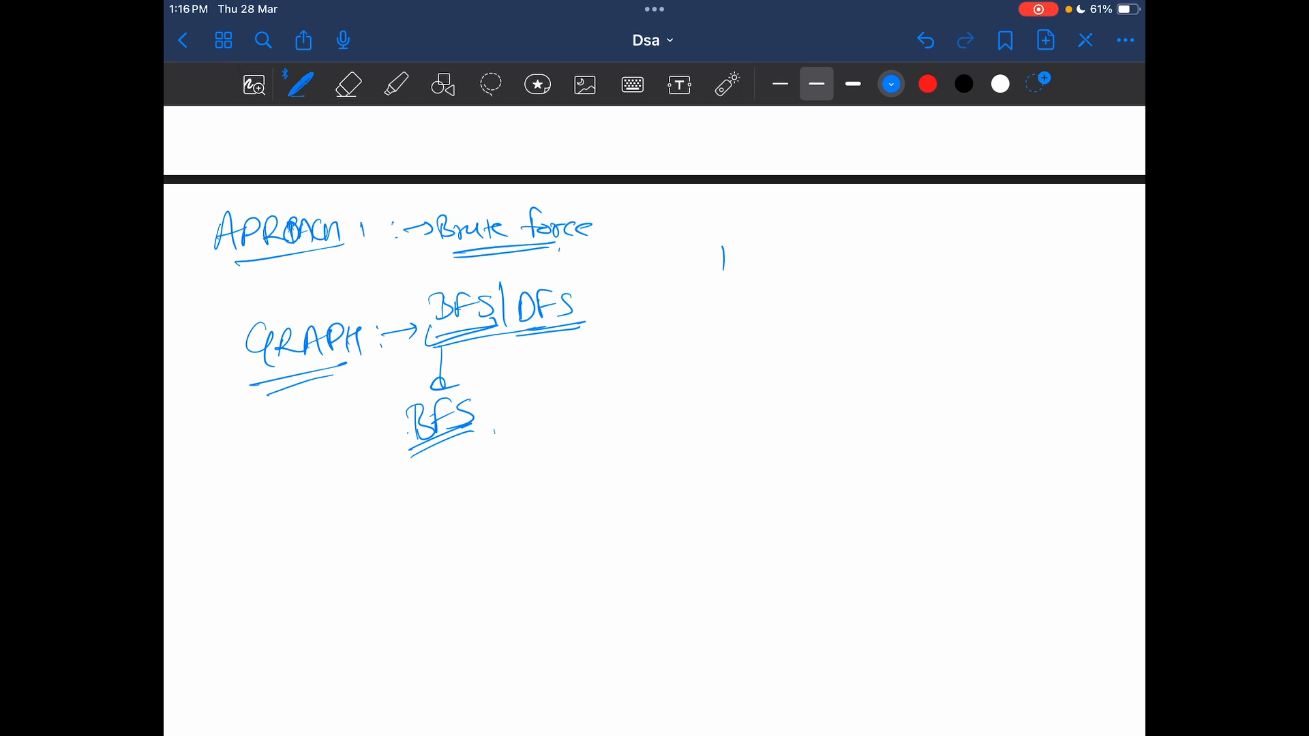
Write steps 1–3: BFS from each node, store distances, count nodes within threshold
left_click_drag(705, 259, 851, 264)
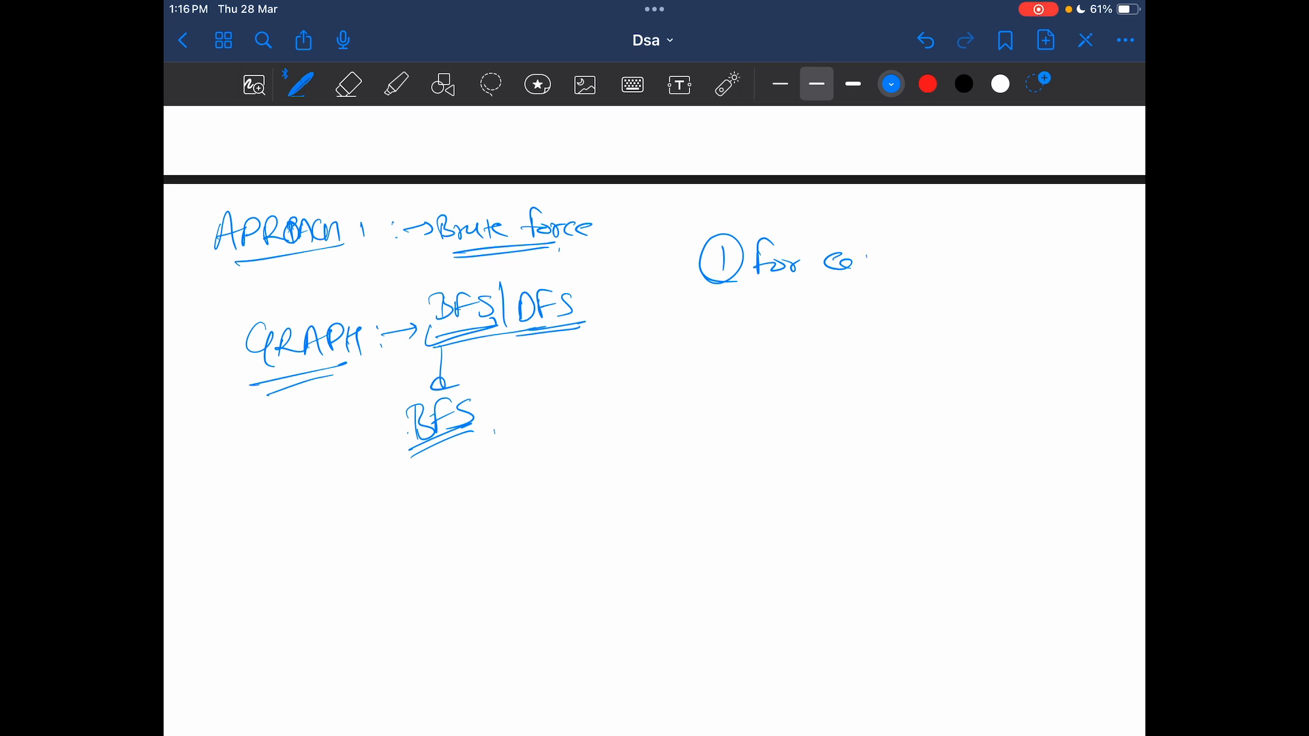
left_click_drag(827, 259, 968, 259)
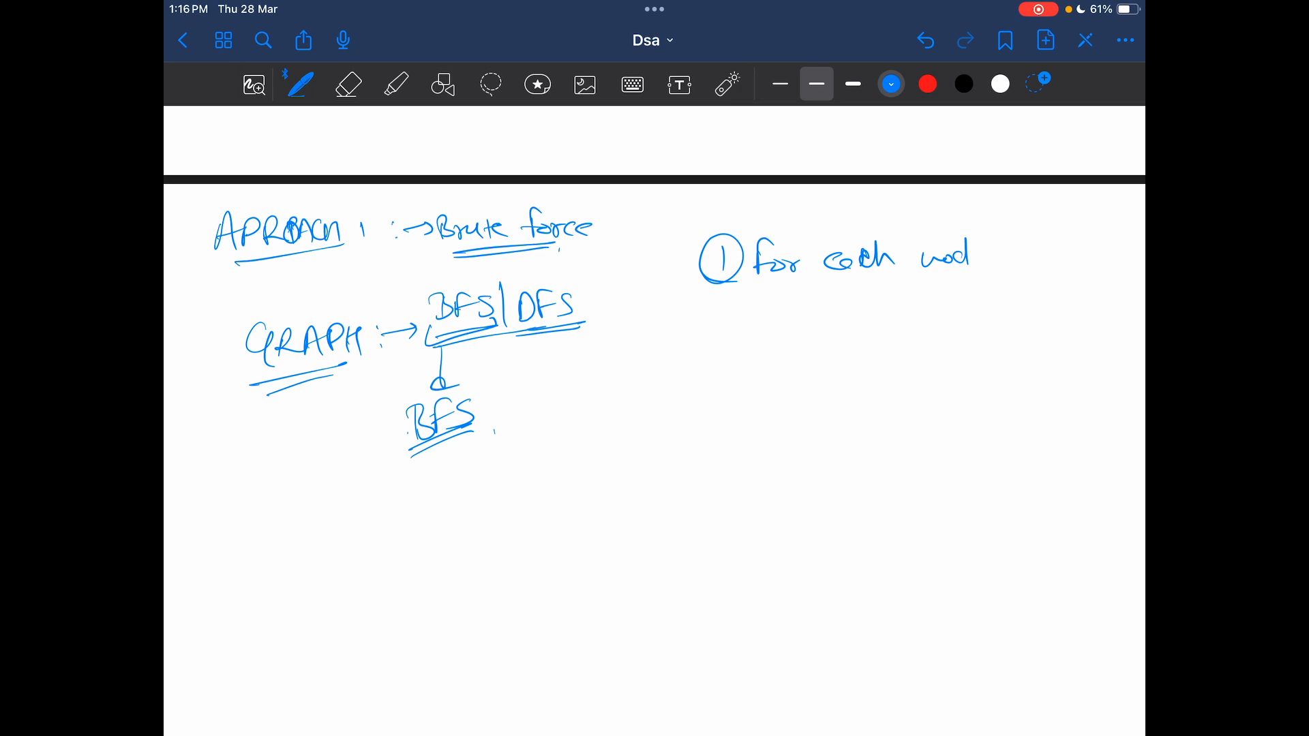
left_click_drag(735, 314, 794, 318)
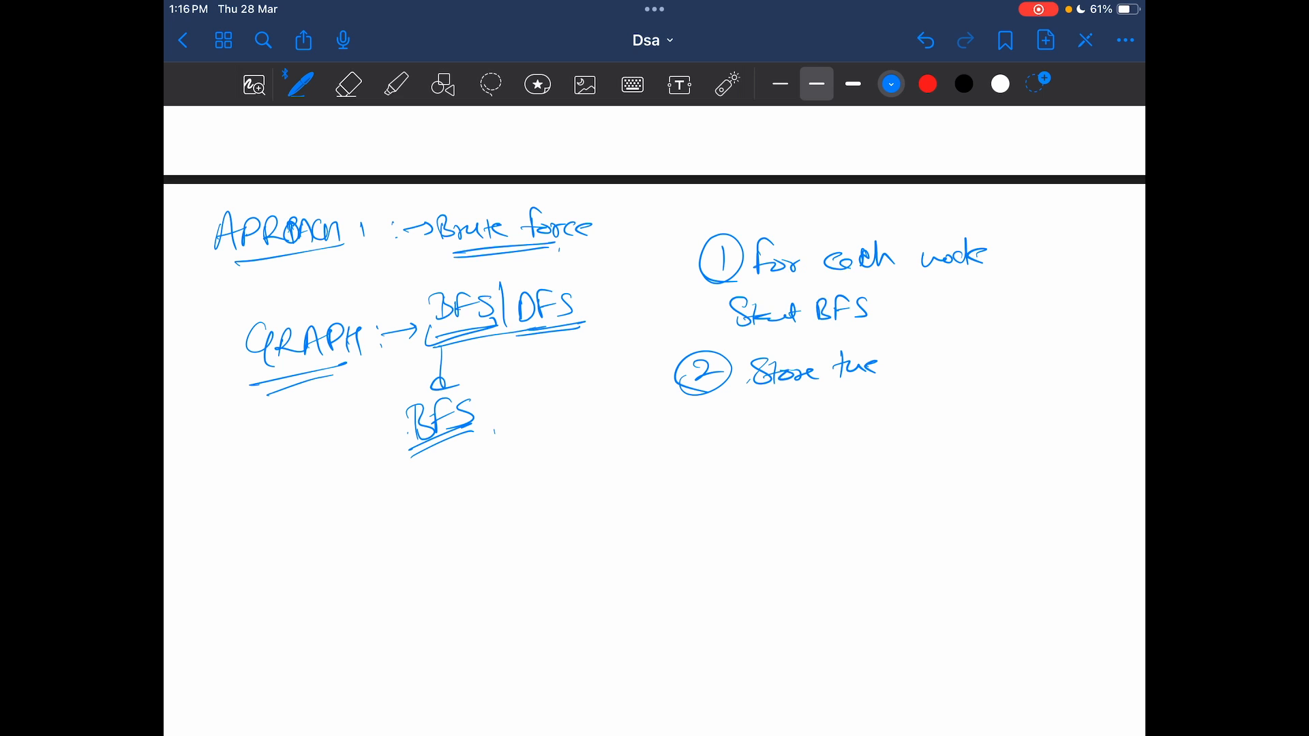
left_click_drag(897, 367, 1002, 367)
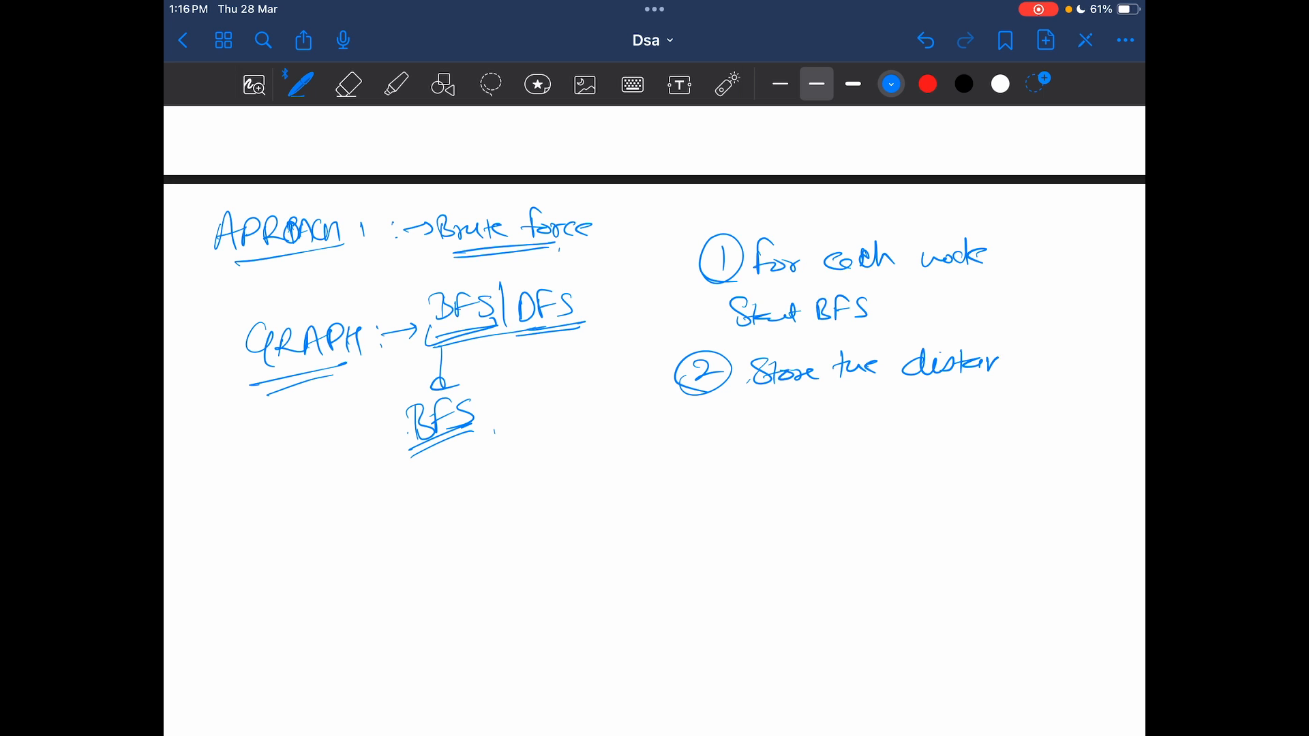
left_click_drag(976, 366, 809, 417)
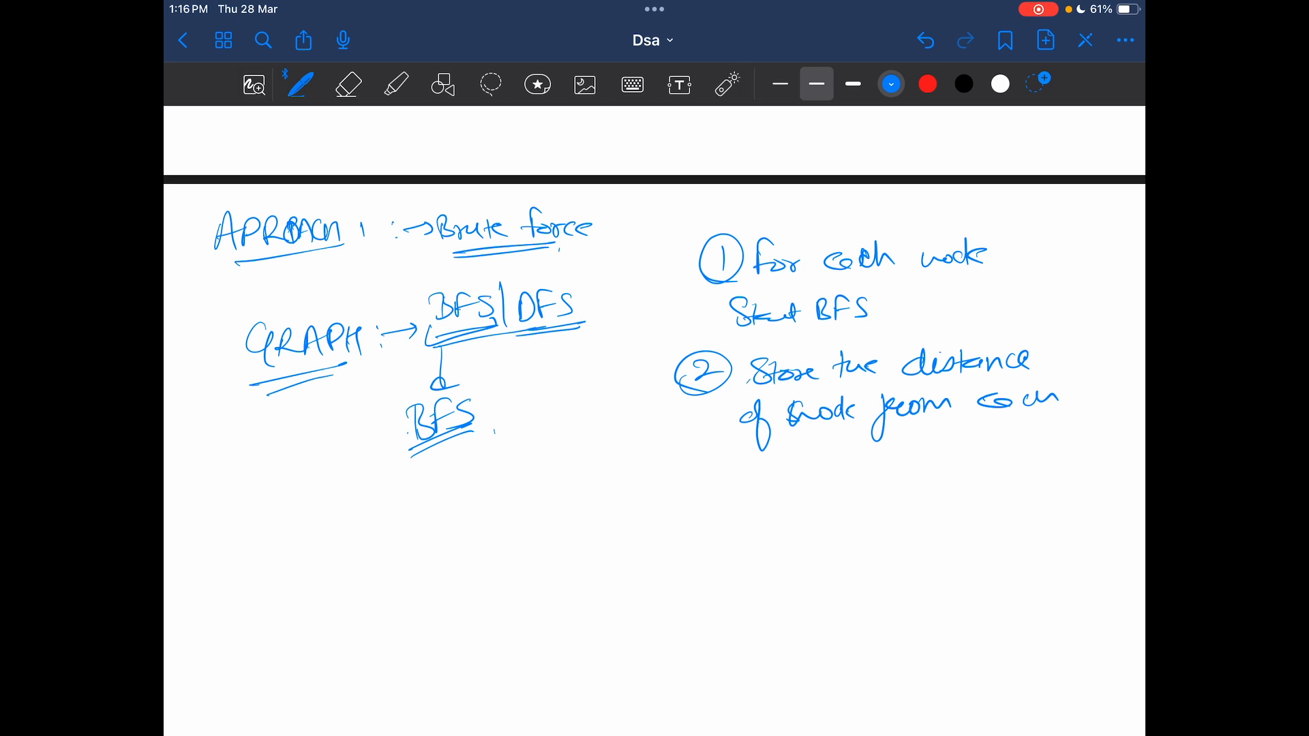
left_click_drag(755, 451, 826, 463)
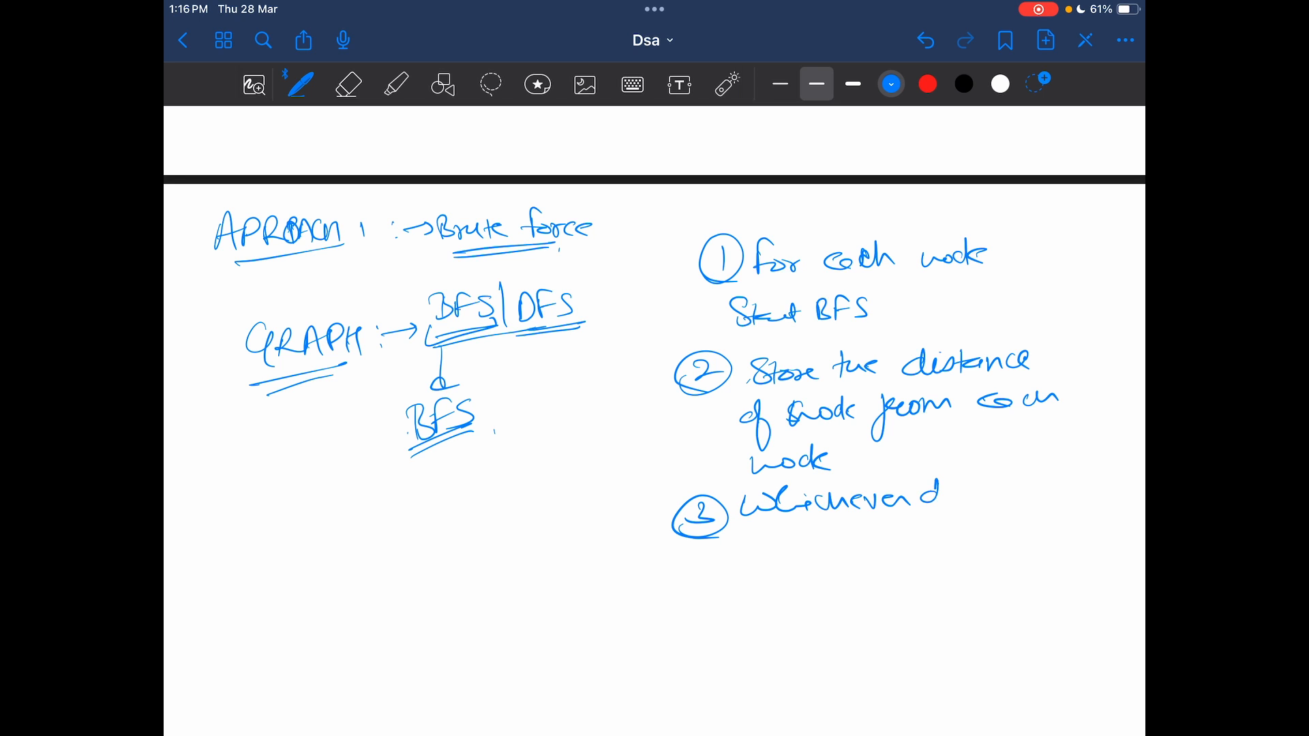
left_click_drag(943, 496, 1055, 496)
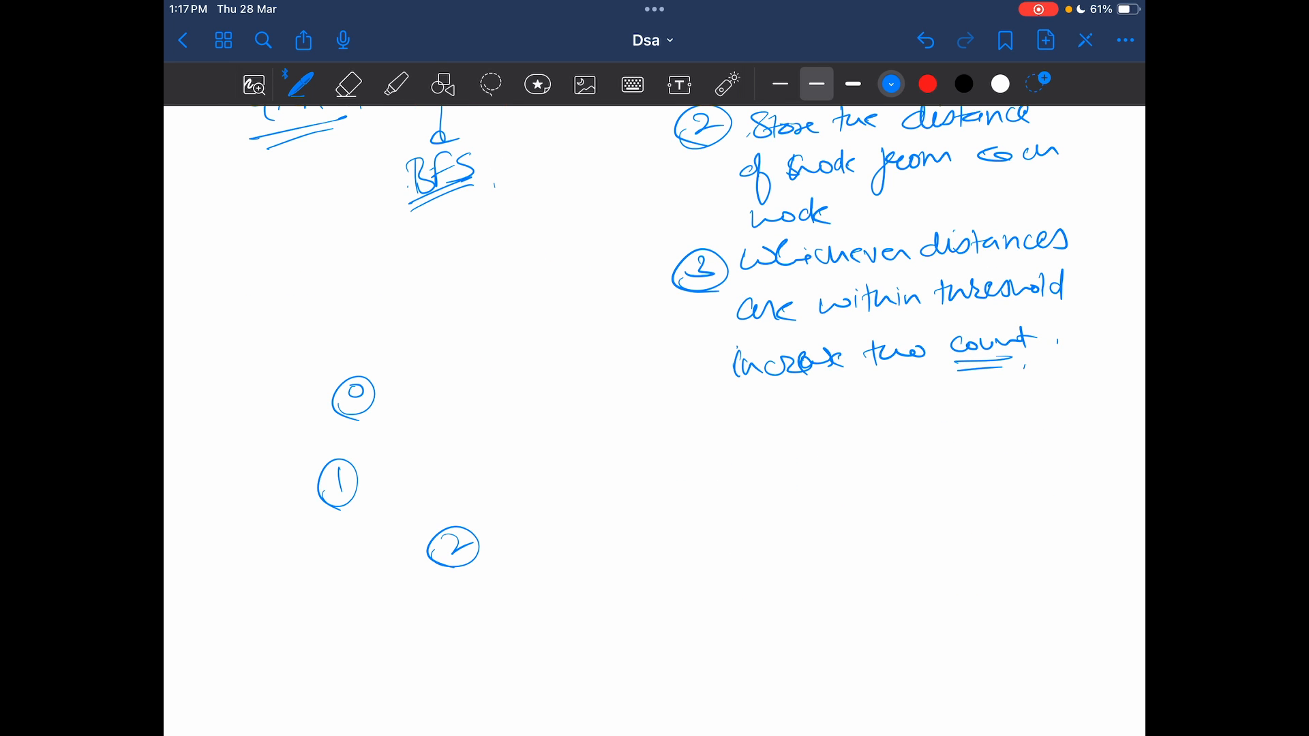
Connect the redrawn nodes with weighted edges and start the trace from node 0 with pairs (0,0), (1,3), (4,7)
left_click_drag(351, 425, 326, 609)
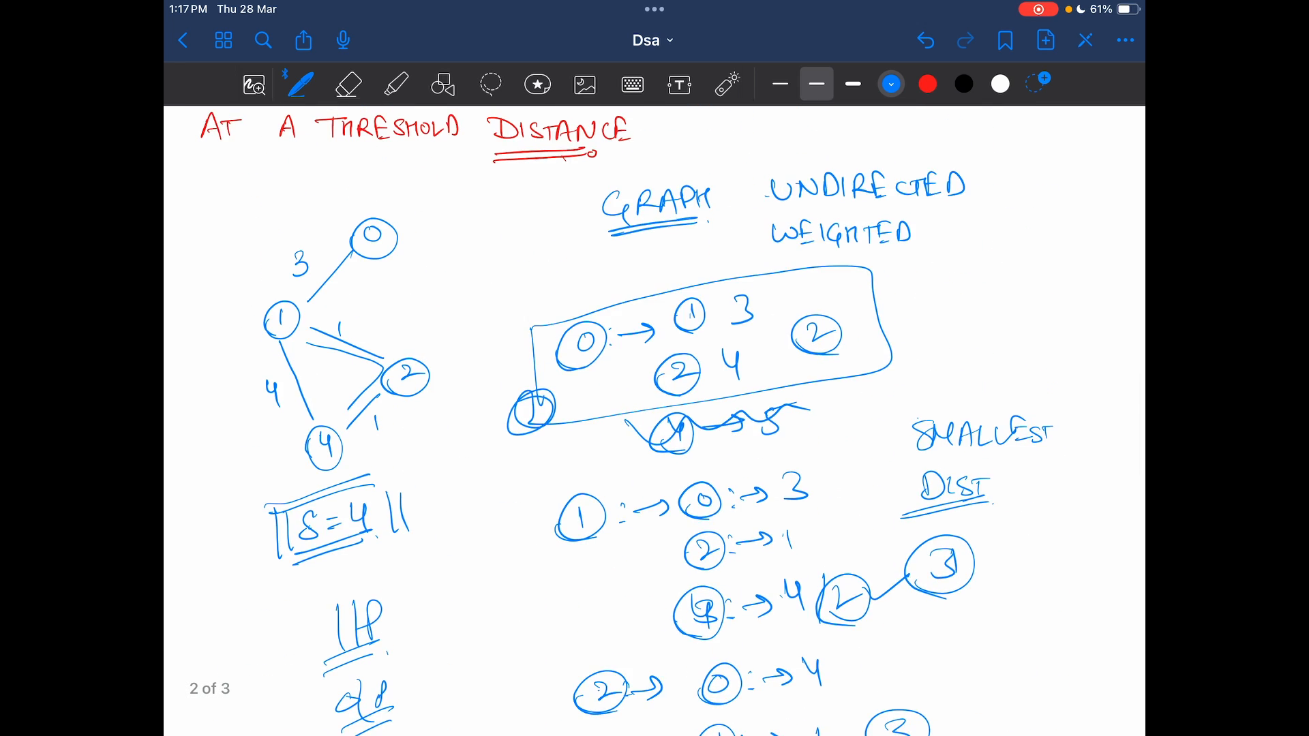
scroll("down", 3)
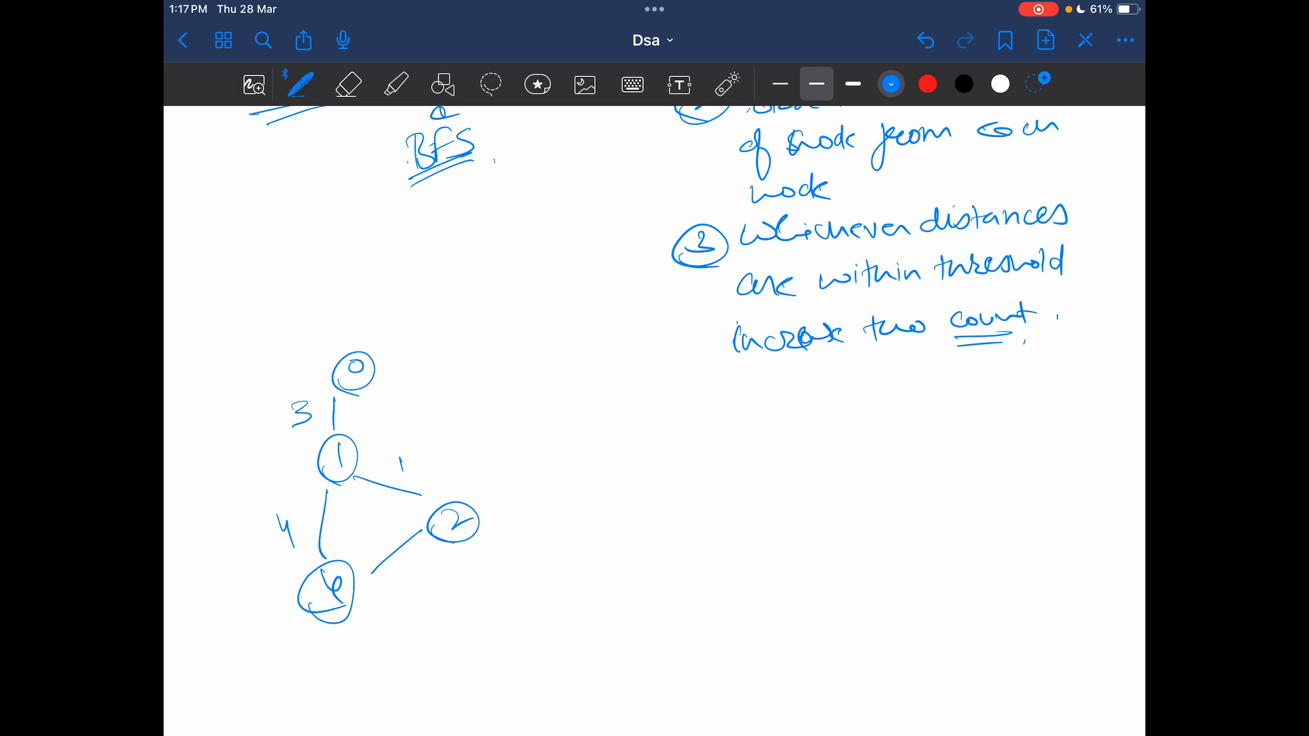
left_click_drag(535, 417, 567, 442)
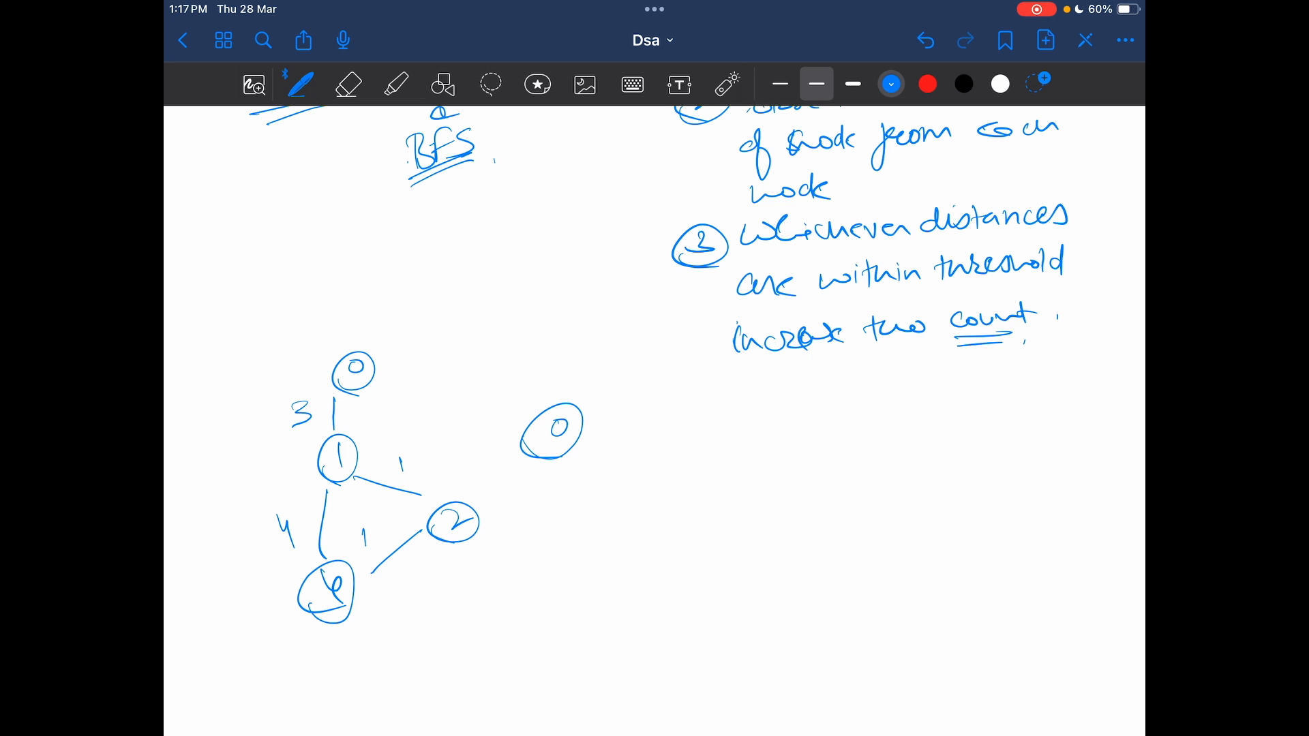
left_click_drag(593, 420, 646, 412)
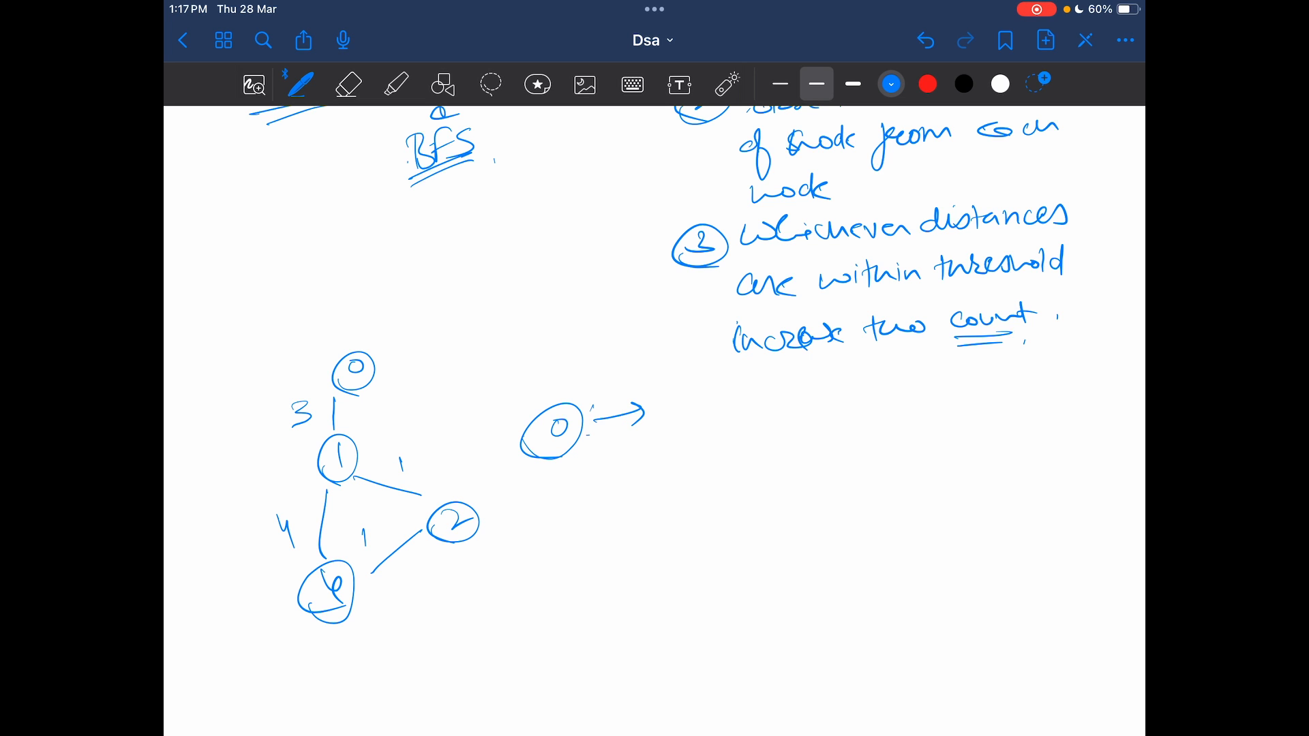
left_click_drag(669, 409, 743, 409)
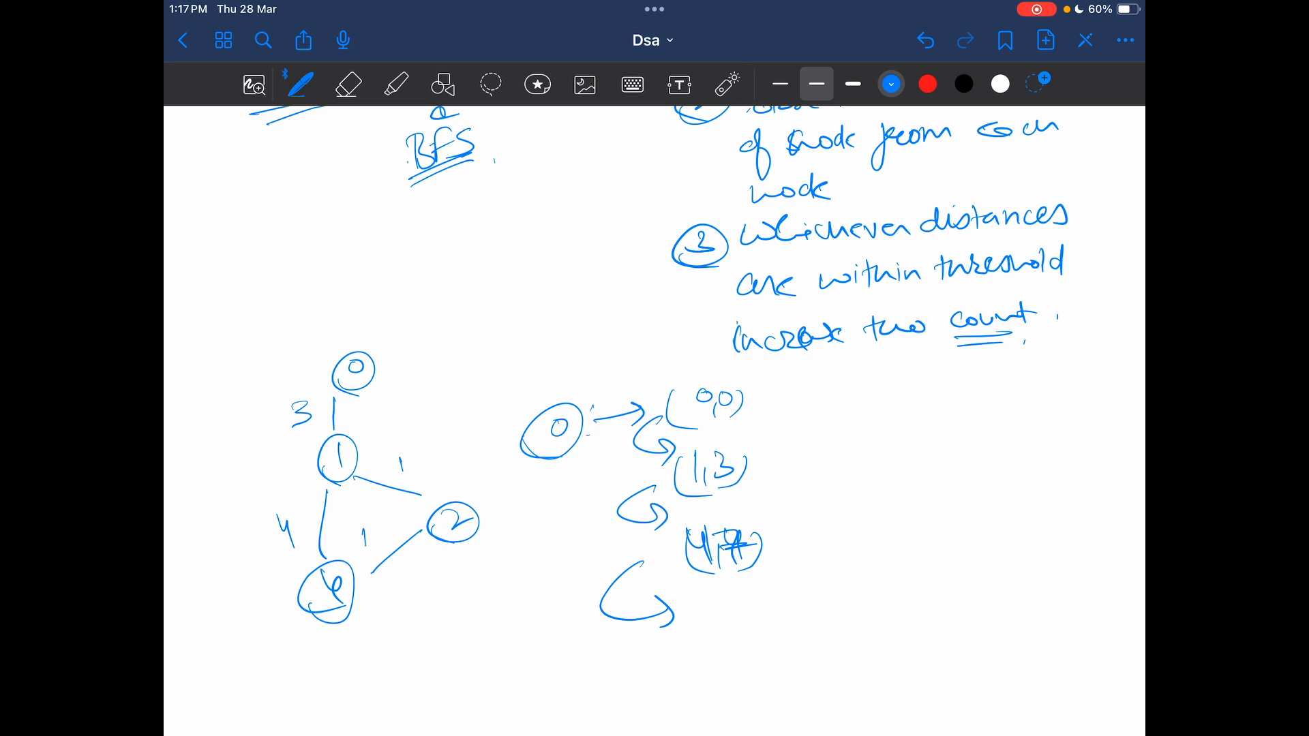
Add pairs (2,4) and (4,5) with arrows to distances, circling node 4 at final distance 5
left_click_drag(689, 622, 726, 638)
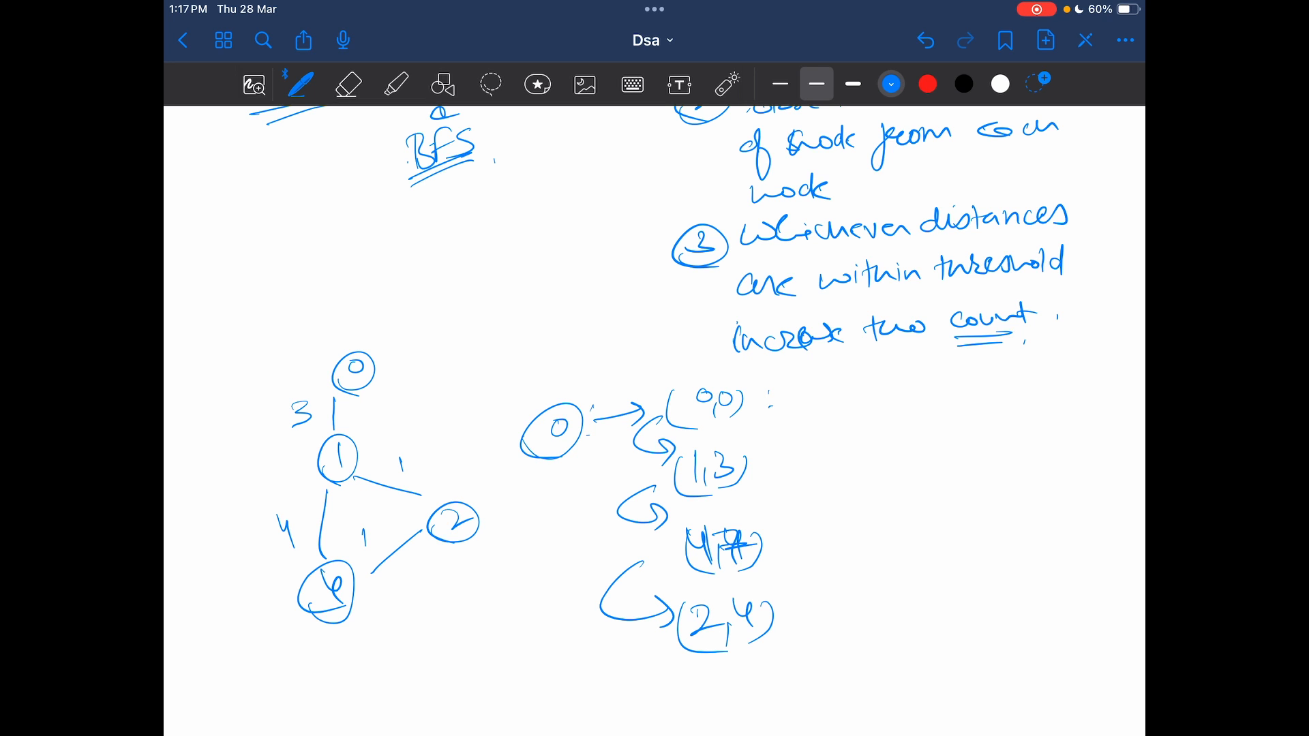
left_click_drag(772, 397, 873, 397)
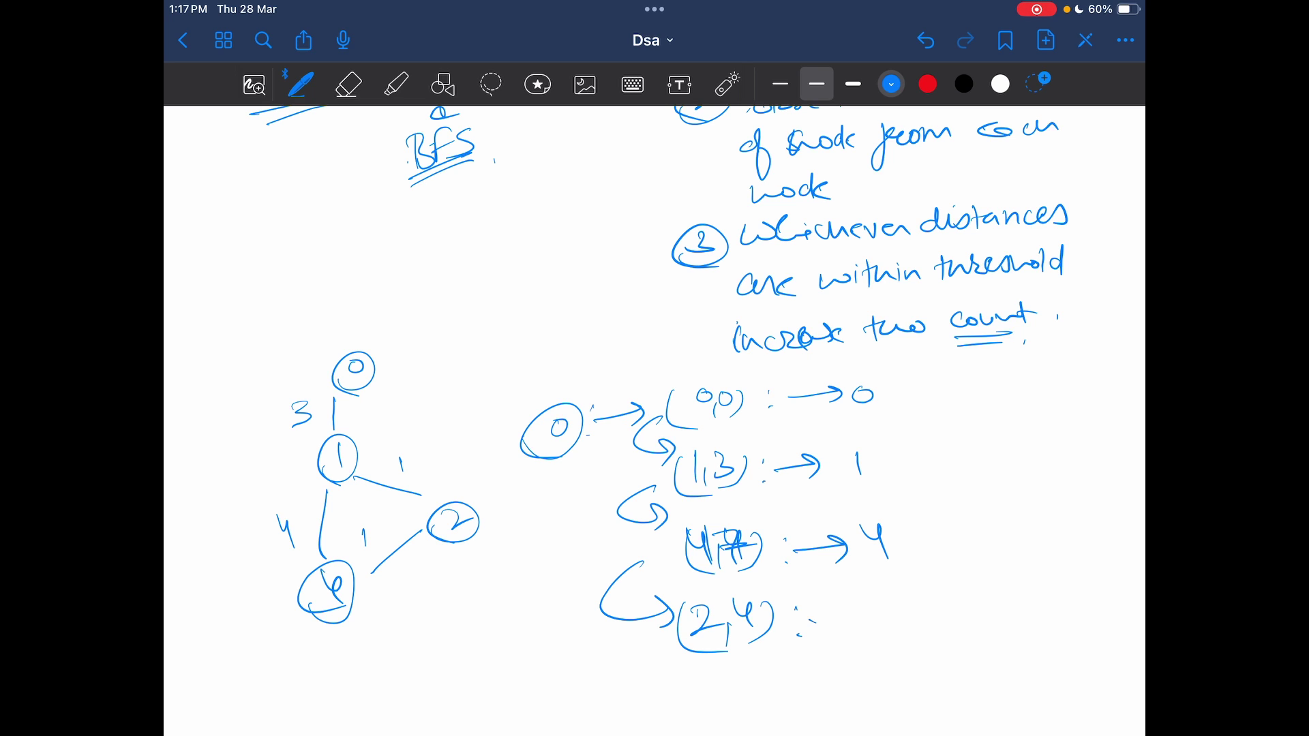
left_click_drag(810, 618, 868, 614)
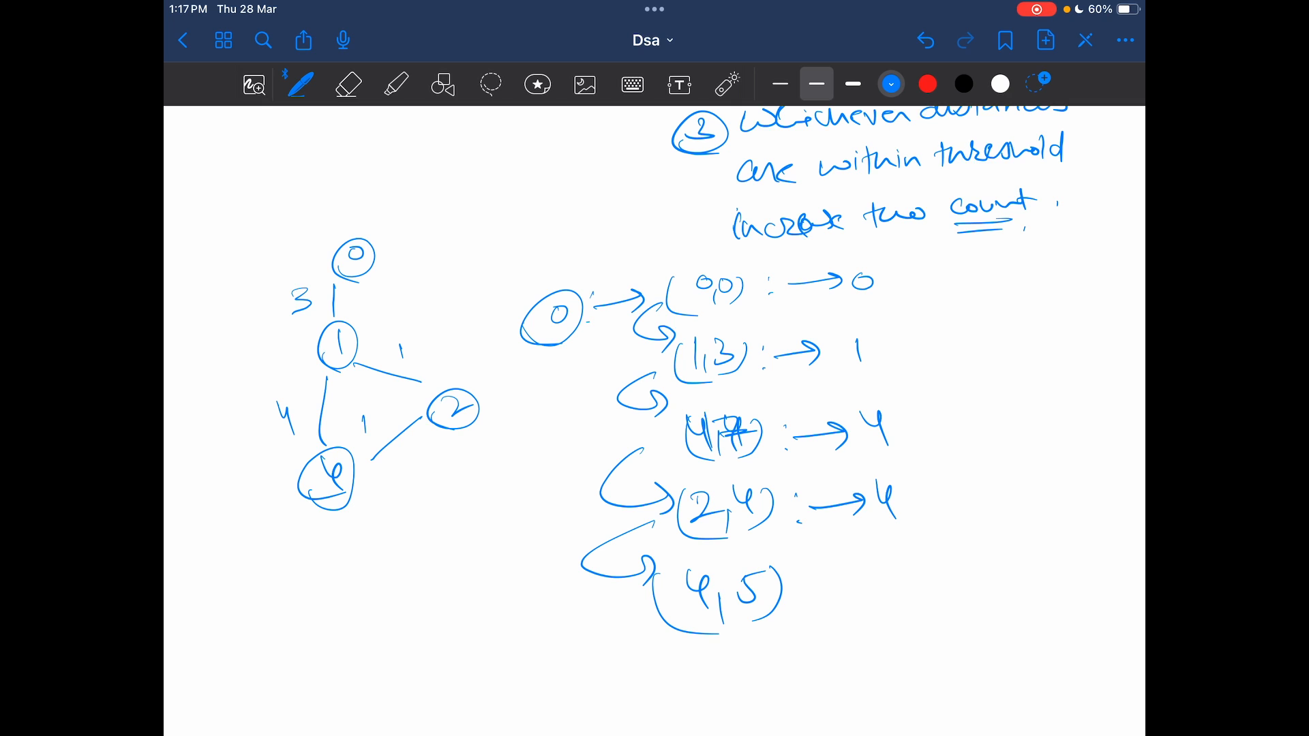
type("7")
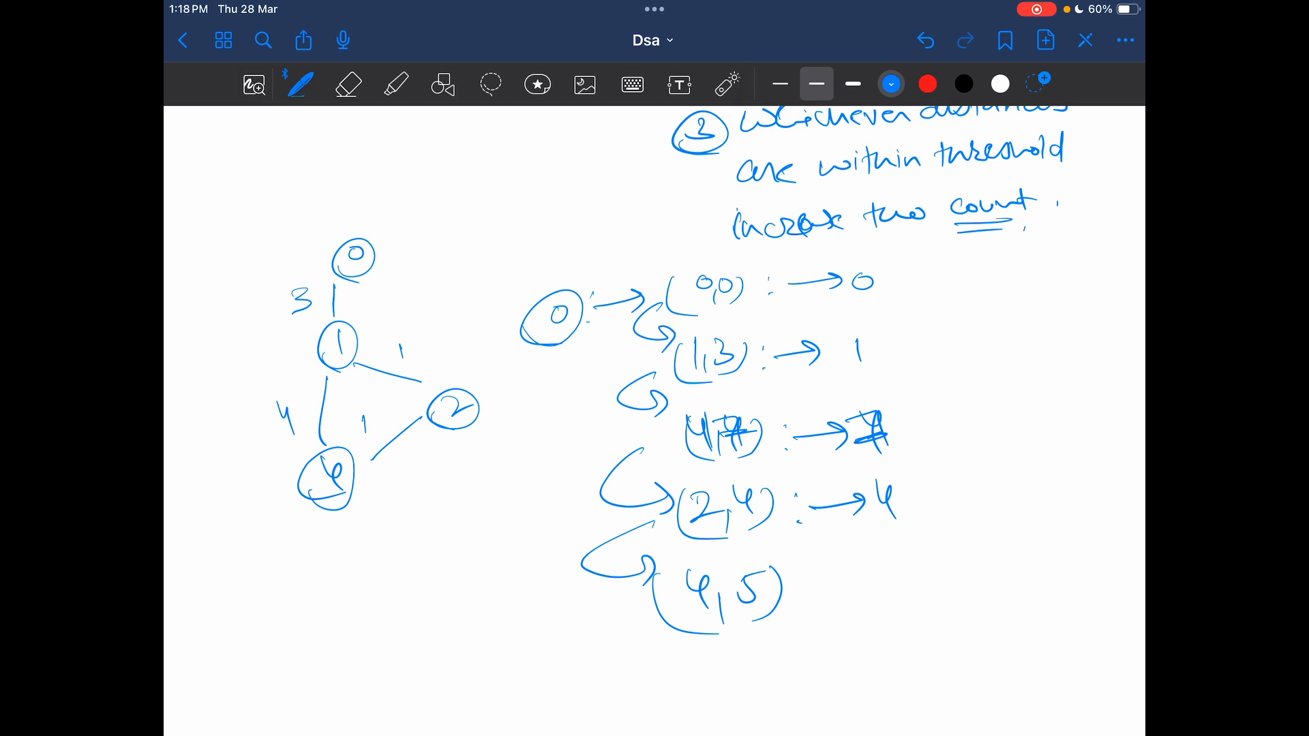
left_click_drag(818, 581, 861, 575)
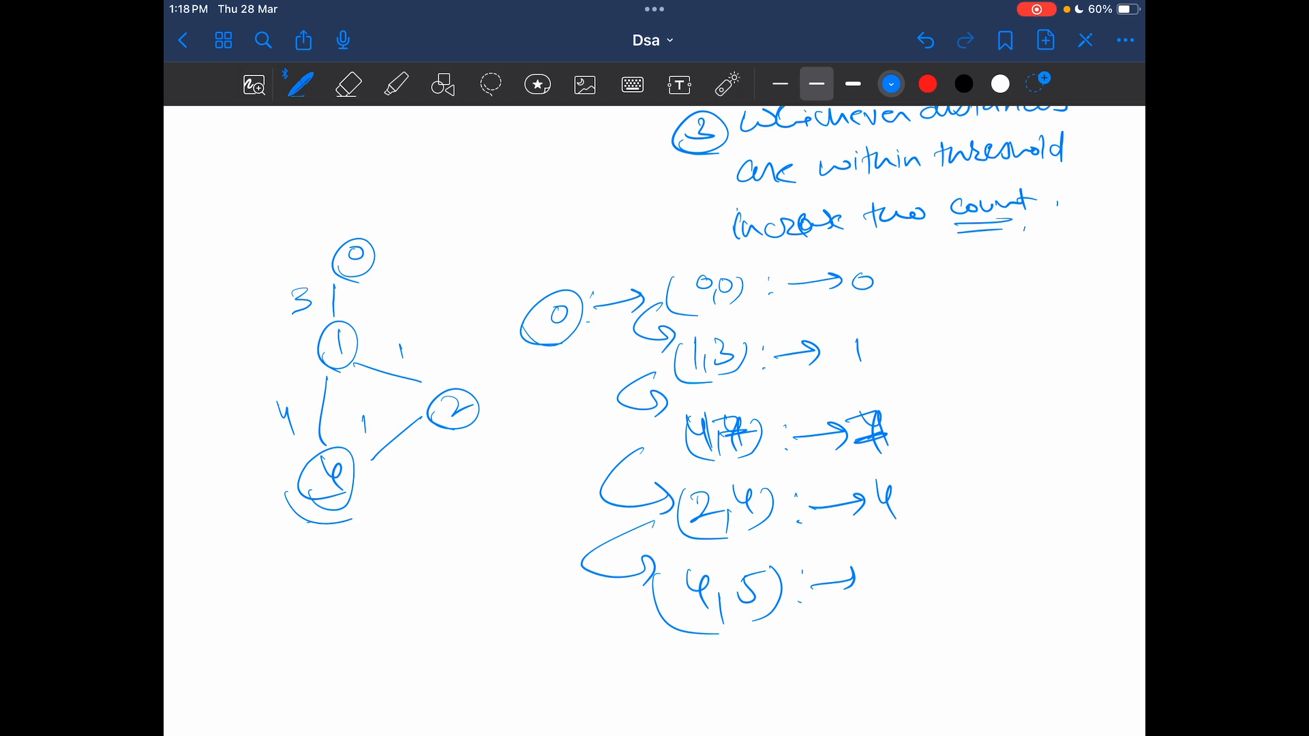
left_click_drag(861, 575, 910, 593)
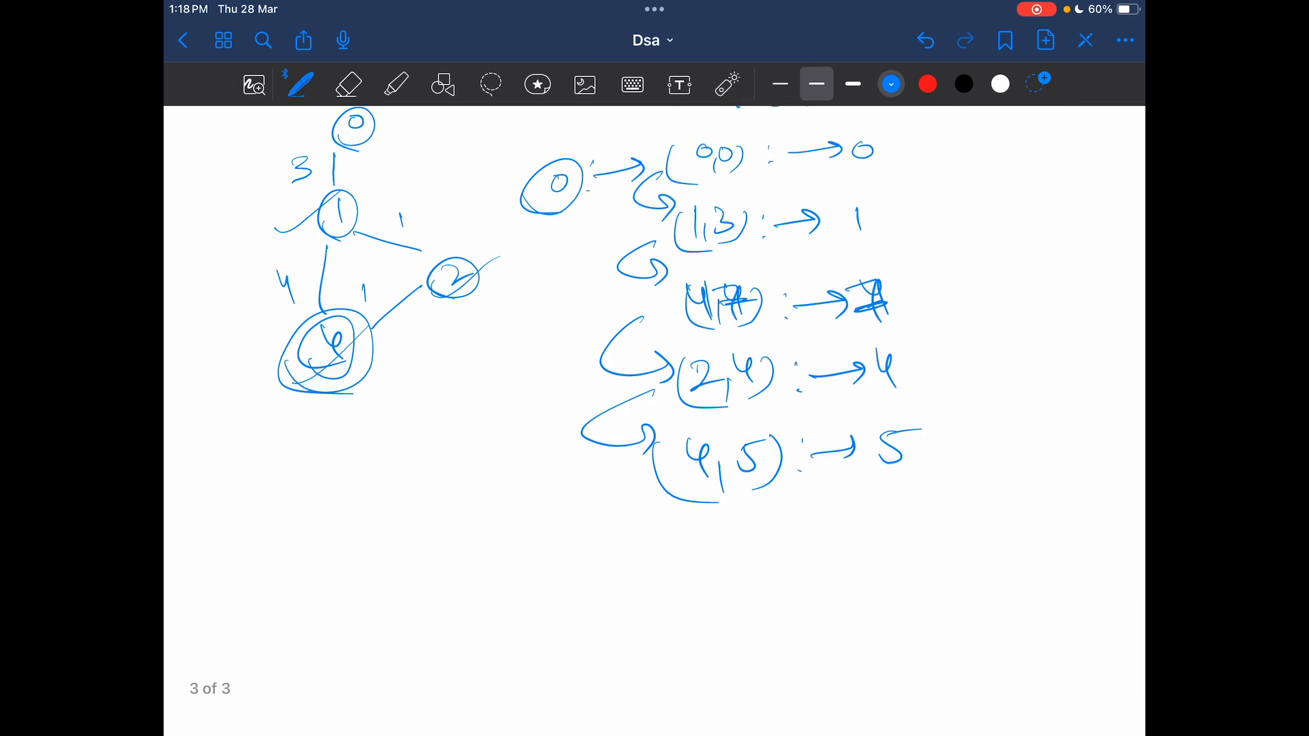
scroll("down", 3)
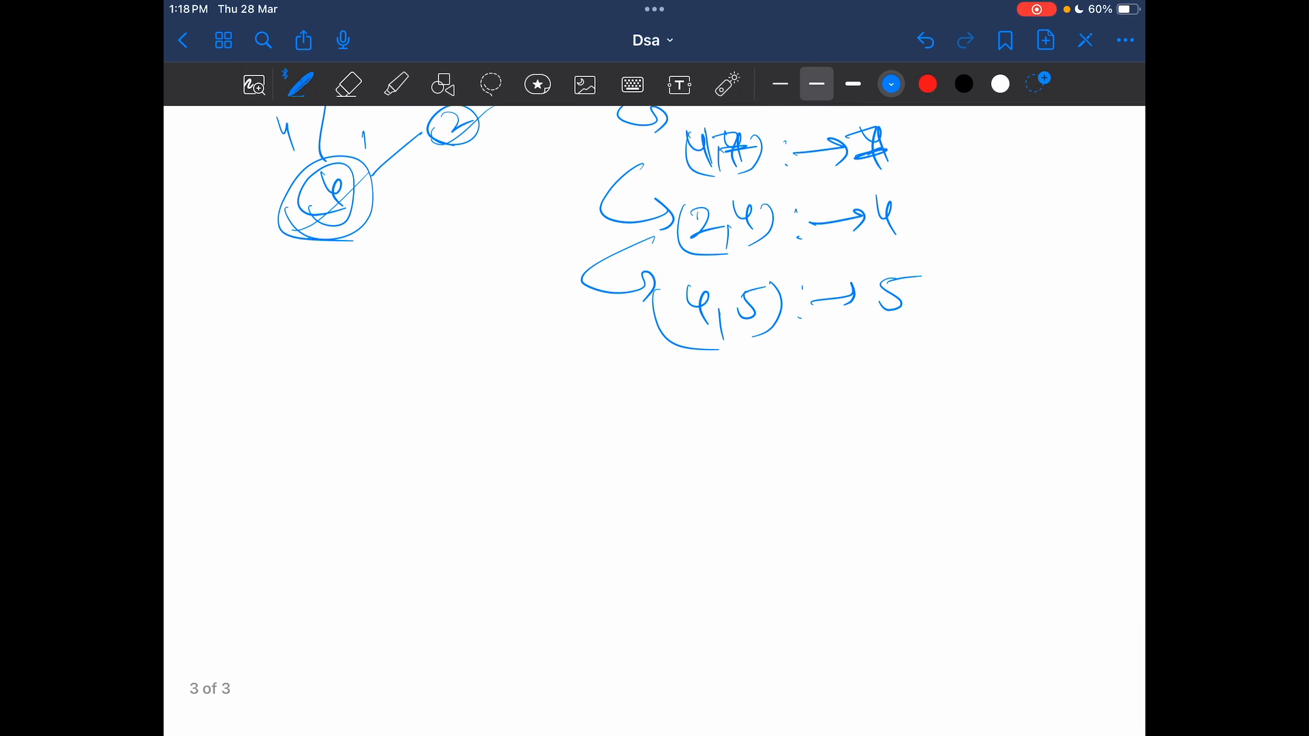
Write Time COMPLEXITY as circled n times {O(n+m)}, underlining the n+m term
left_click_drag(405, 392, 451, 409)
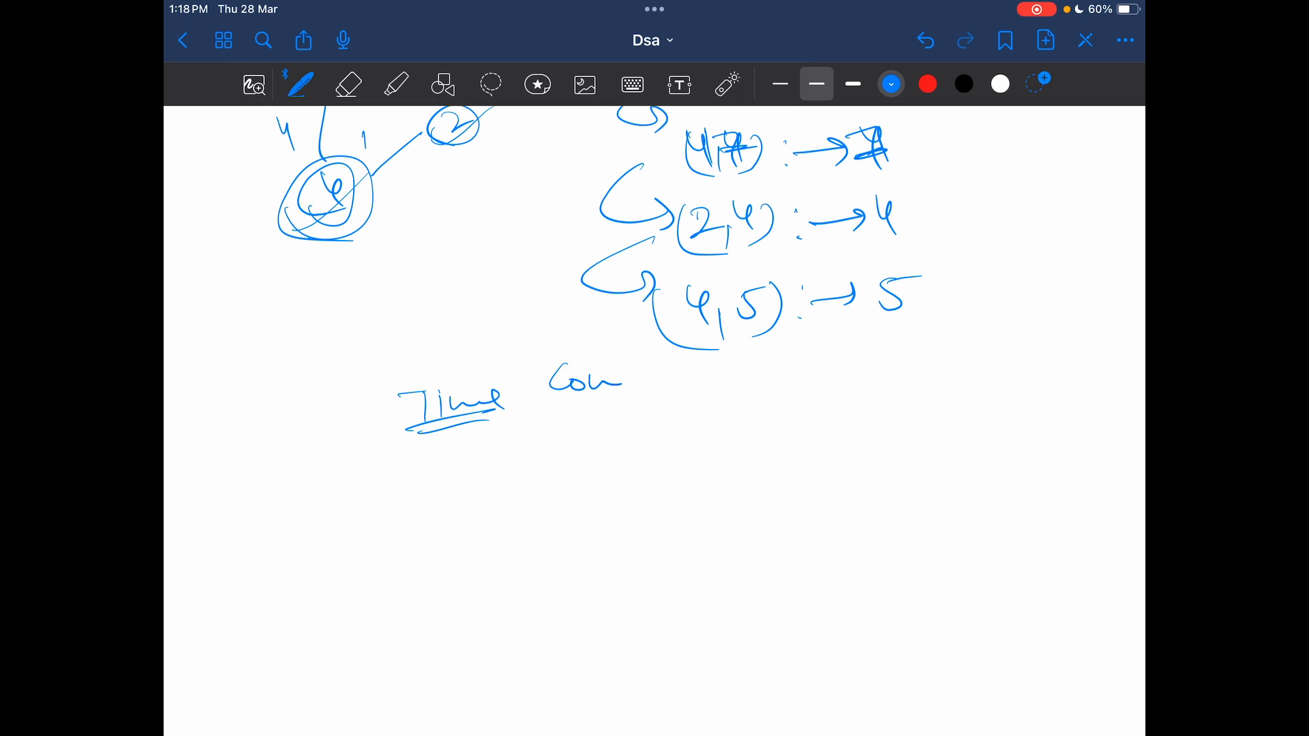
left_click_drag(602, 380, 709, 384)
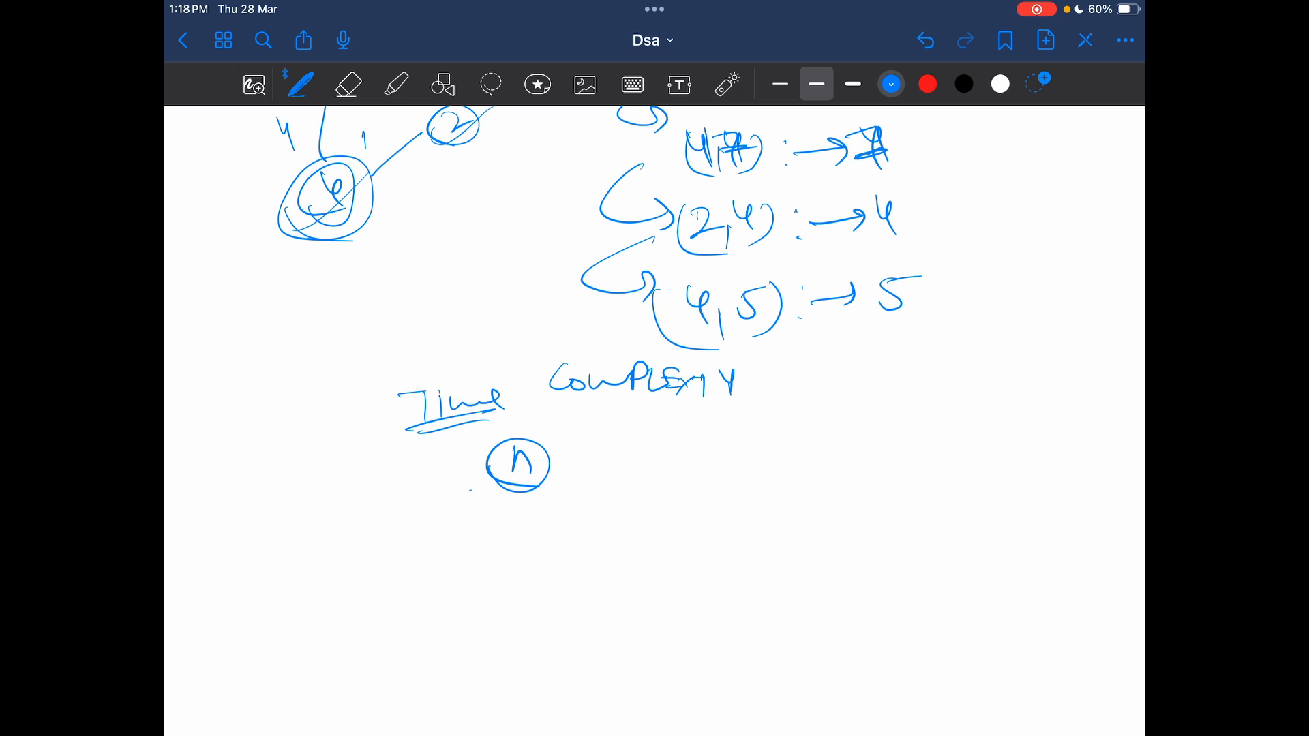
left_click_drag(459, 500, 575, 496)
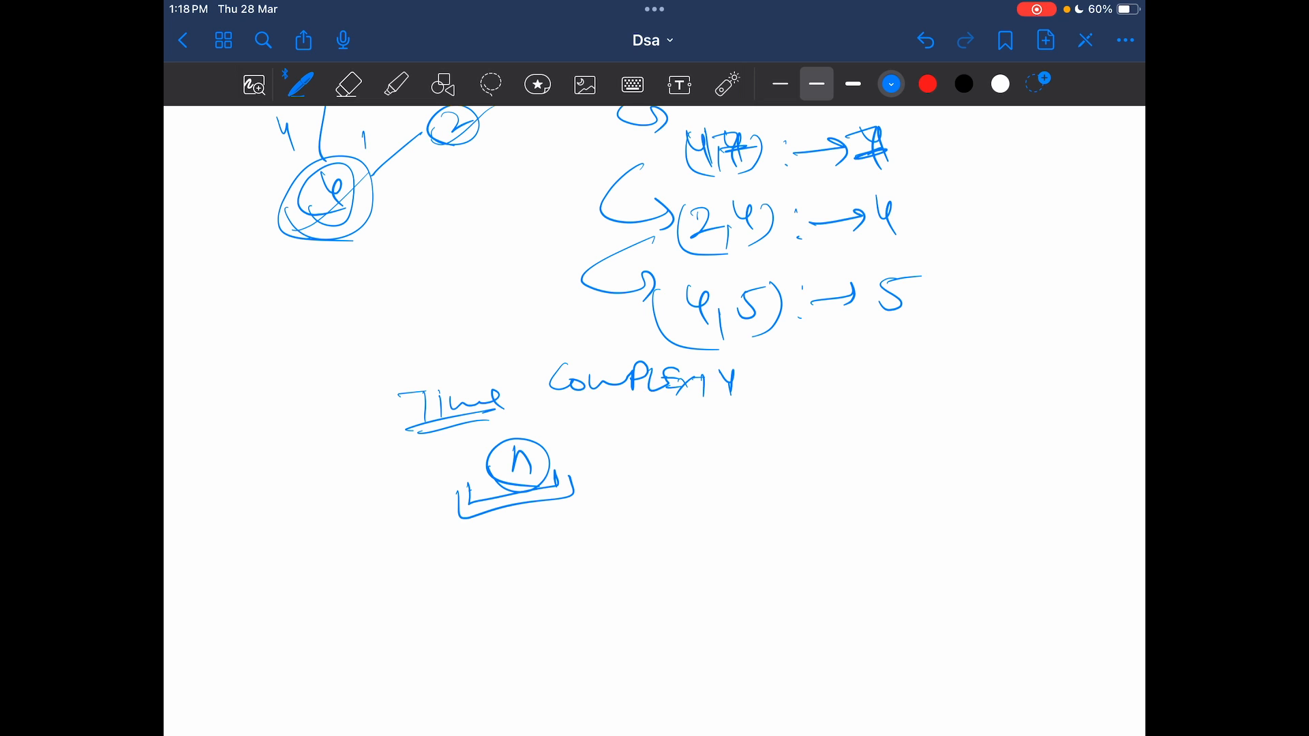
left_click_drag(593, 417, 609, 496)
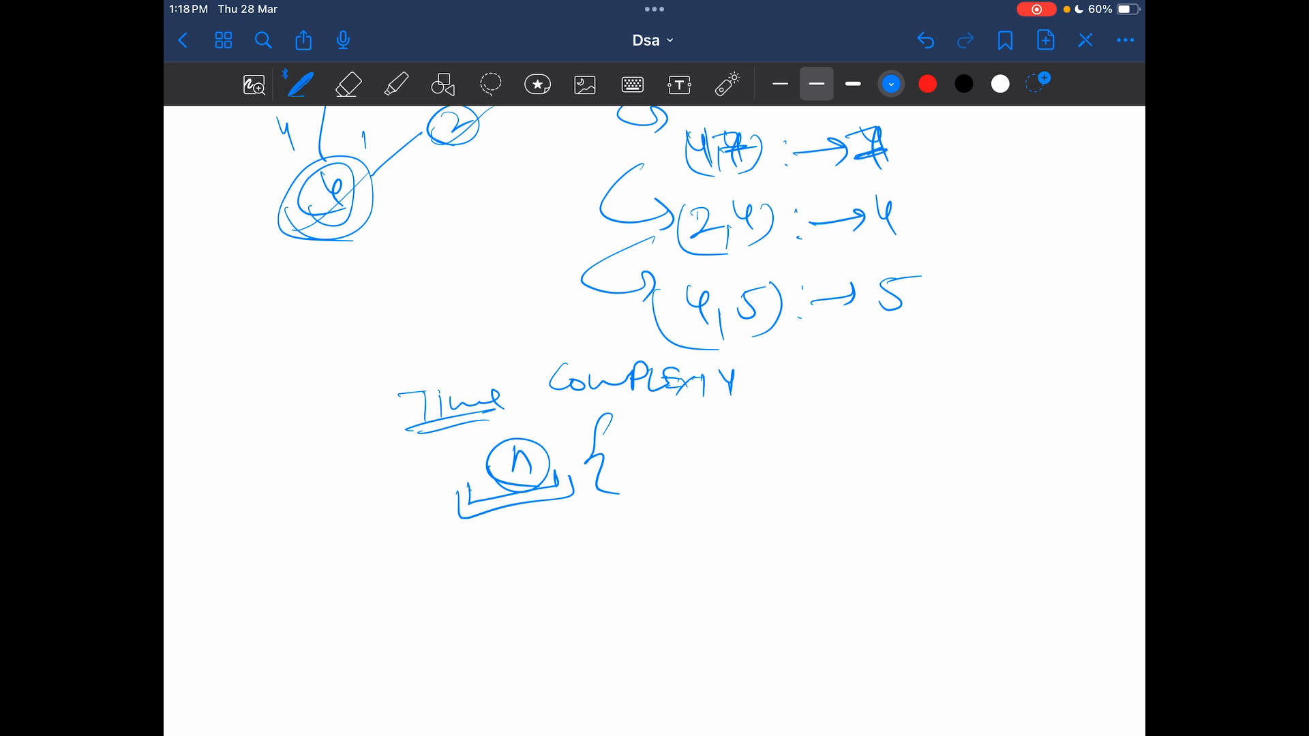
left_click_drag(634, 441, 676, 476)
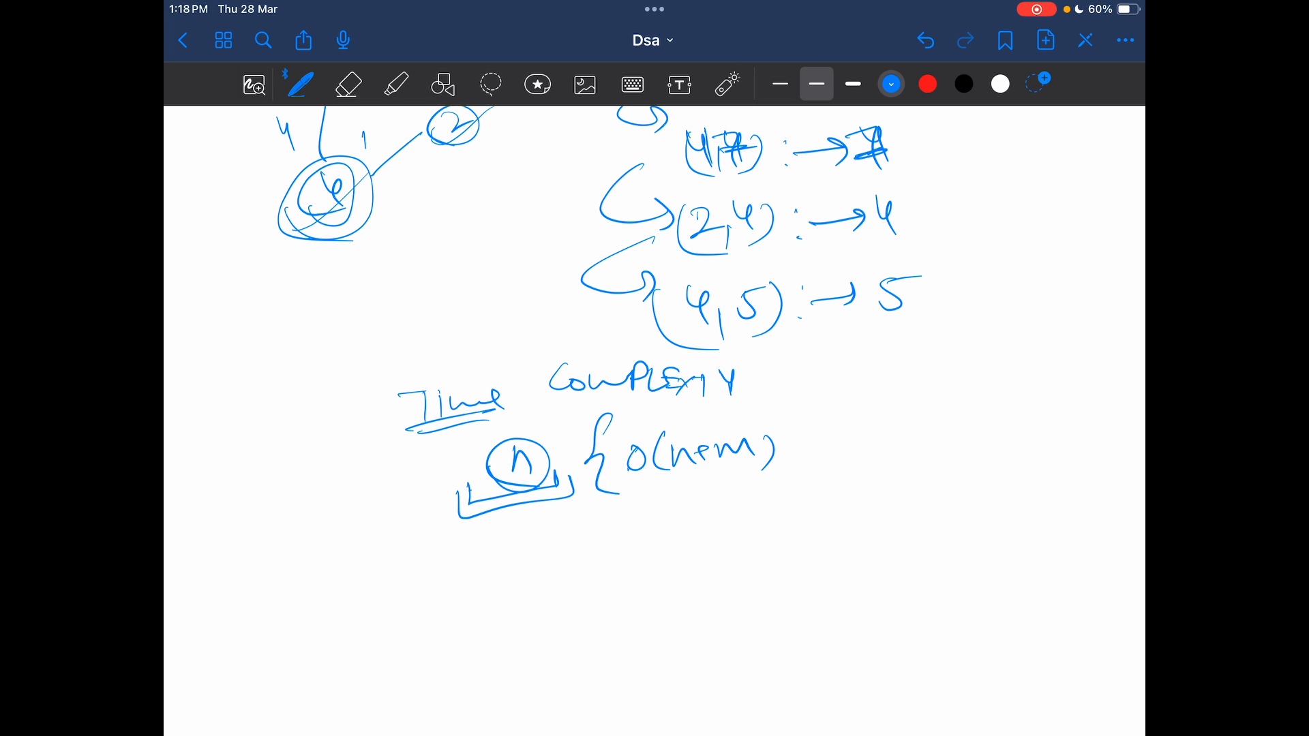
left_click_drag(659, 475, 727, 475)
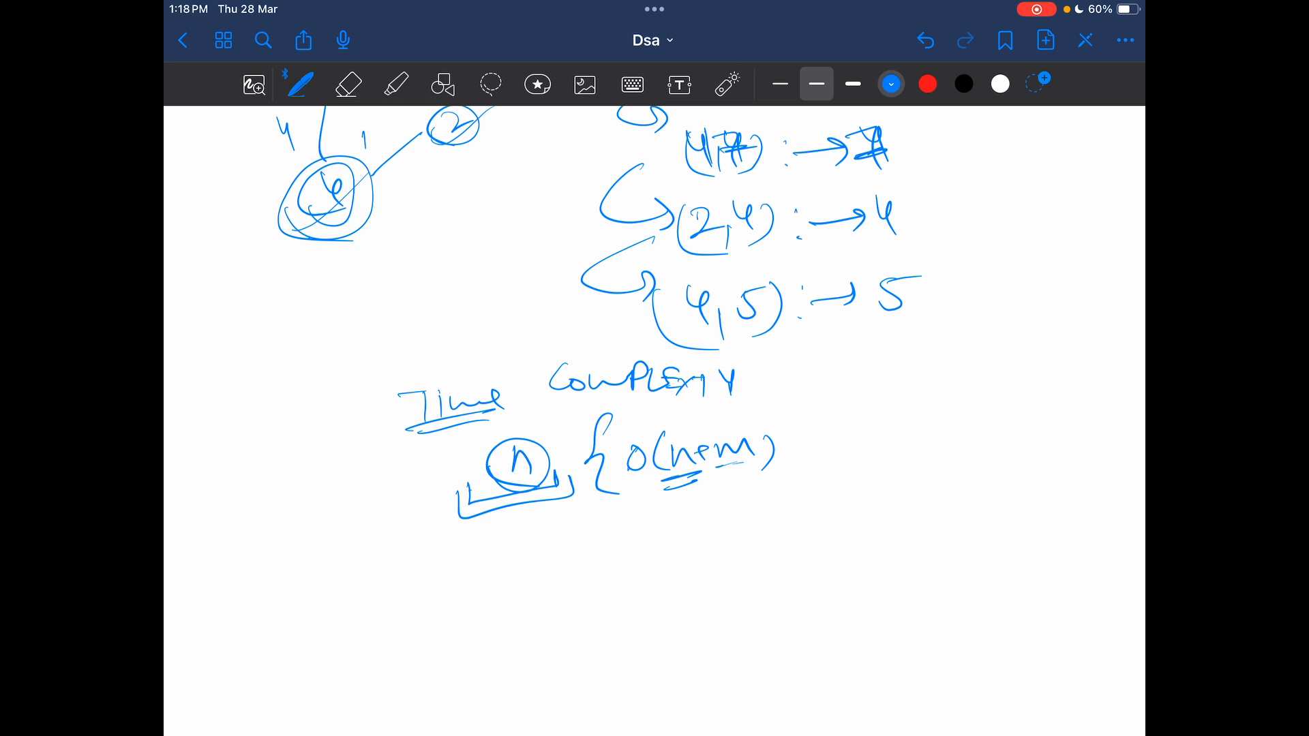
left_click_drag(692, 480, 755, 472)
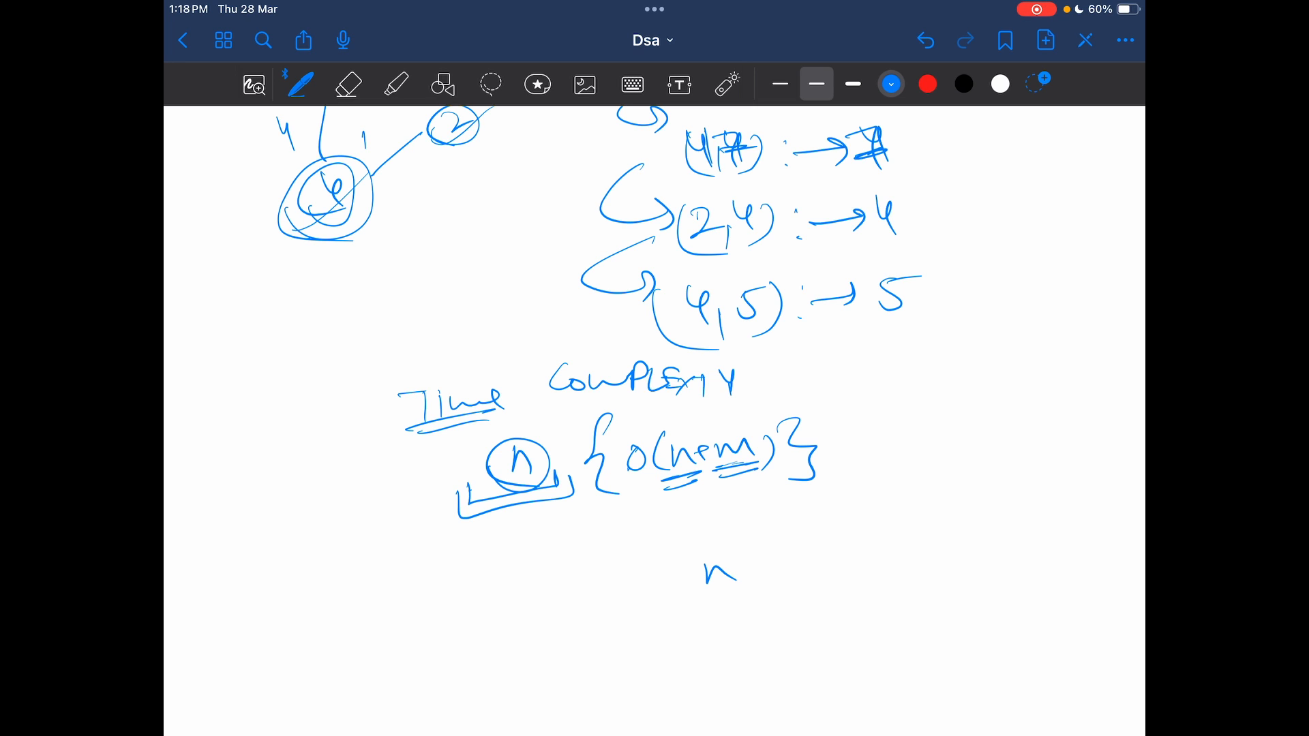
left_click_drag(735, 563, 851, 567)
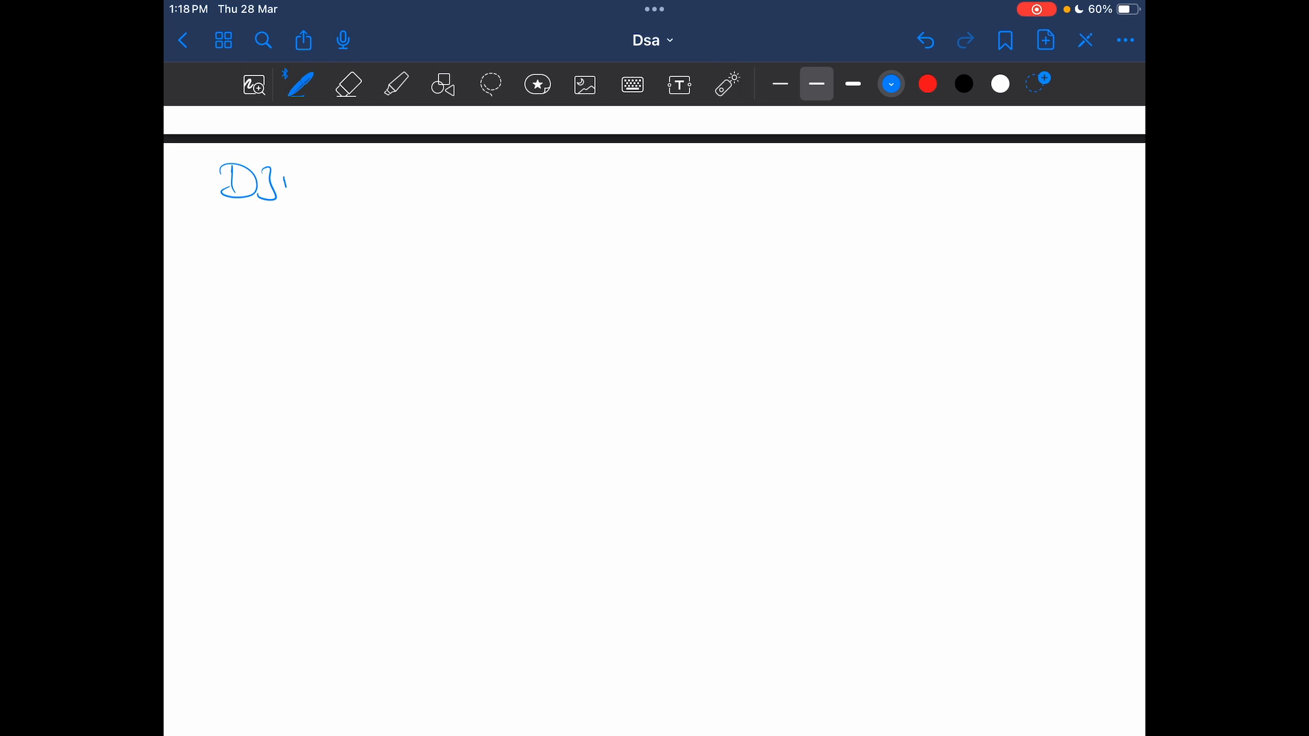
Write and underline DIJKSTRA, then redraw nodes 0, 1, 2, 4 with weighted edges
left_click_drag(284, 184, 377, 188)
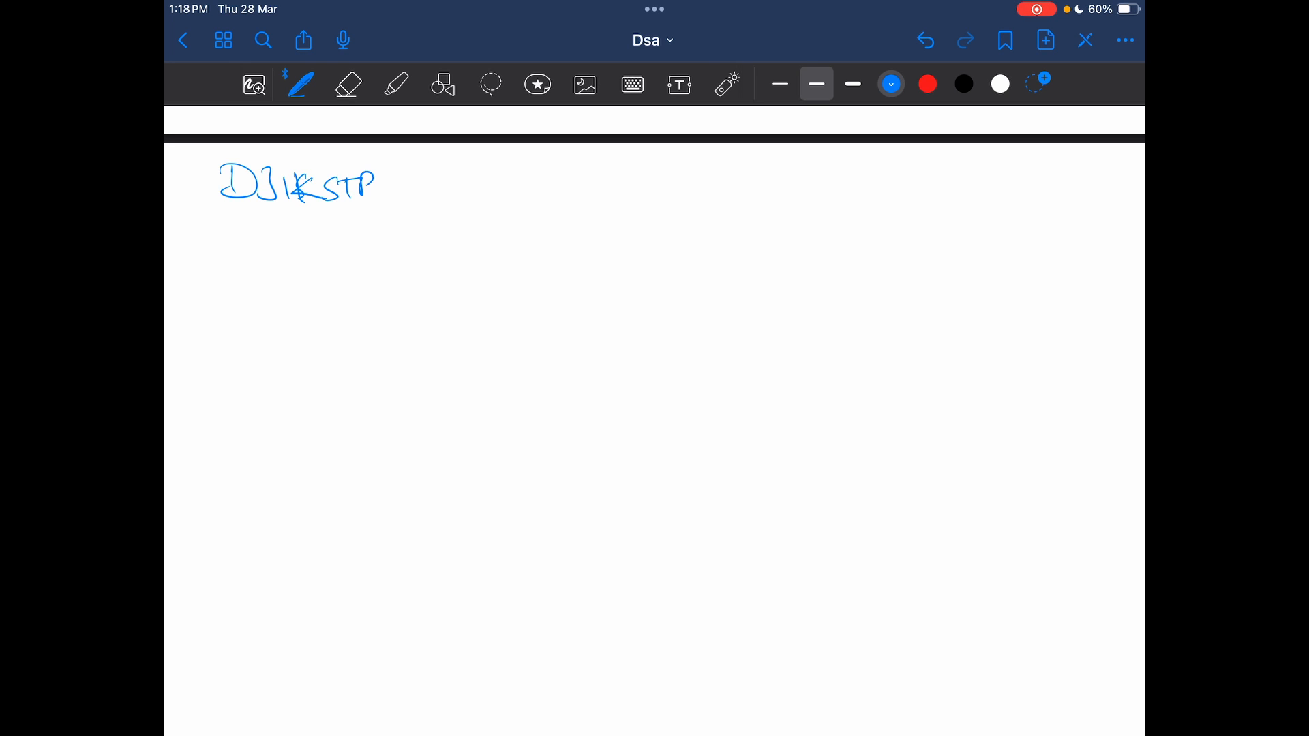
left_click_drag(376, 184, 409, 212)
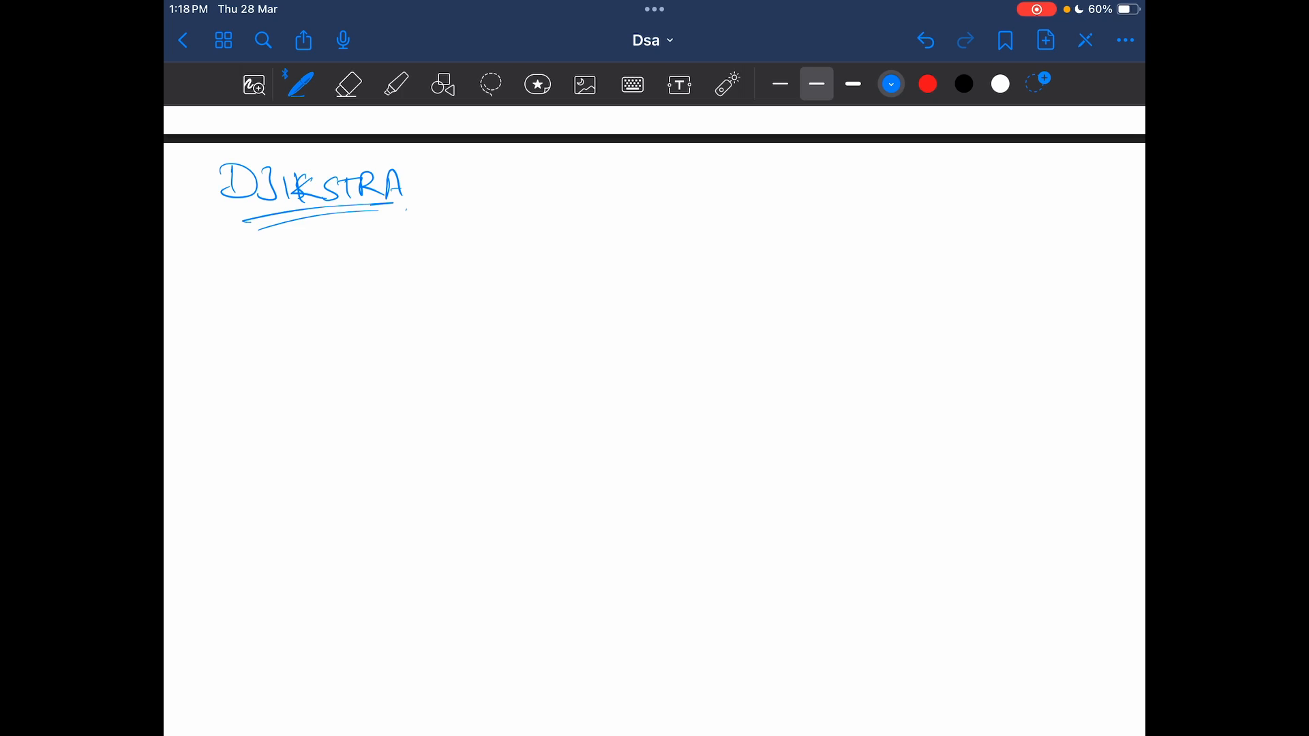
scroll("down", 3)
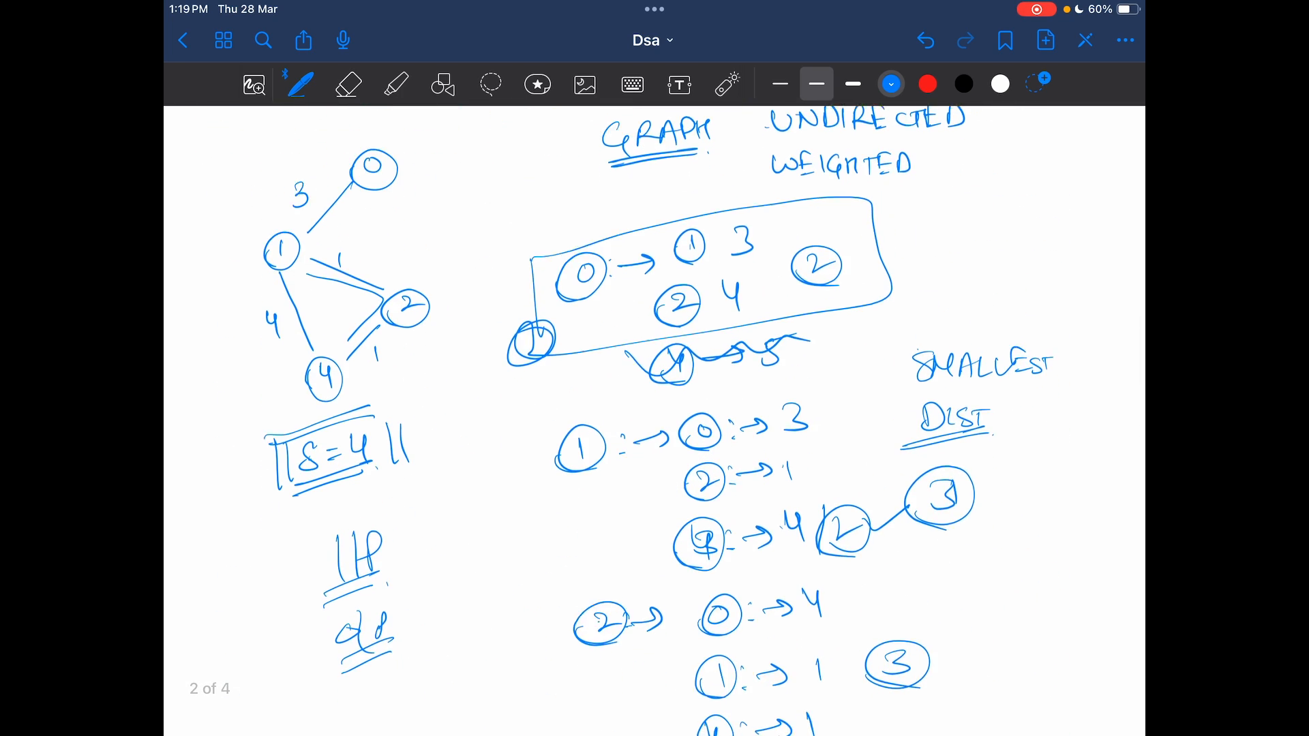
scroll("down", 3)
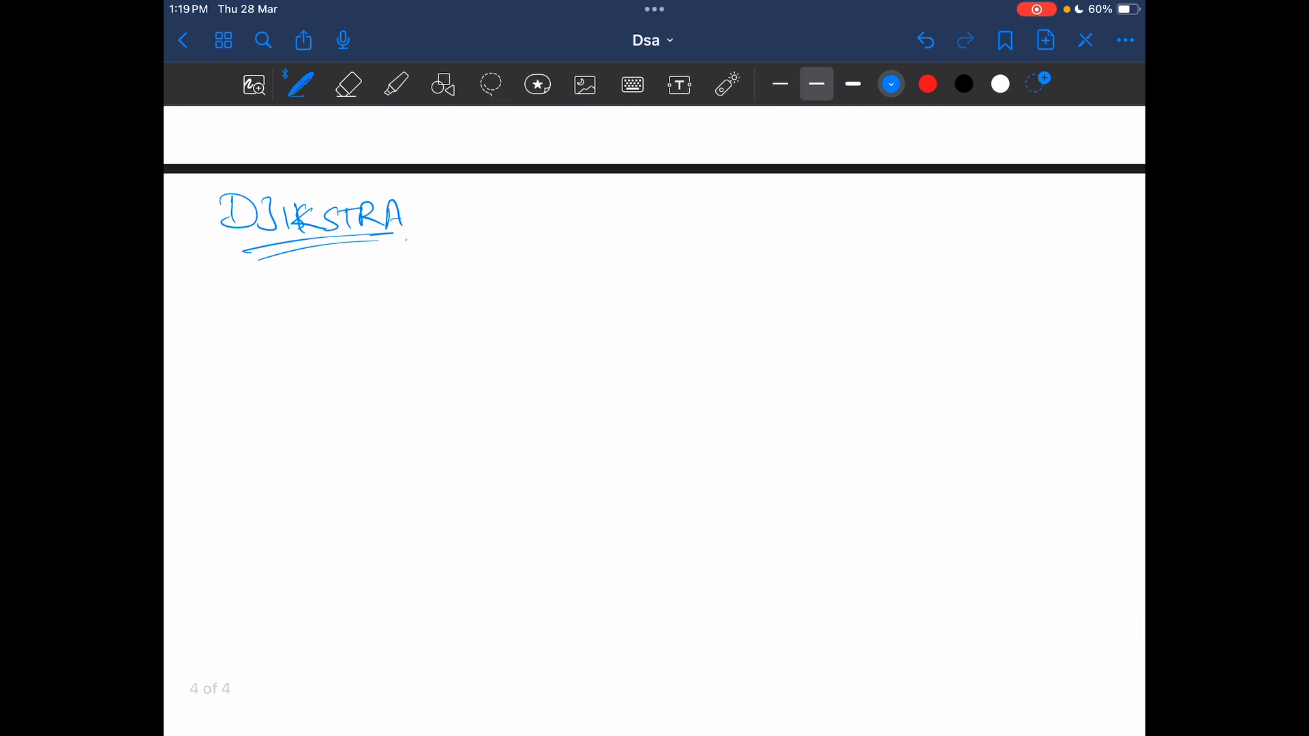
left_click_drag(367, 299, 396, 317)
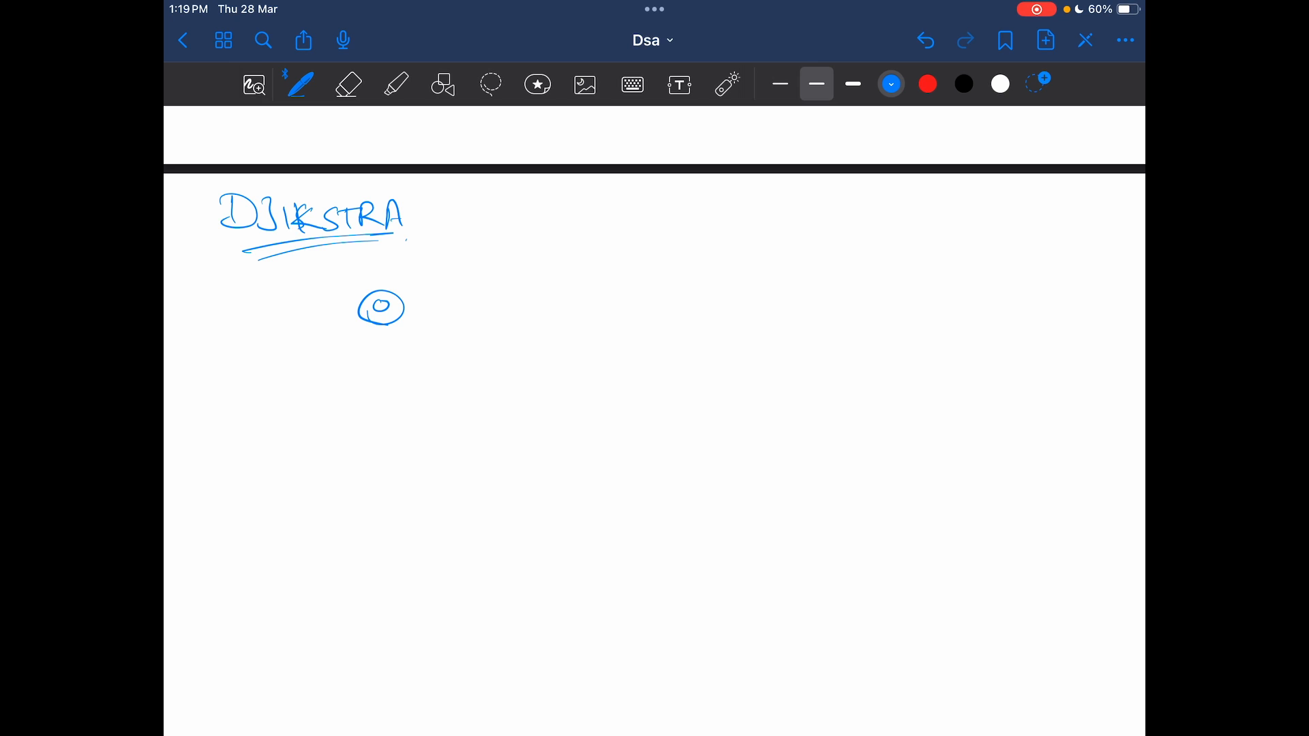
left_click_drag(334, 401, 473, 451)
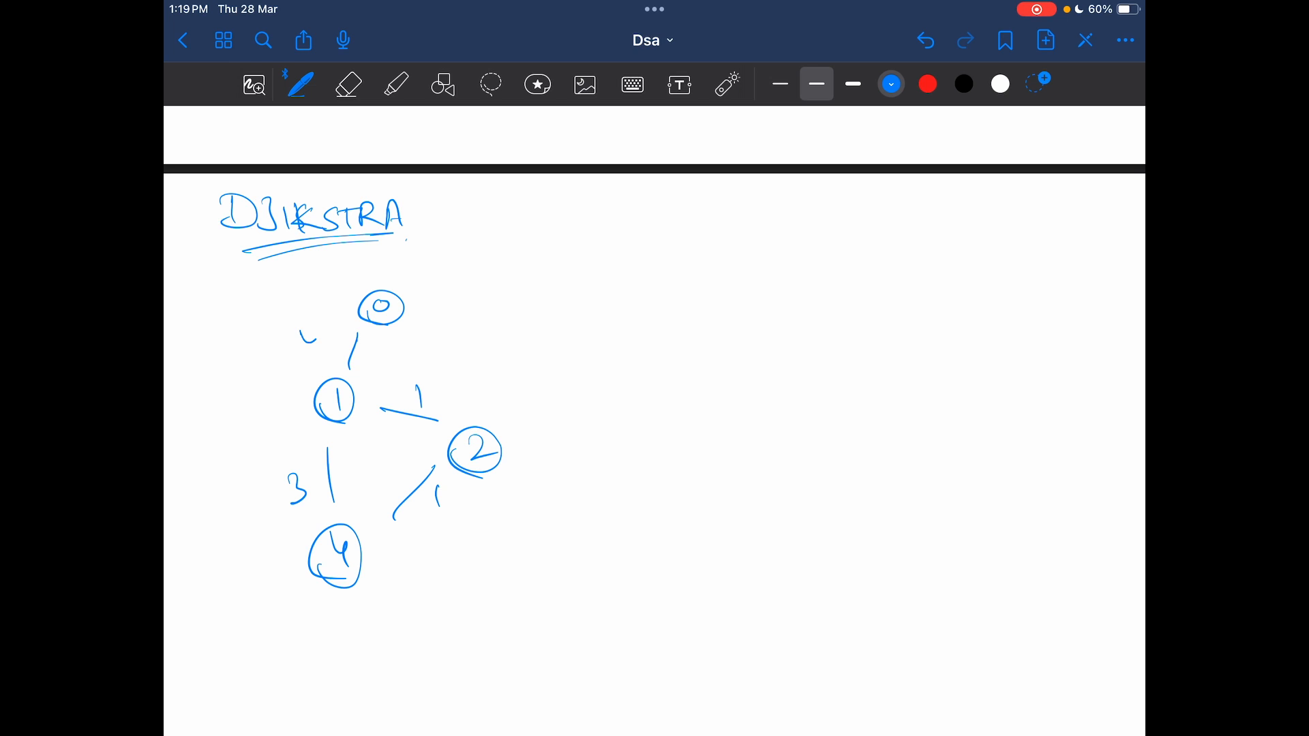
left_click_drag(300, 350, 322, 334)
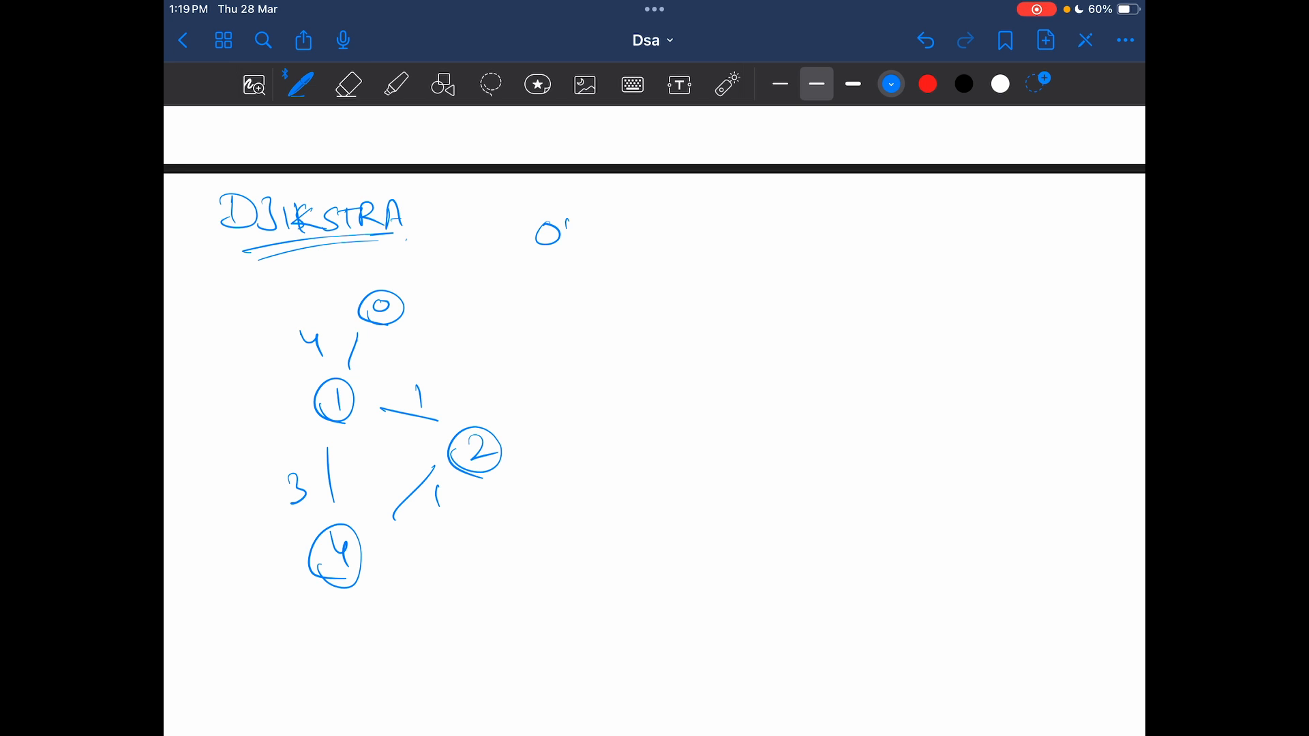
Write node 0's distance array with indices, then node 1's array with its distances
left_click_drag(585, 229, 927, 229)
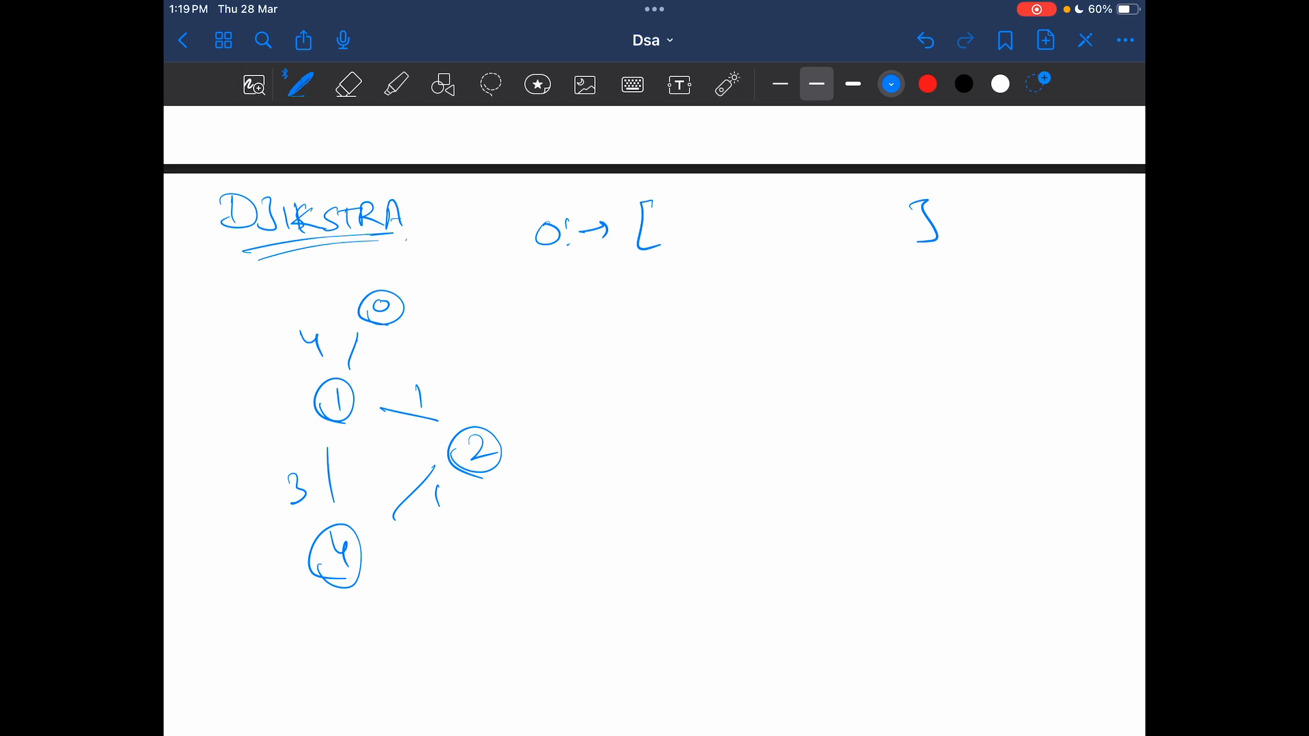
left_click_drag(660, 284, 876, 279)
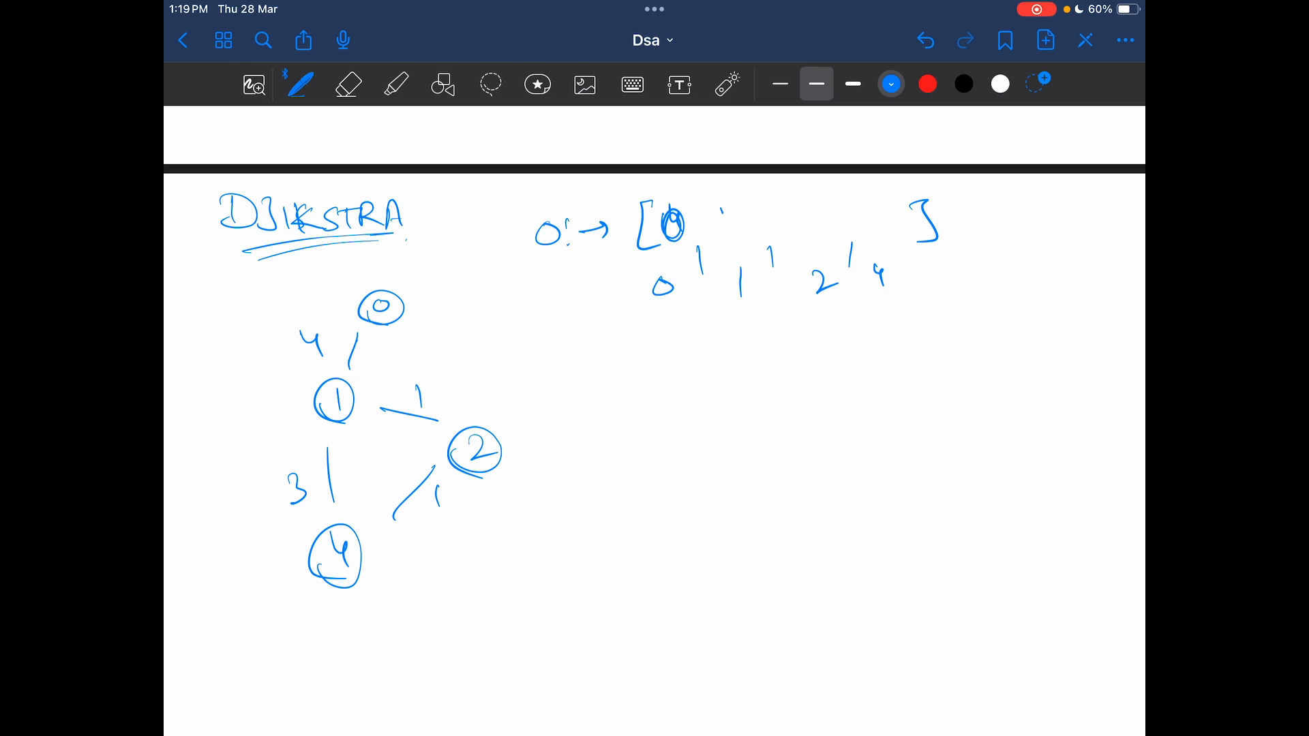
type("4 5 6")
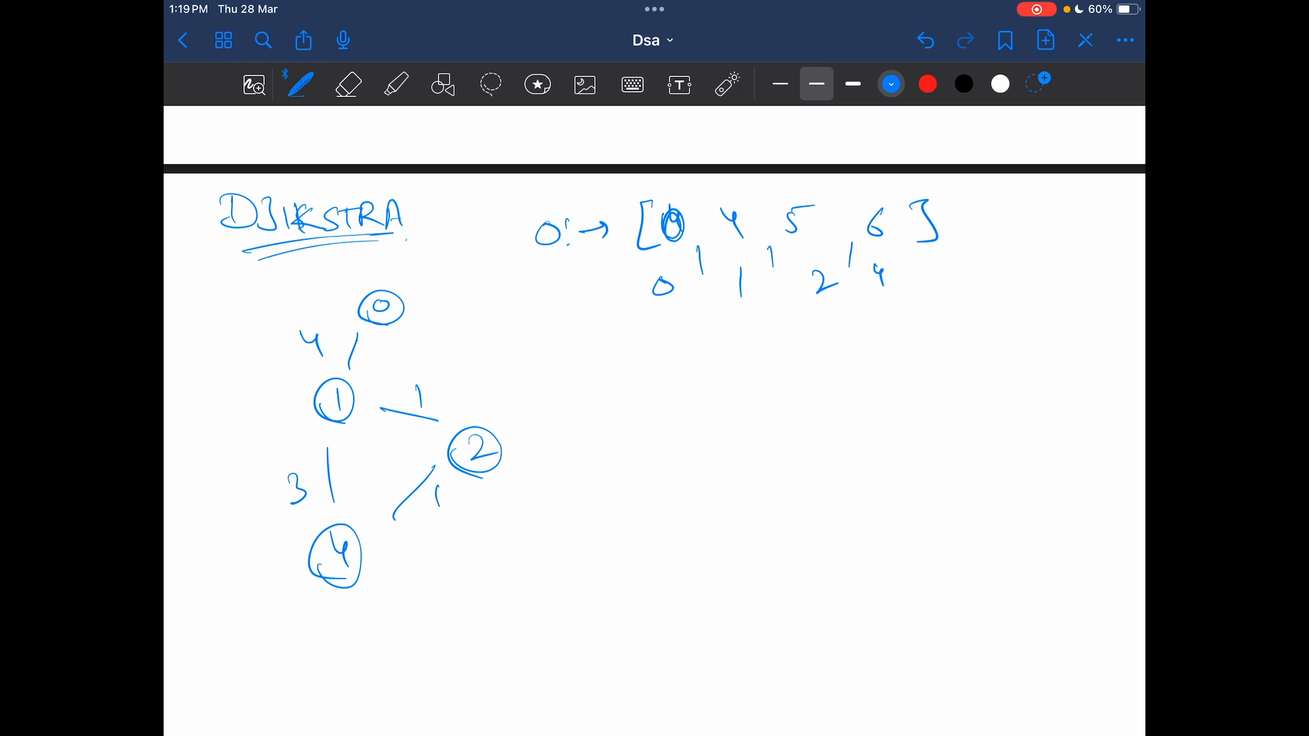
left_click_drag(543, 342, 652, 351)
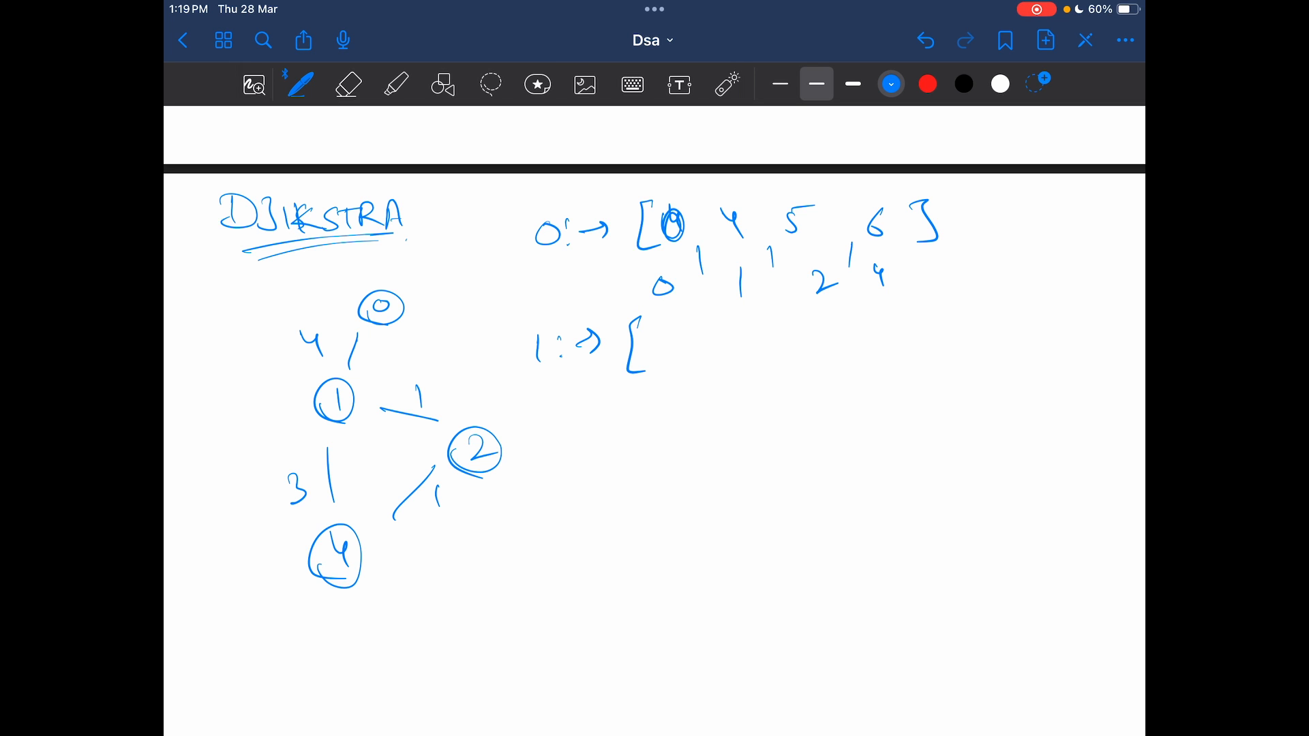
left_click_drag(668, 393, 834, 393)
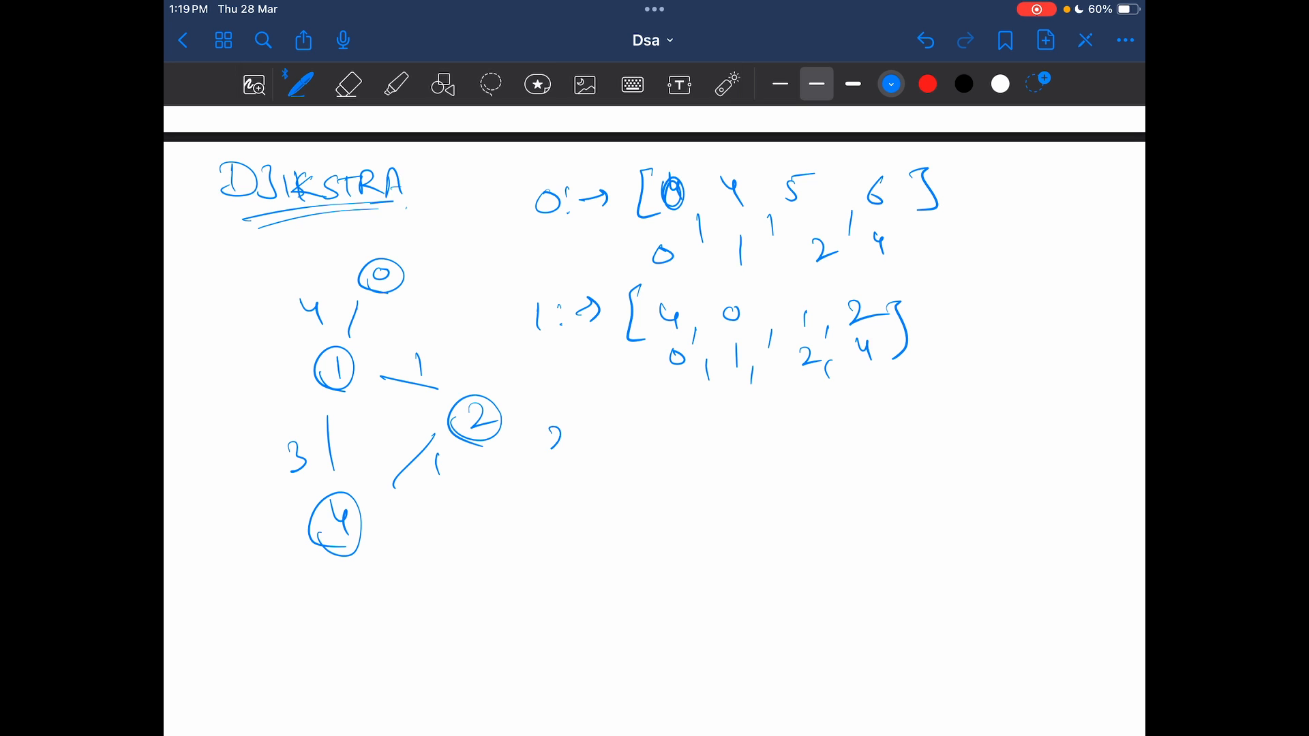
Write node 2's distance array, begin node 4's row, and underline the arrays for nodes 0, 1, 2
left_click_drag(543, 438, 660, 437)
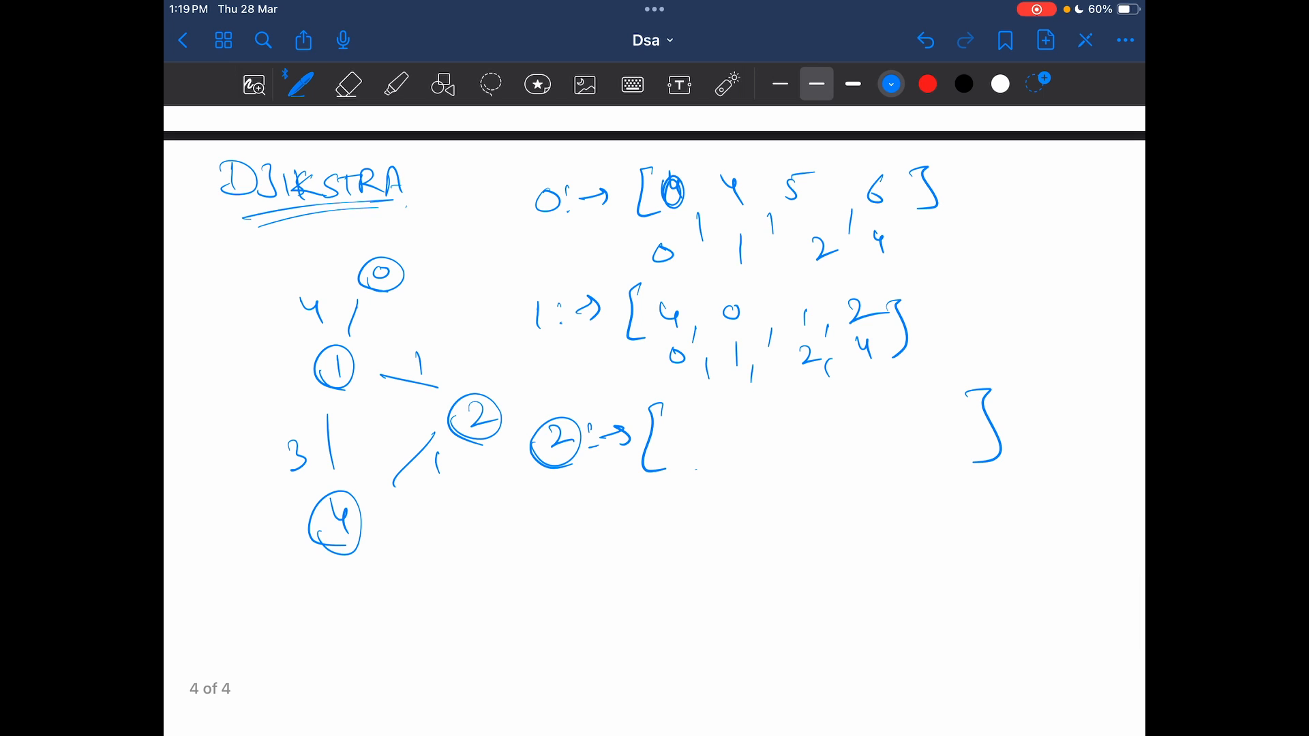
left_click_drag(693, 476, 943, 476)
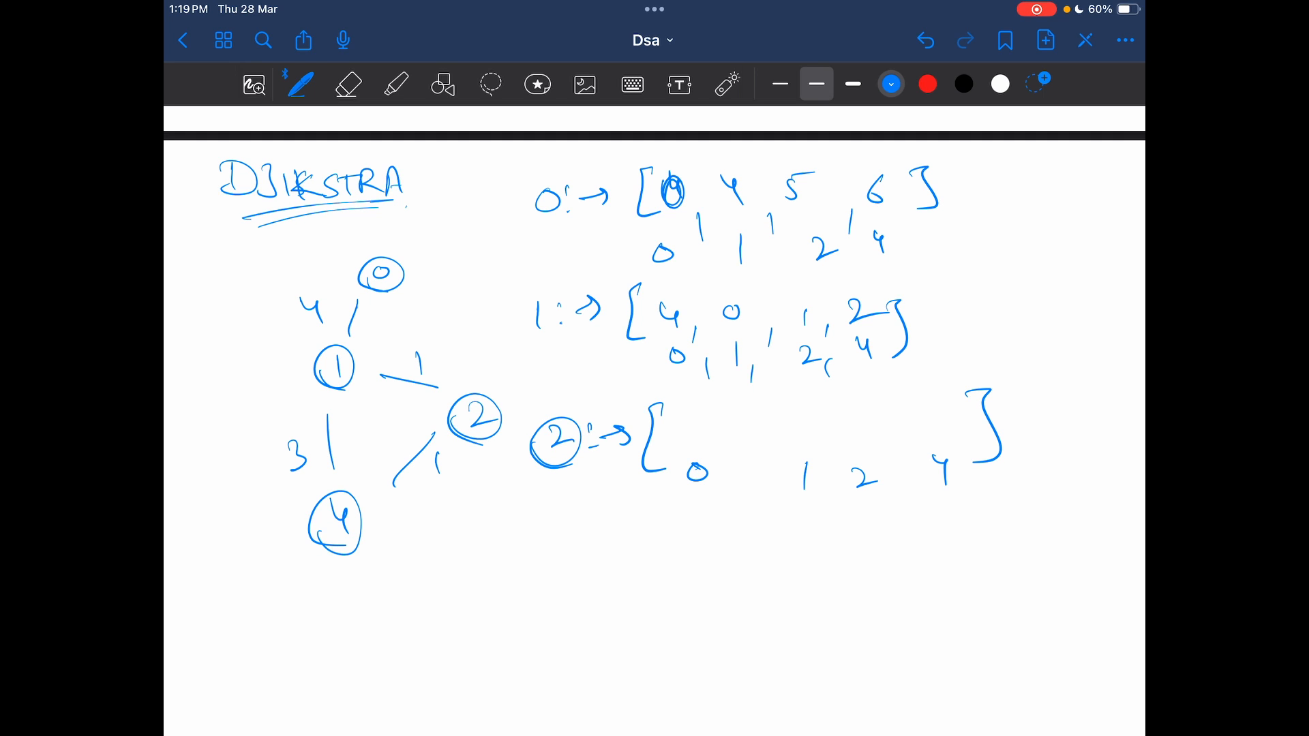
left_click_drag(843, 409, 856, 434)
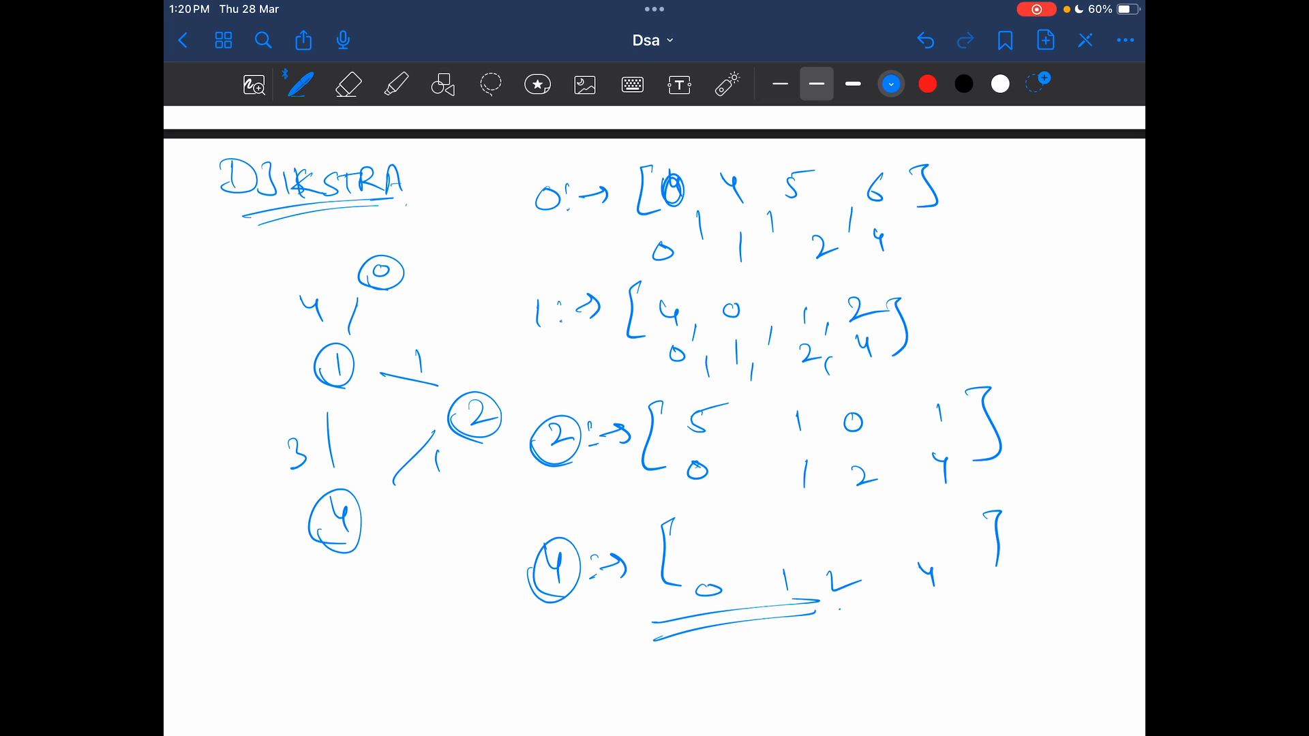
left_click_drag(633, 221, 952, 208)
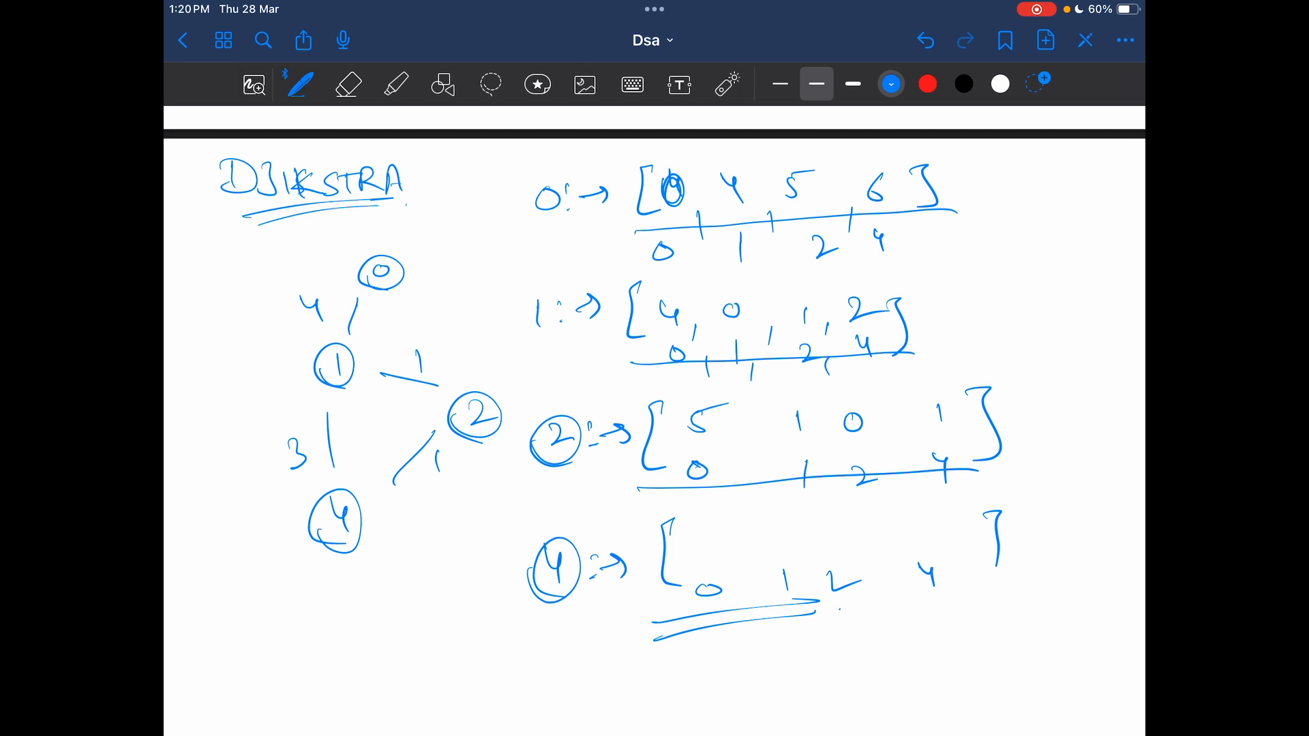
Handwrite the reachable-city counts per node: 0→3, 1→4, 2→3, with 4 left unfilled
scroll("down", 3)
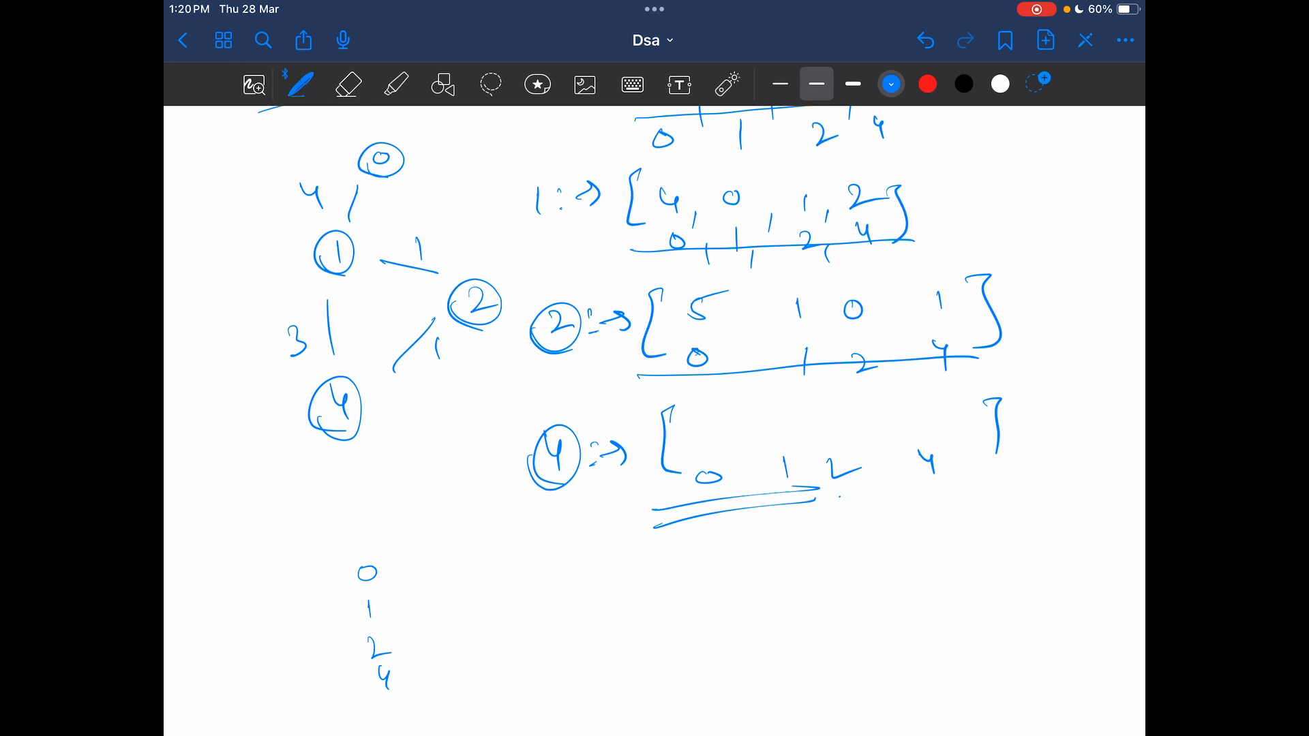
scroll("down", 3)
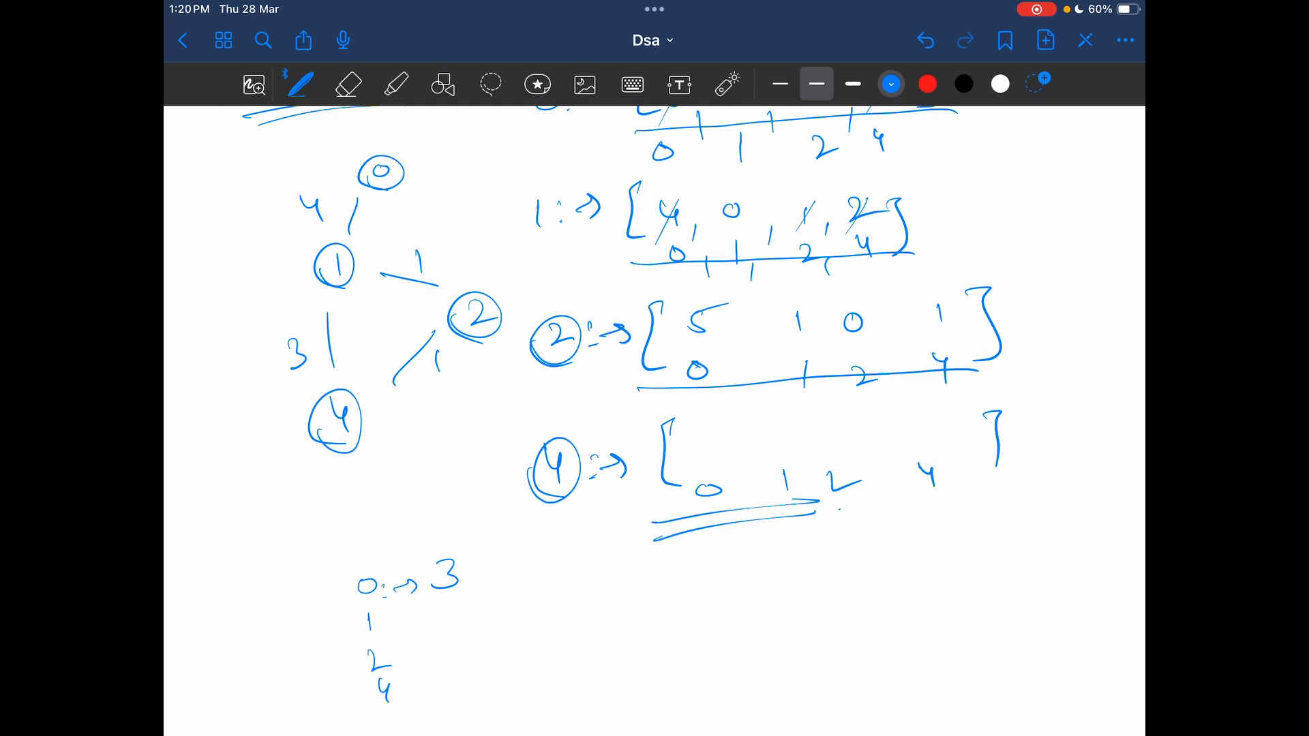
left_click_drag(381, 622, 452, 601)
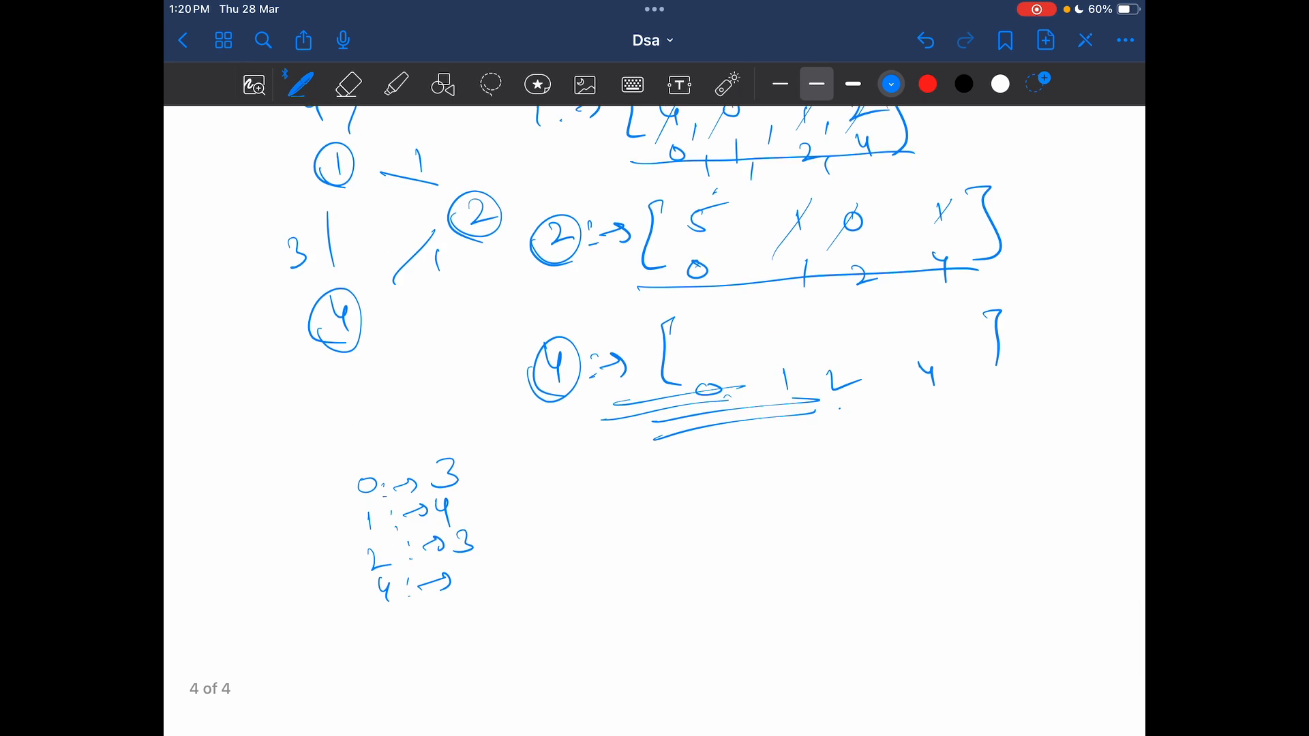
scroll("down", 3)
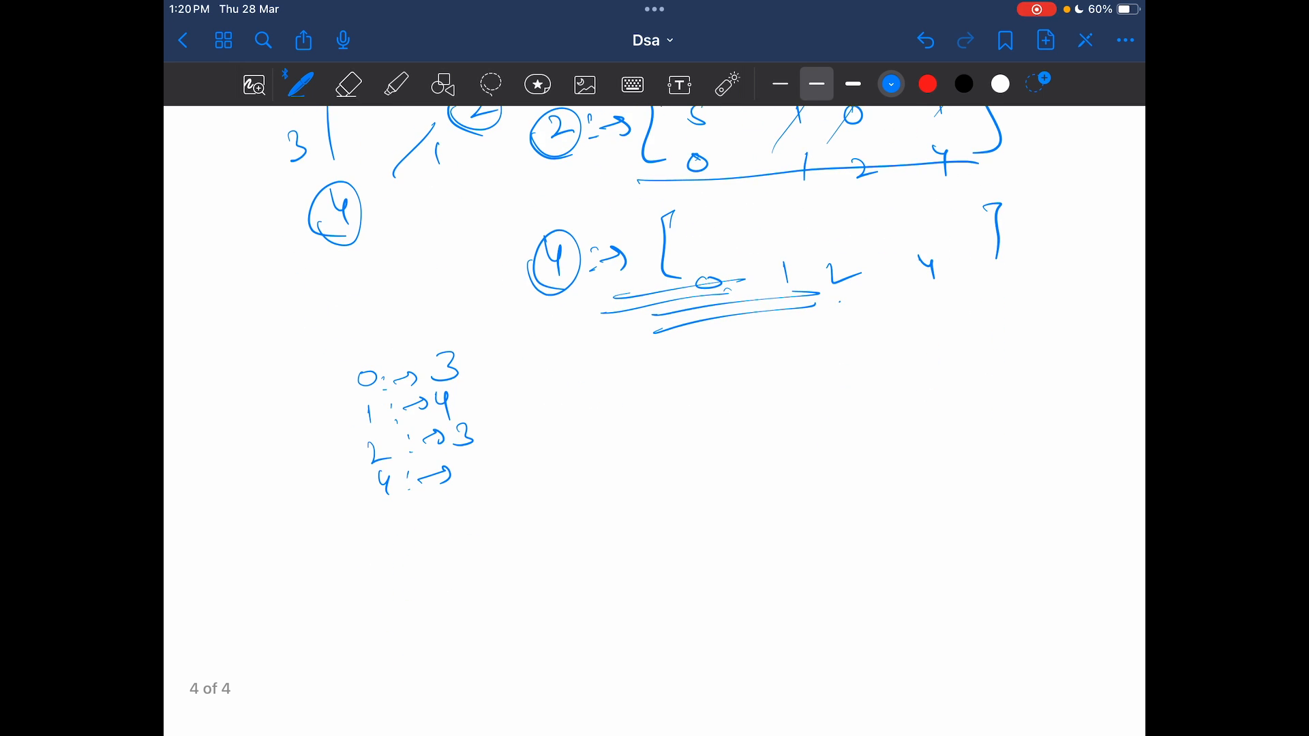
Bracket the count list and circle the rows for nodes 0 and 2
left_click_drag(355, 354, 359, 505)
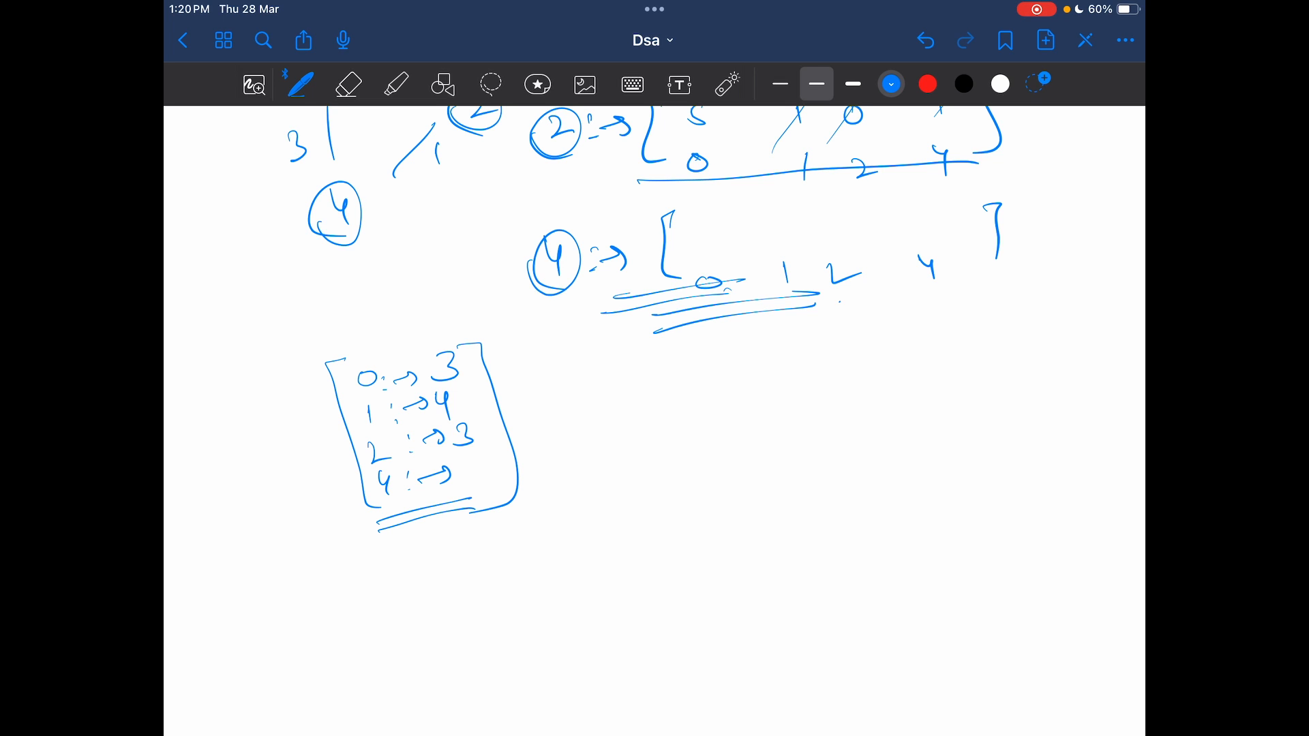
left_click_drag(342, 451, 609, 409)
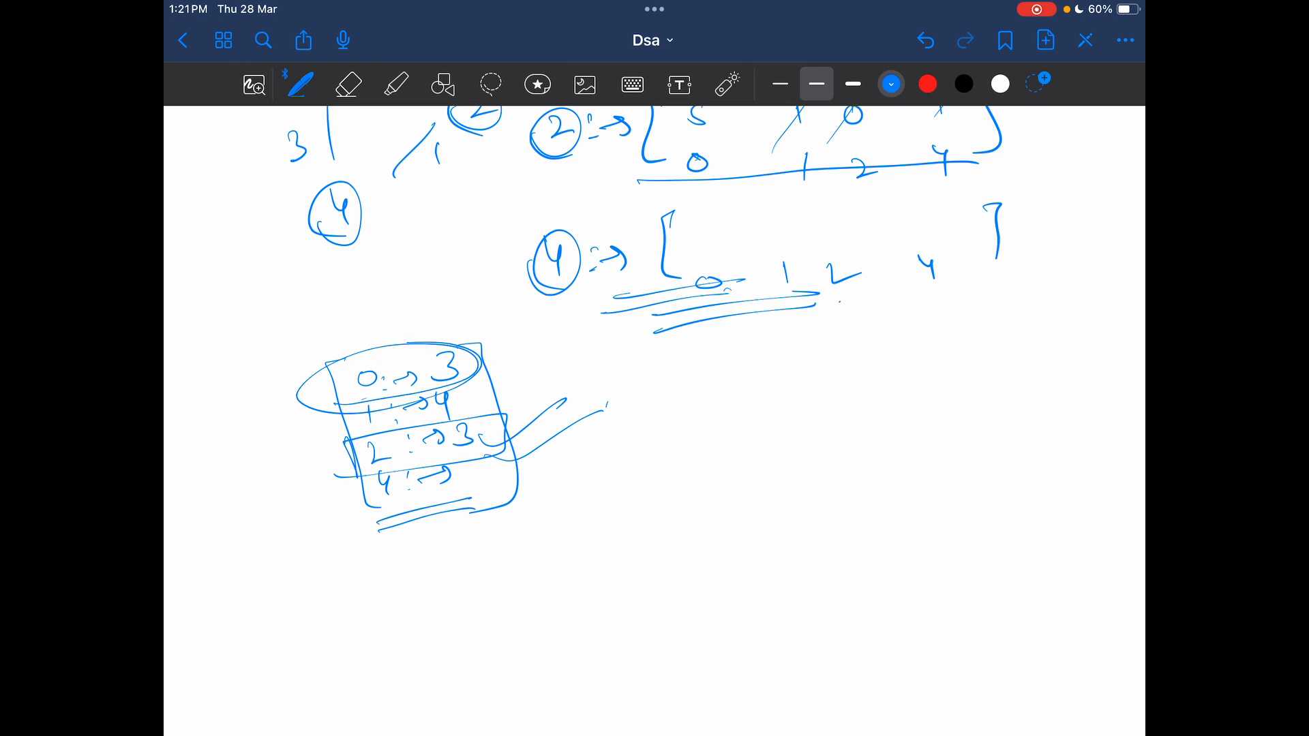
left_click_drag(343, 429, 501, 464)
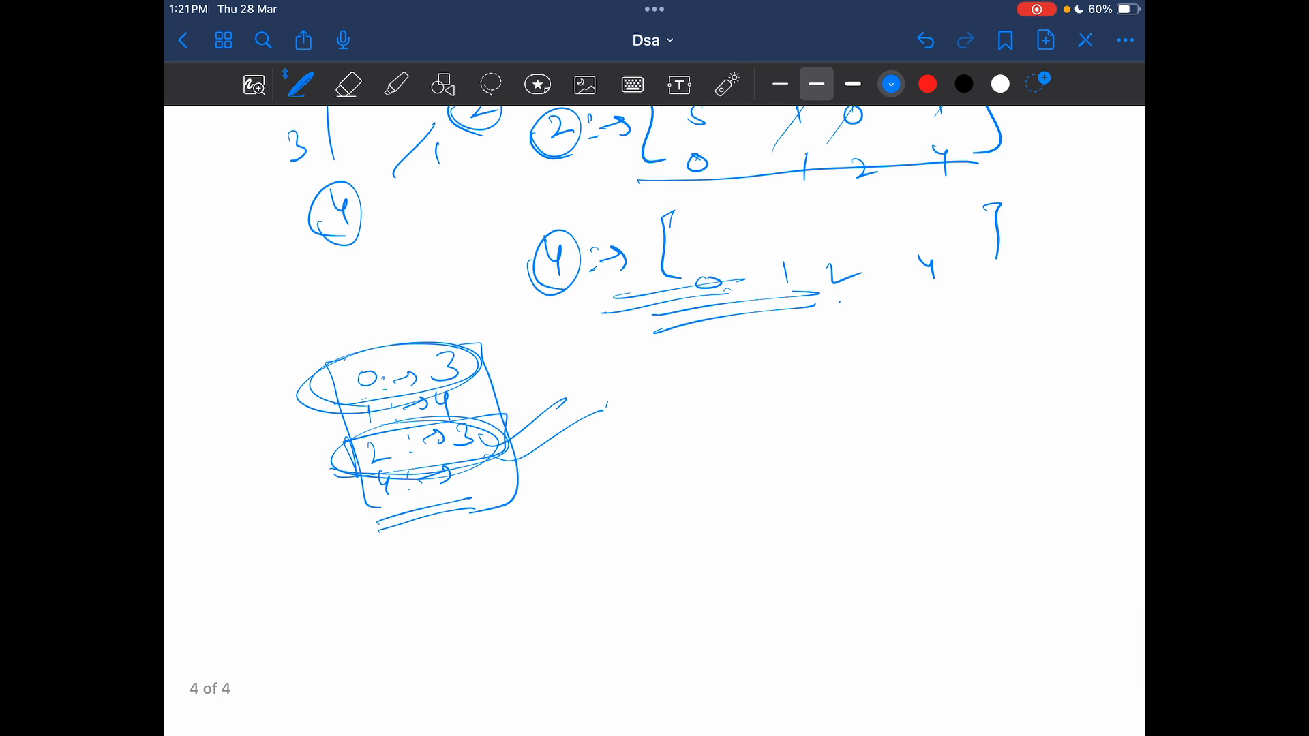
Write the note that count 3 is coming twice, circling the 3
left_click_drag(709, 377, 731, 401)
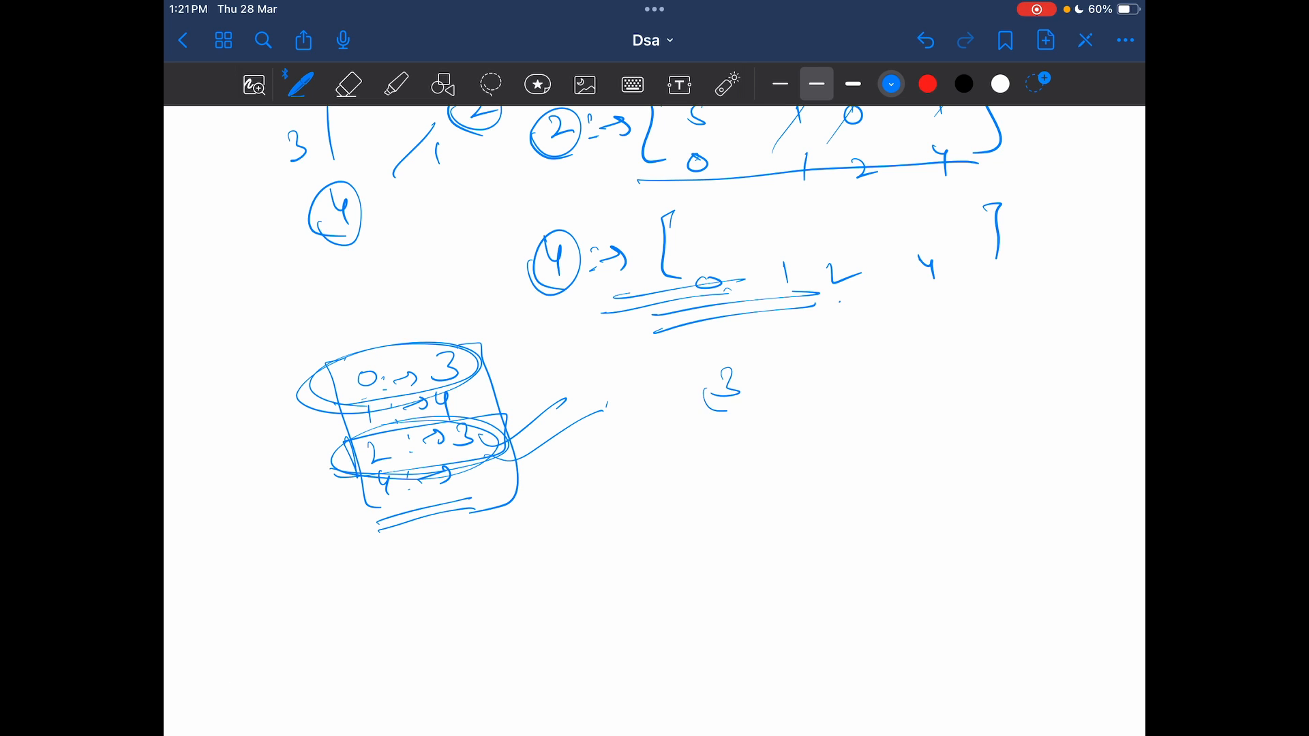
left_click_drag(790, 389, 860, 389)
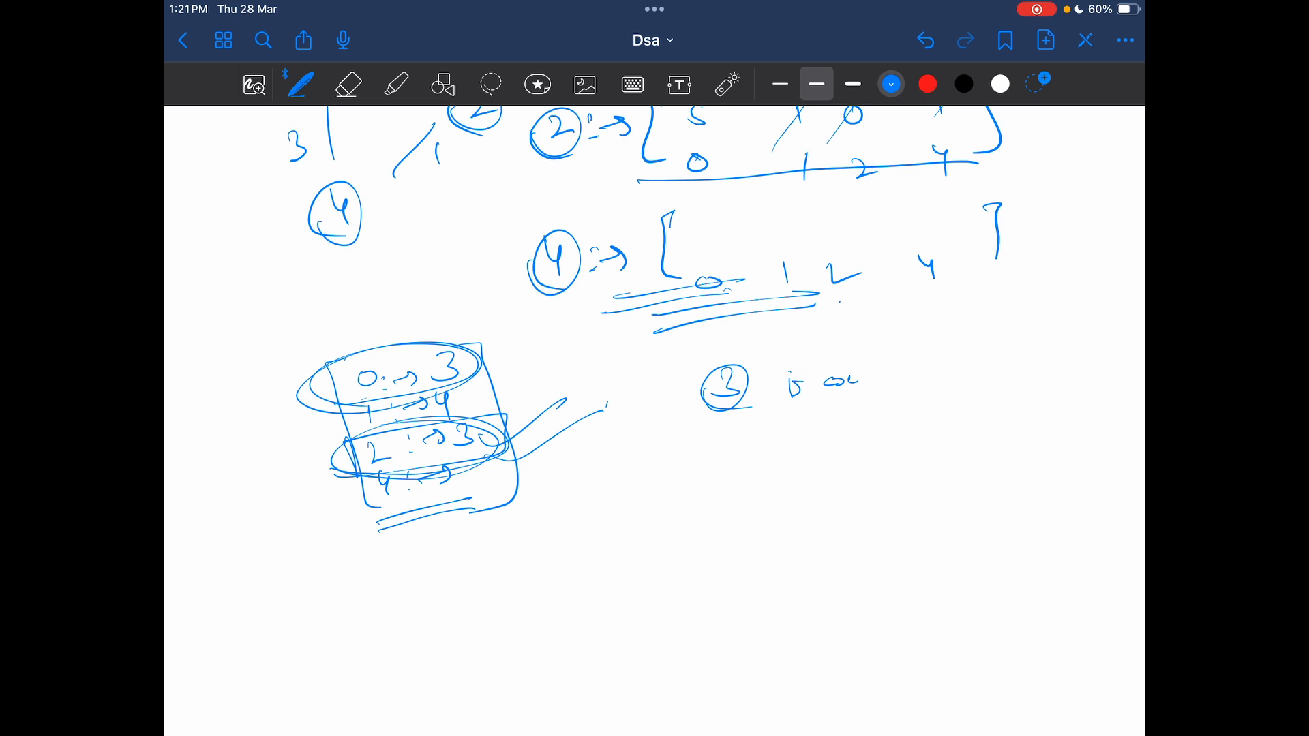
left_click_drag(818, 384, 994, 384)
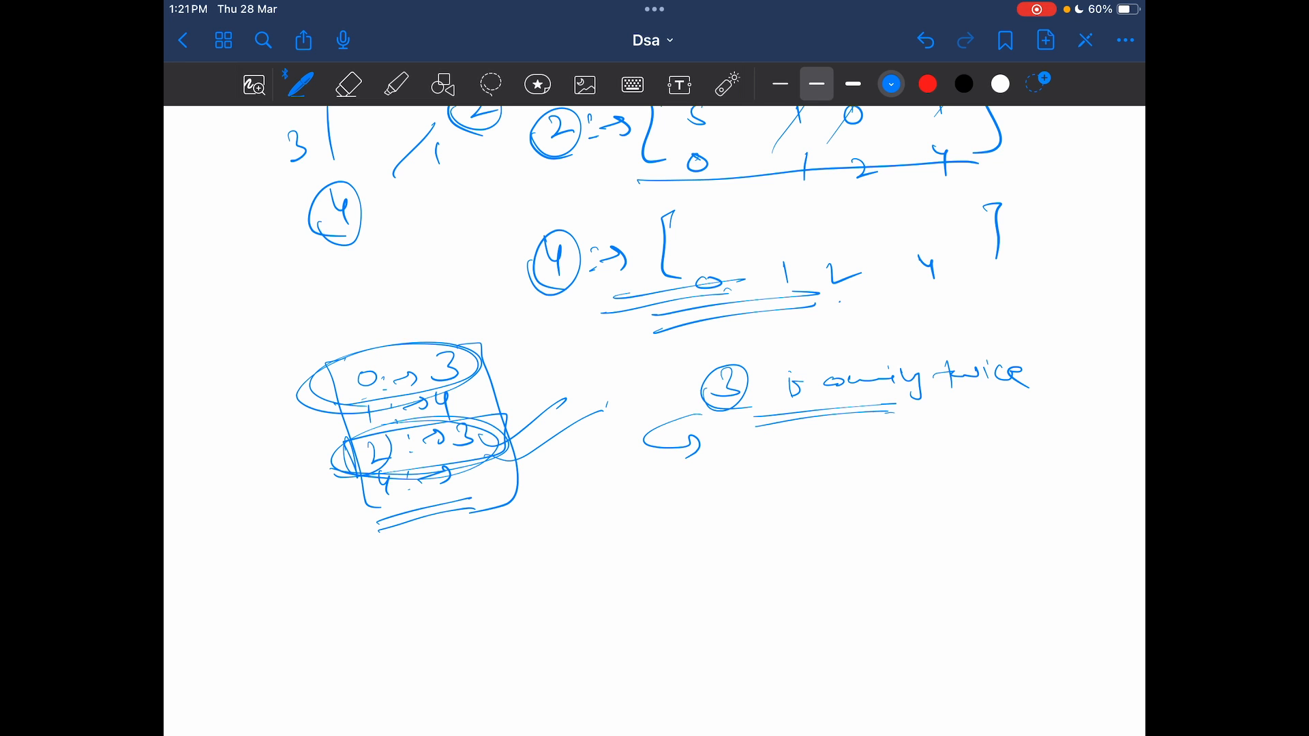
Circle node 2 and note '2 higher node' is chosen, then strike a first complexity term
left_click_drag(342, 434, 384, 468)
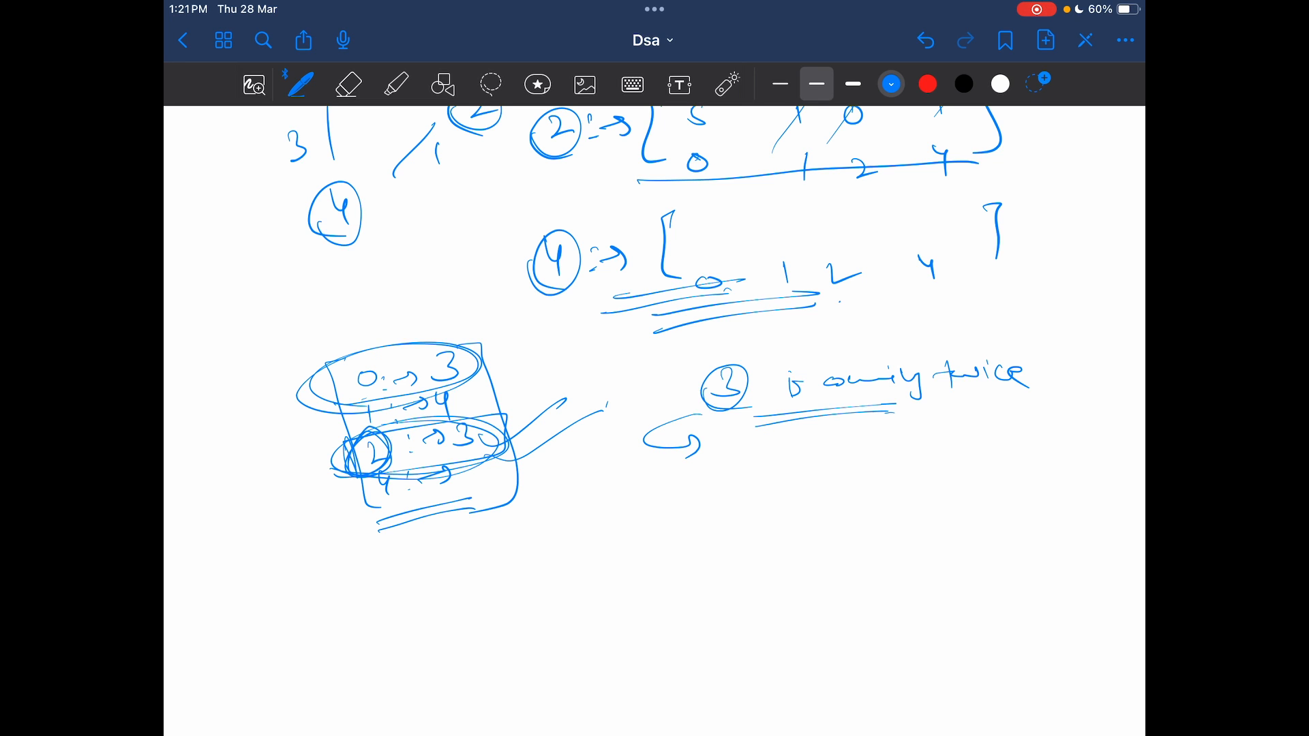
left_click_drag(719, 468, 826, 467)
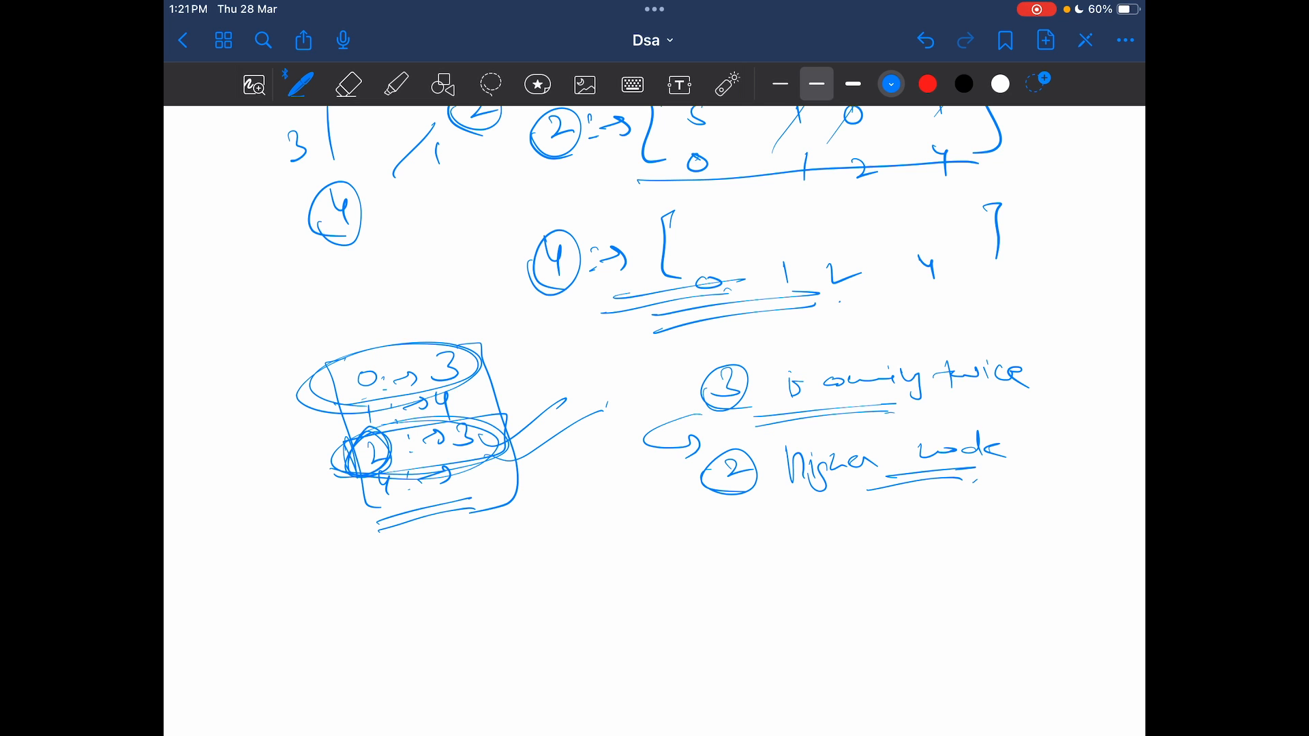
left_click_drag(576, 559, 634, 543)
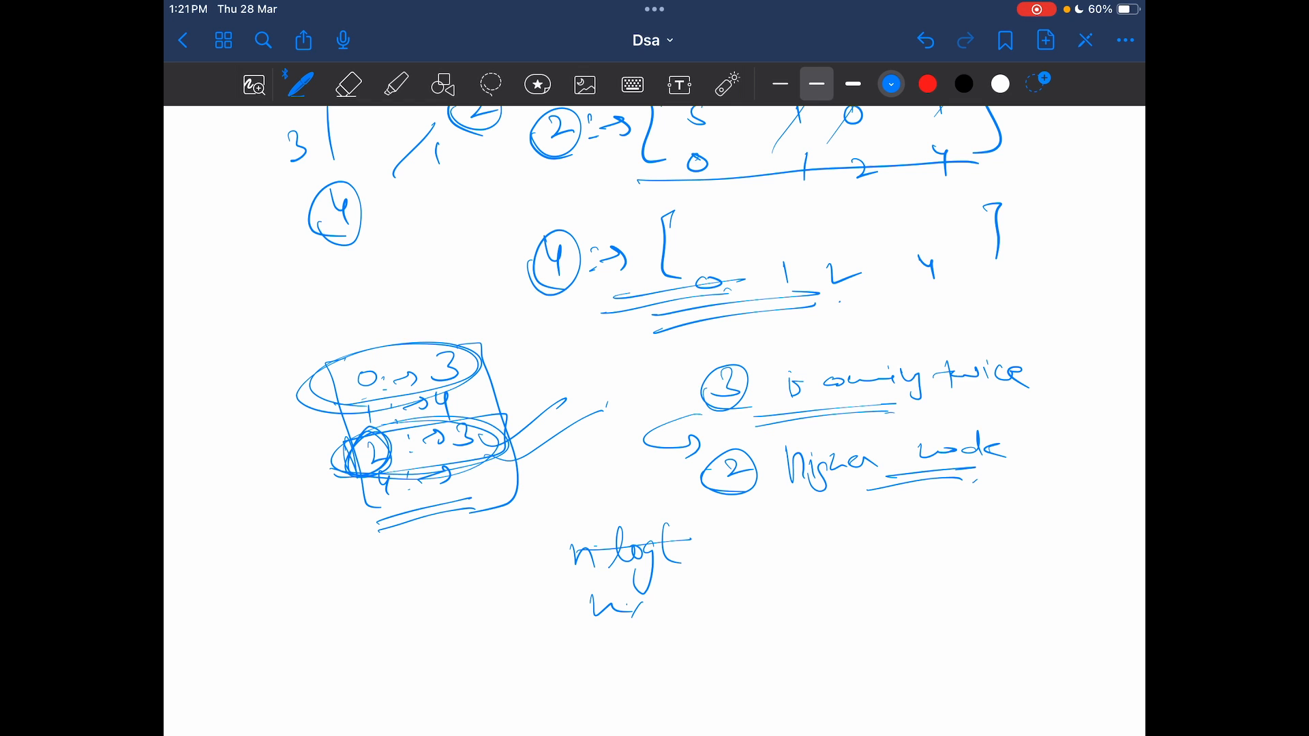
Write and underline the overall complexity as 'n × DIJKSTRA', then move down to the C++ code
left_click_drag(642, 609, 735, 610)
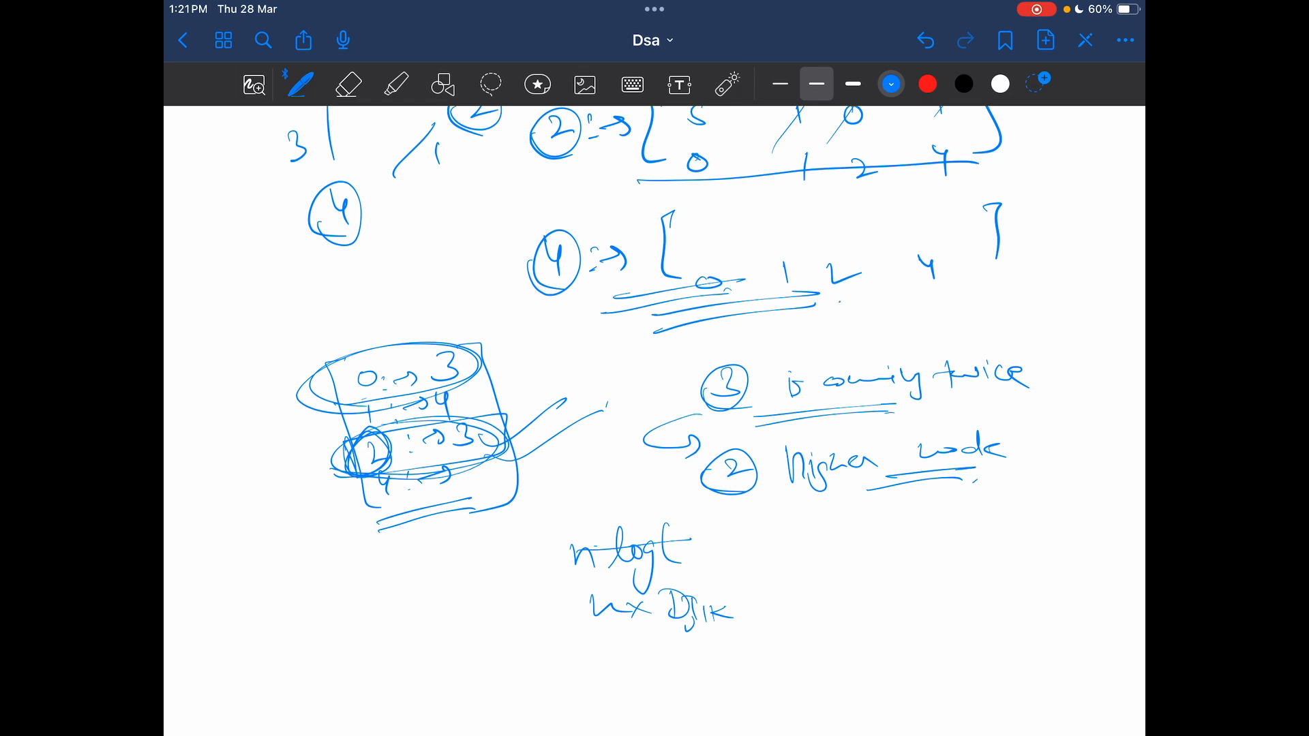
left_click_drag(713, 608, 772, 608)
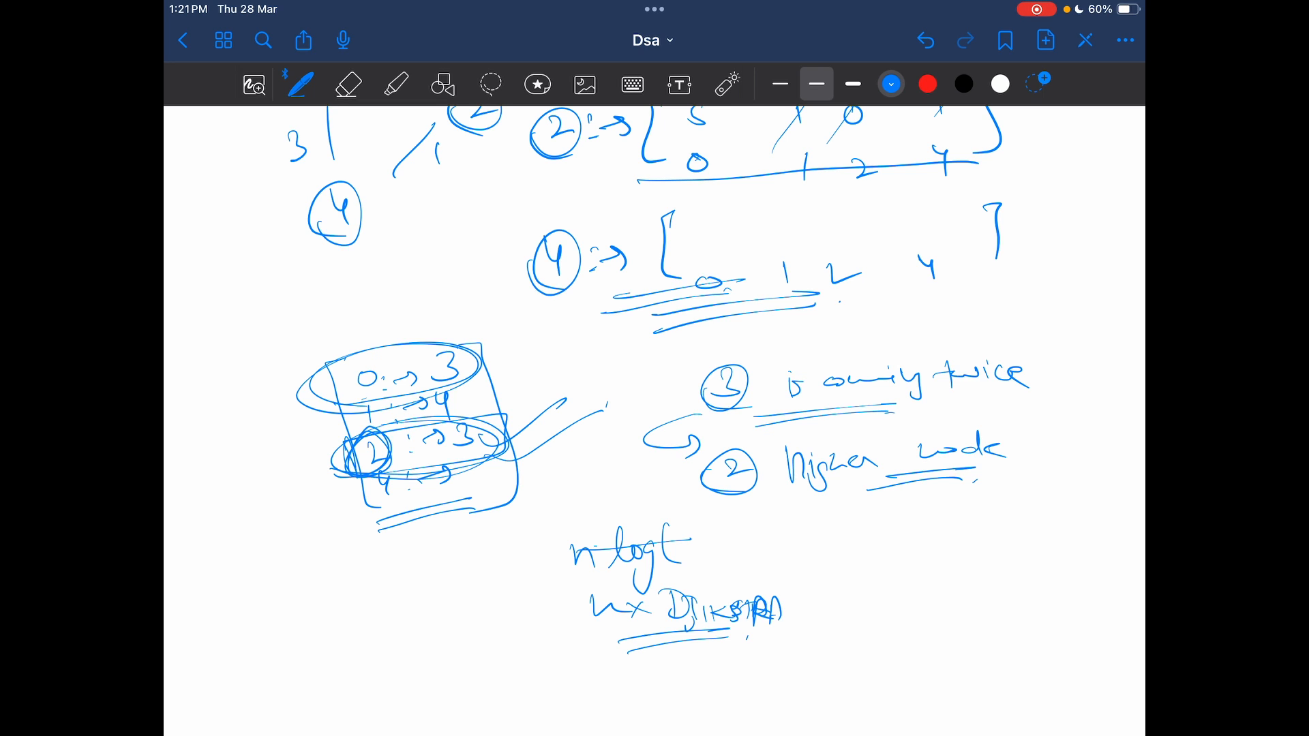
scroll("down", 3)
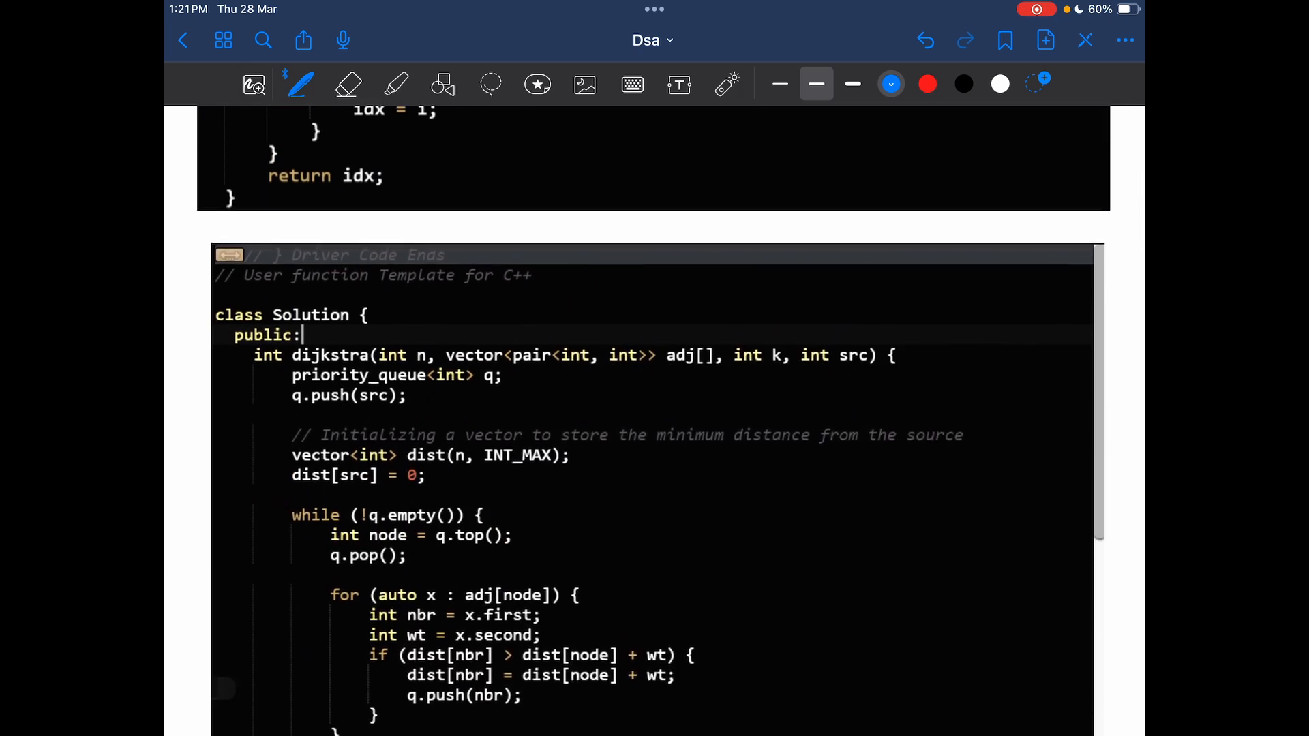
In red, underline the edges parameter type in findCity and note that edges is a matrix
scroll("down", 3)
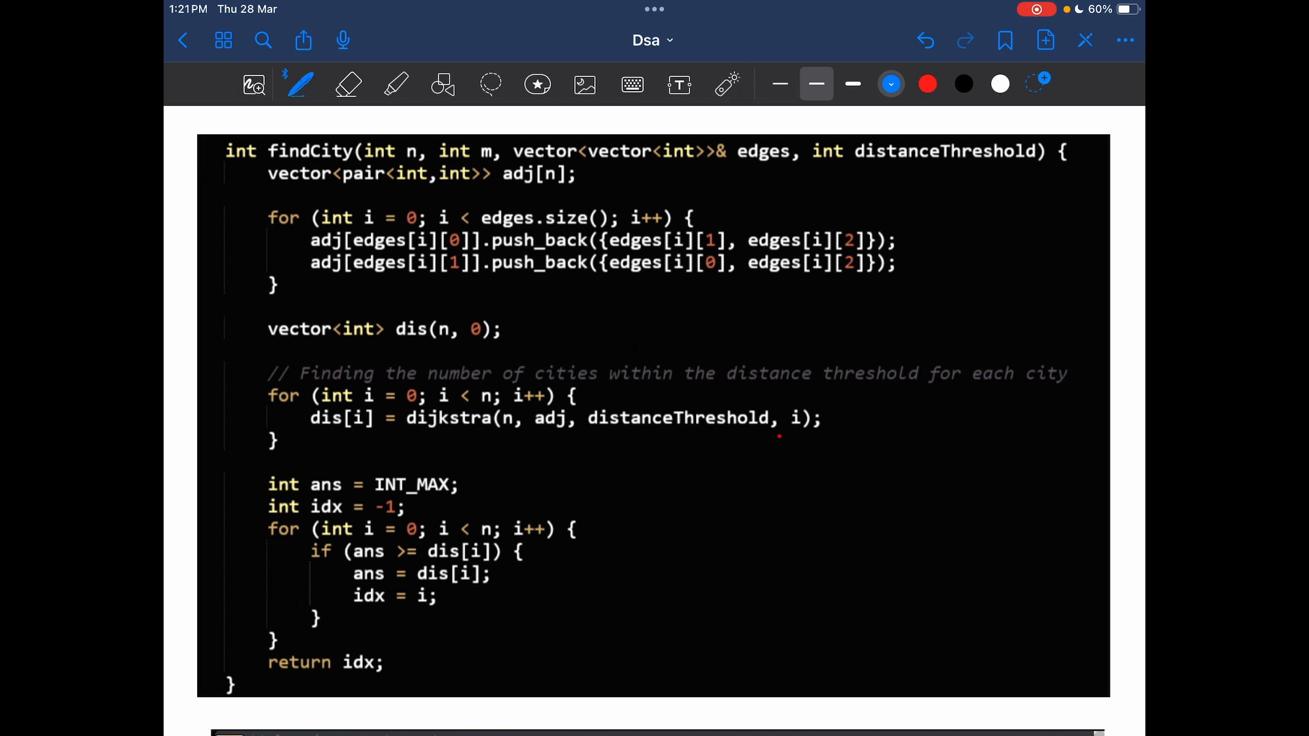
left_click(927, 85)
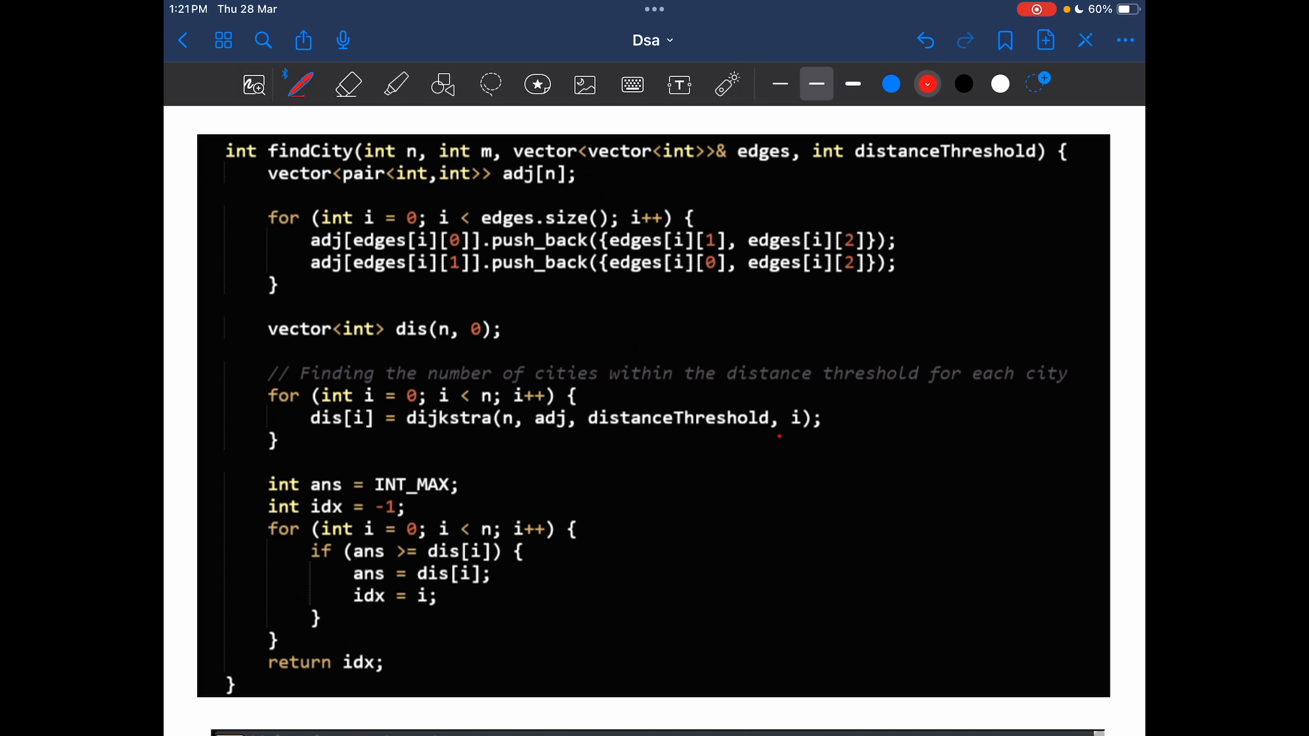
left_click_drag(518, 165, 793, 165)
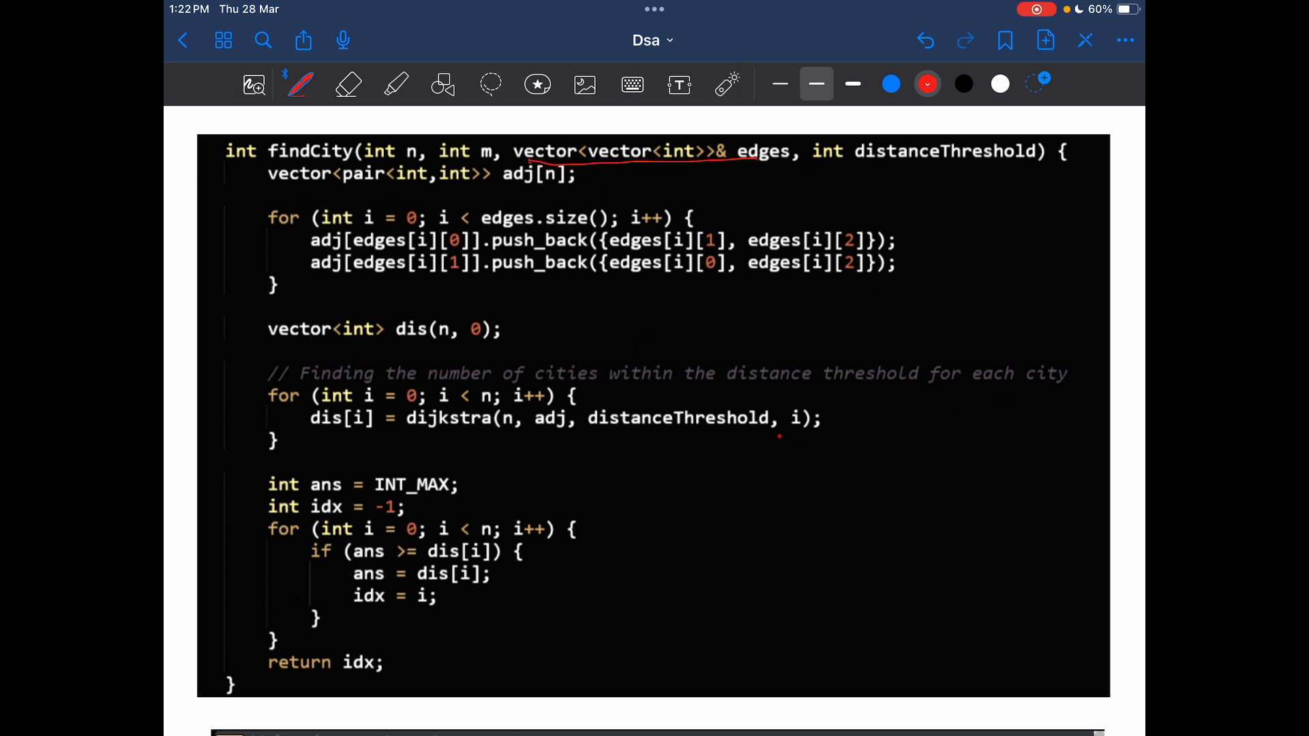
left_click_drag(601, 166, 760, 166)
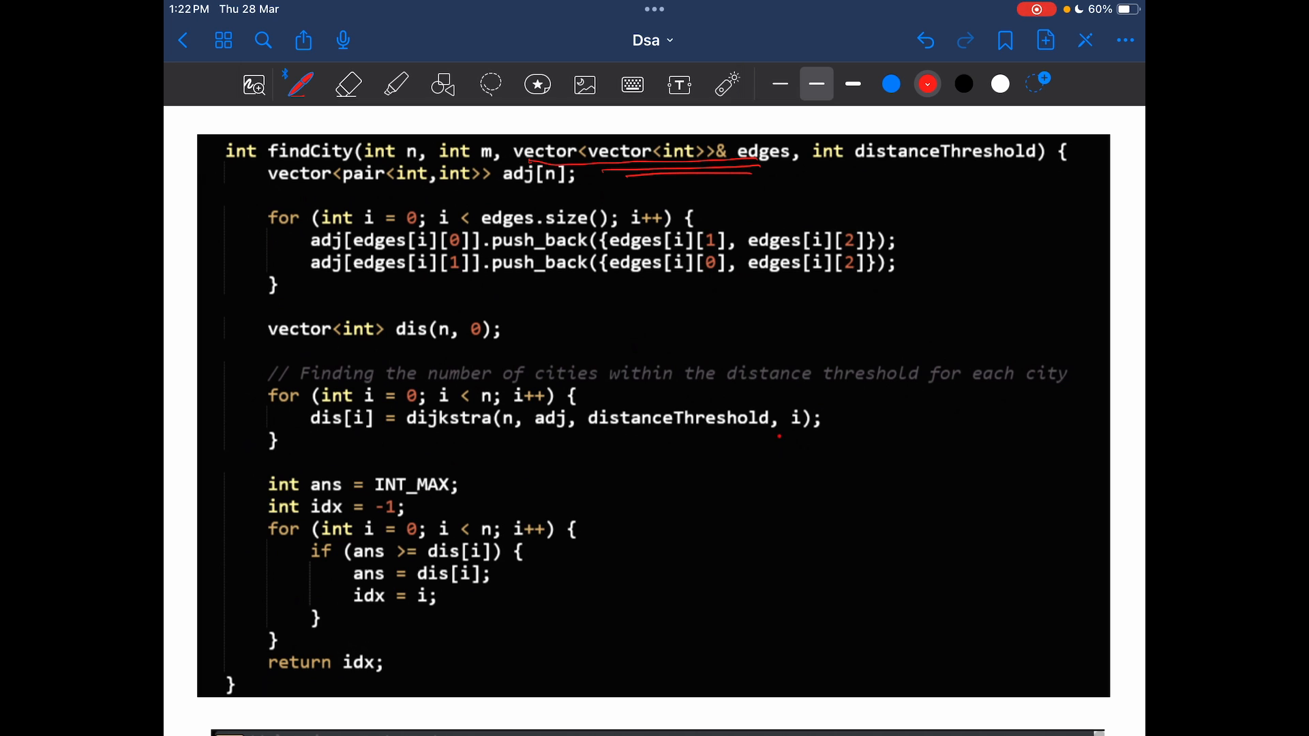
left_click_drag(260, 196, 265, 204)
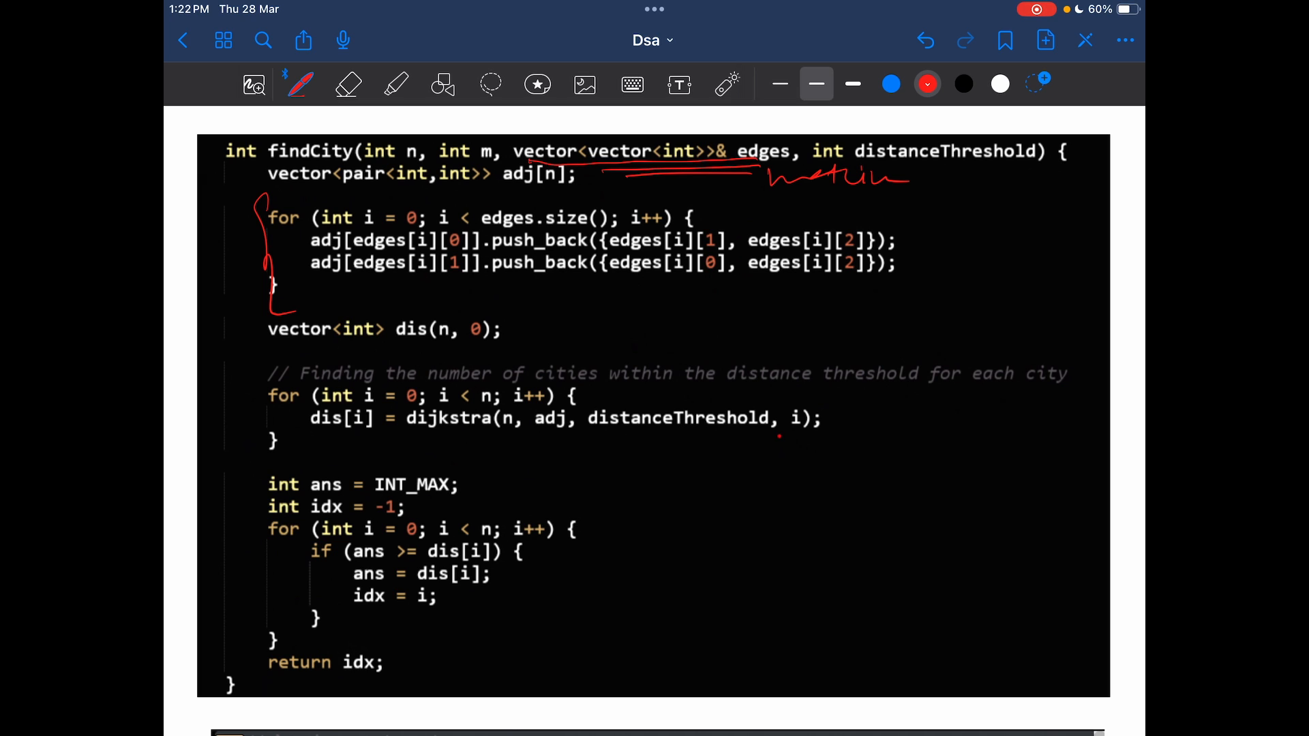
Bracket the adjacency-building loop and label it as building adj
left_click_drag(350, 291, 405, 287)
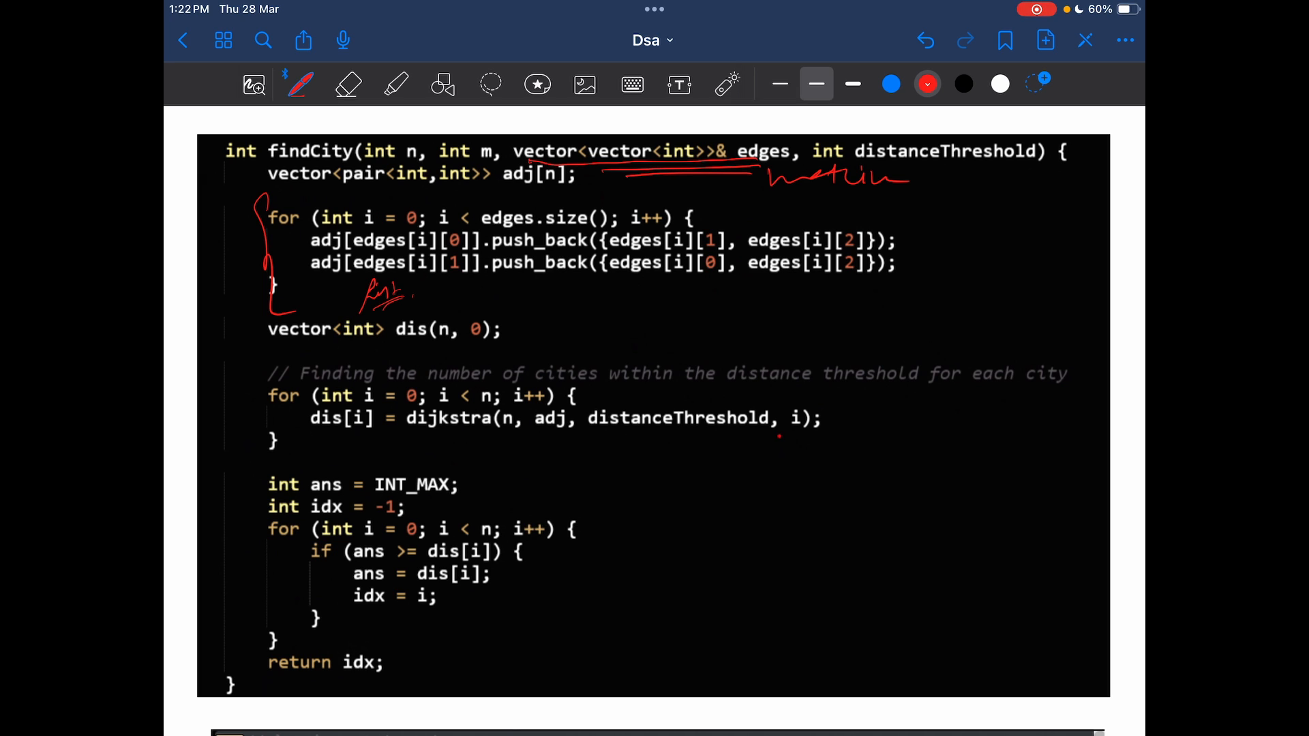
left_click_drag(268, 350, 484, 350)
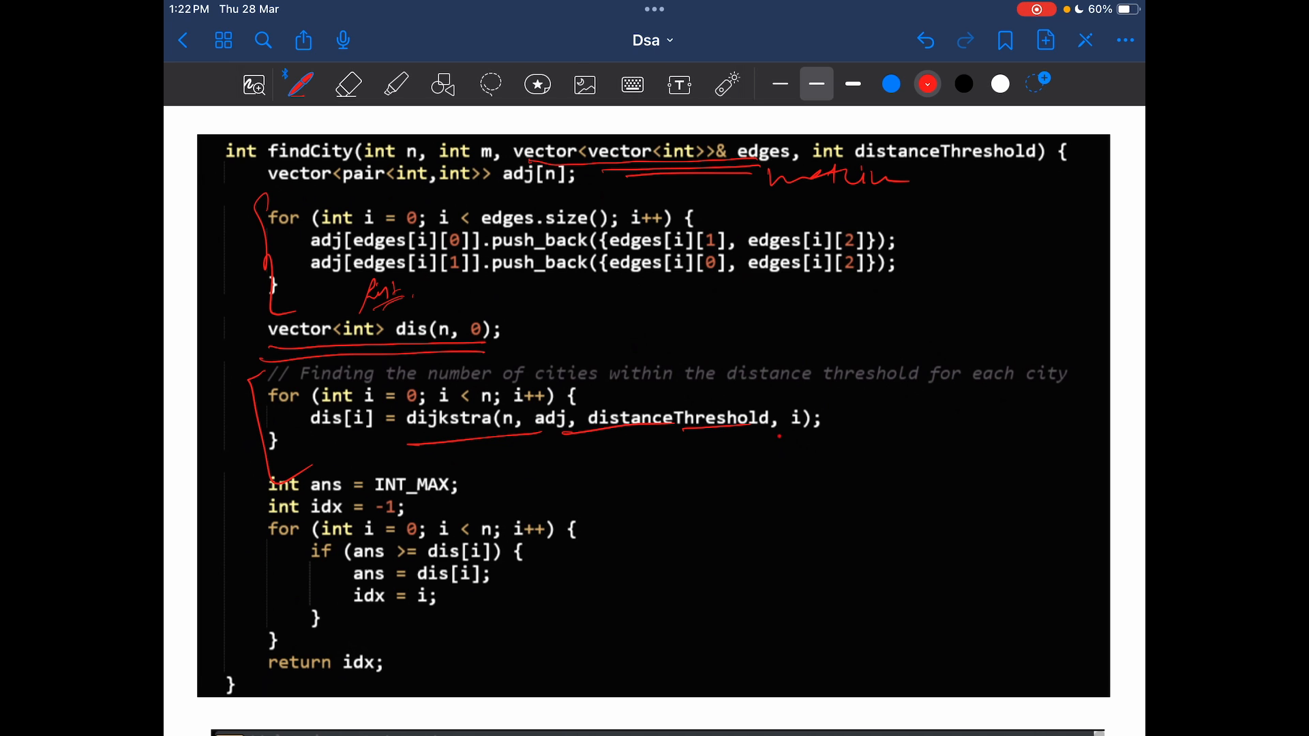
scroll("down", 3)
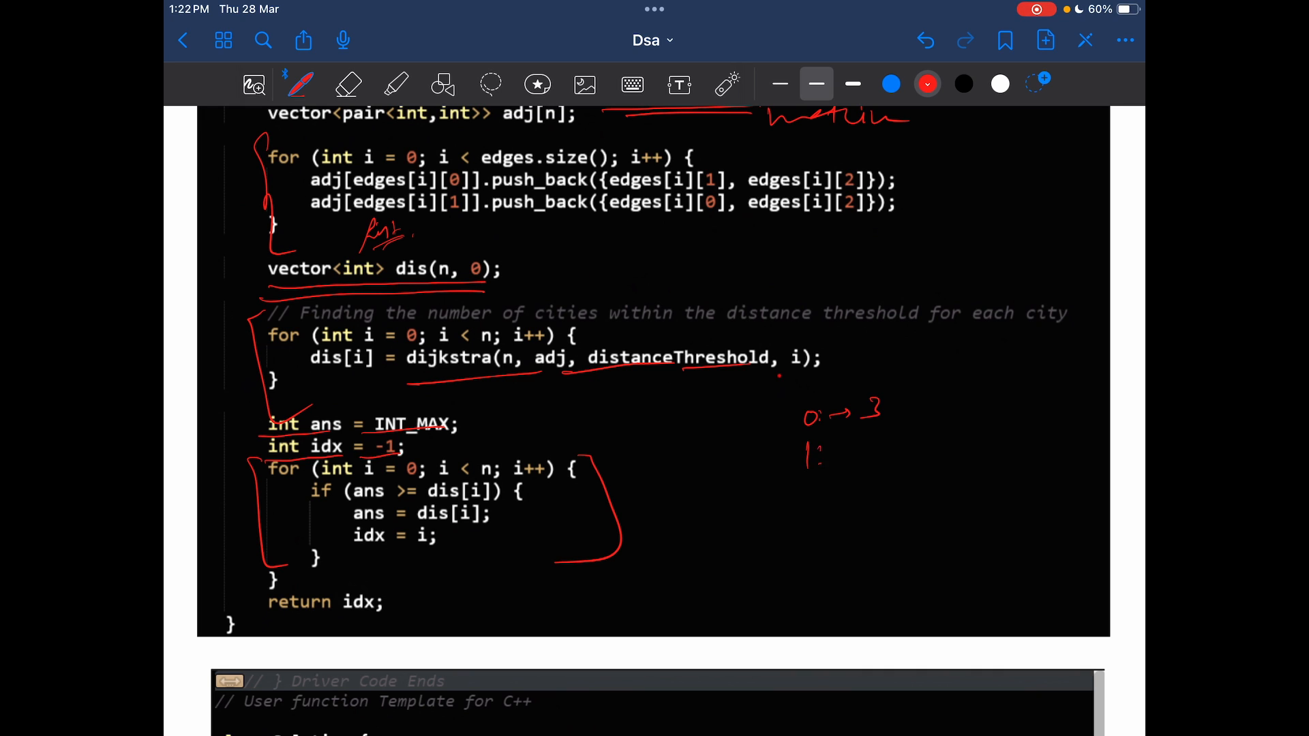
Write and circle the neighbour counts 0→3, 1→4, 2→3, 4→? beside the final loop and label 'DRIVER CODE'
left_click_drag(805, 451, 885, 497)
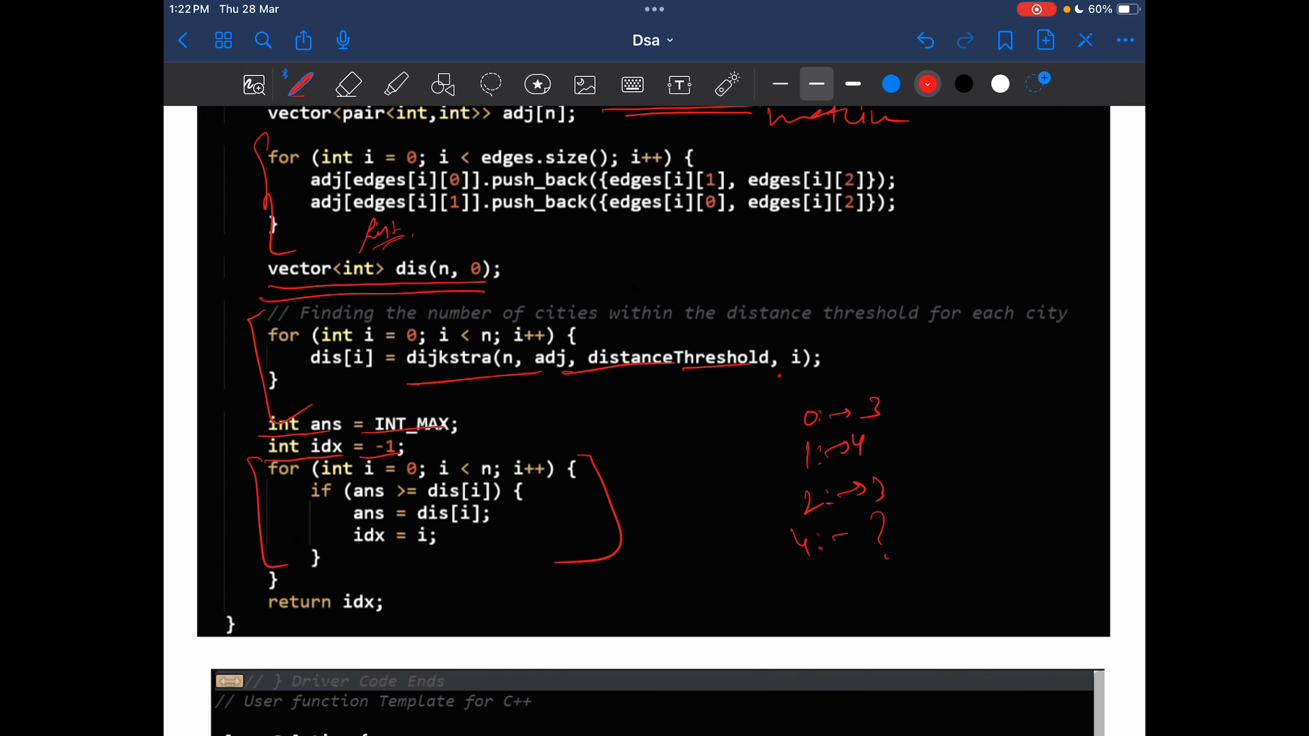
left_click_drag(798, 575, 889, 575)
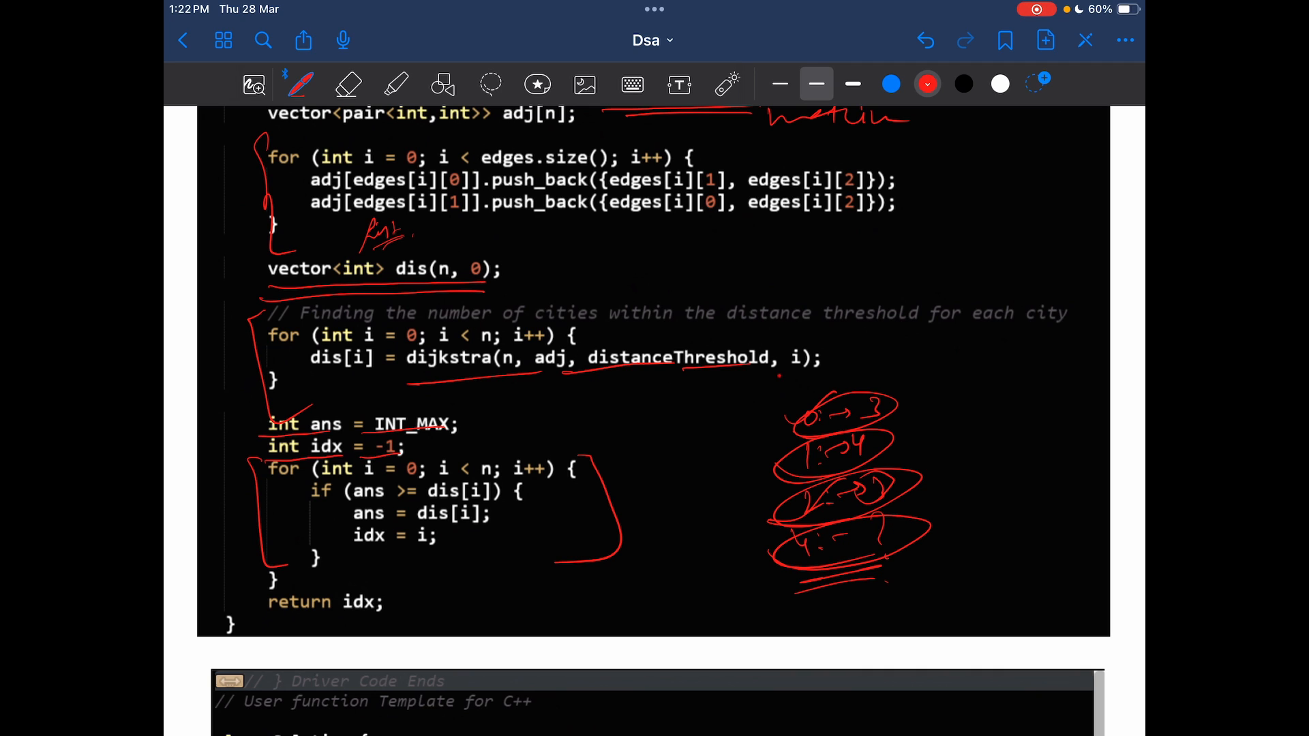
left_click_drag(392, 618, 467, 576)
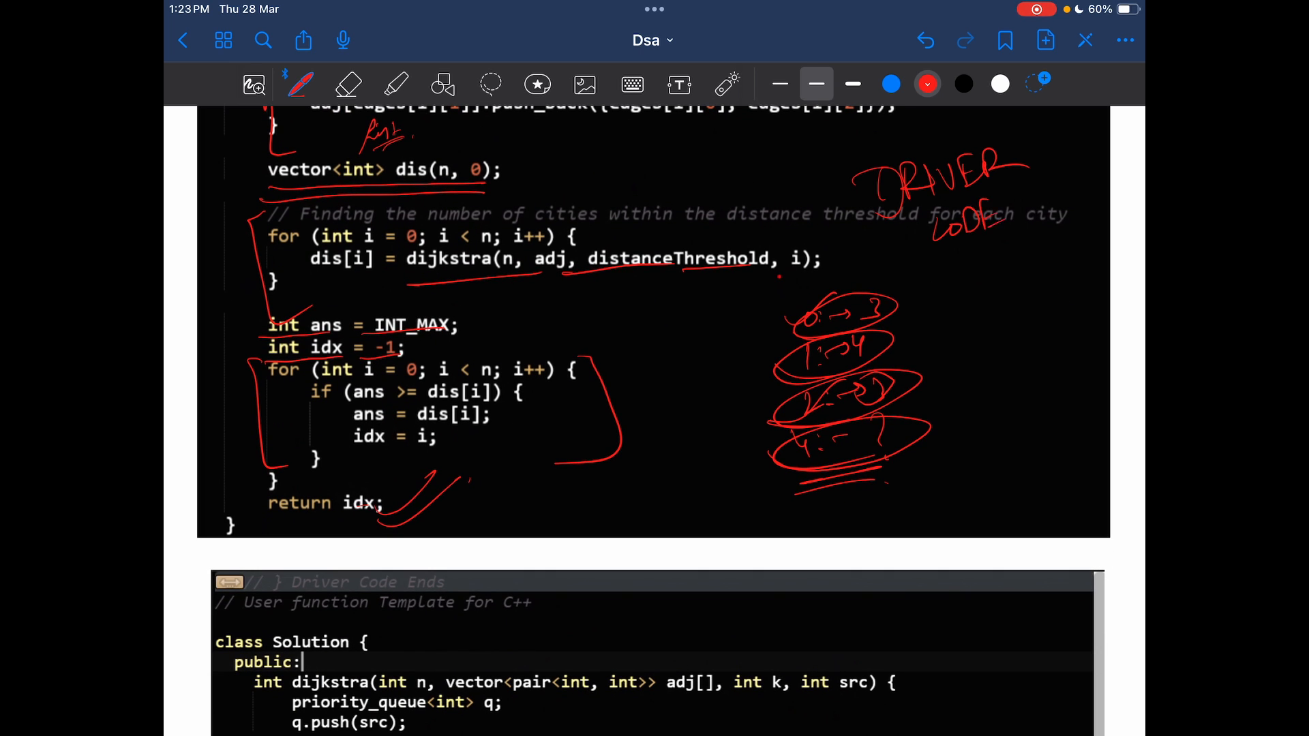
Underline the dijkstra function's priority queue, source push with distance array, and node-popping loop
scroll("down", 3)
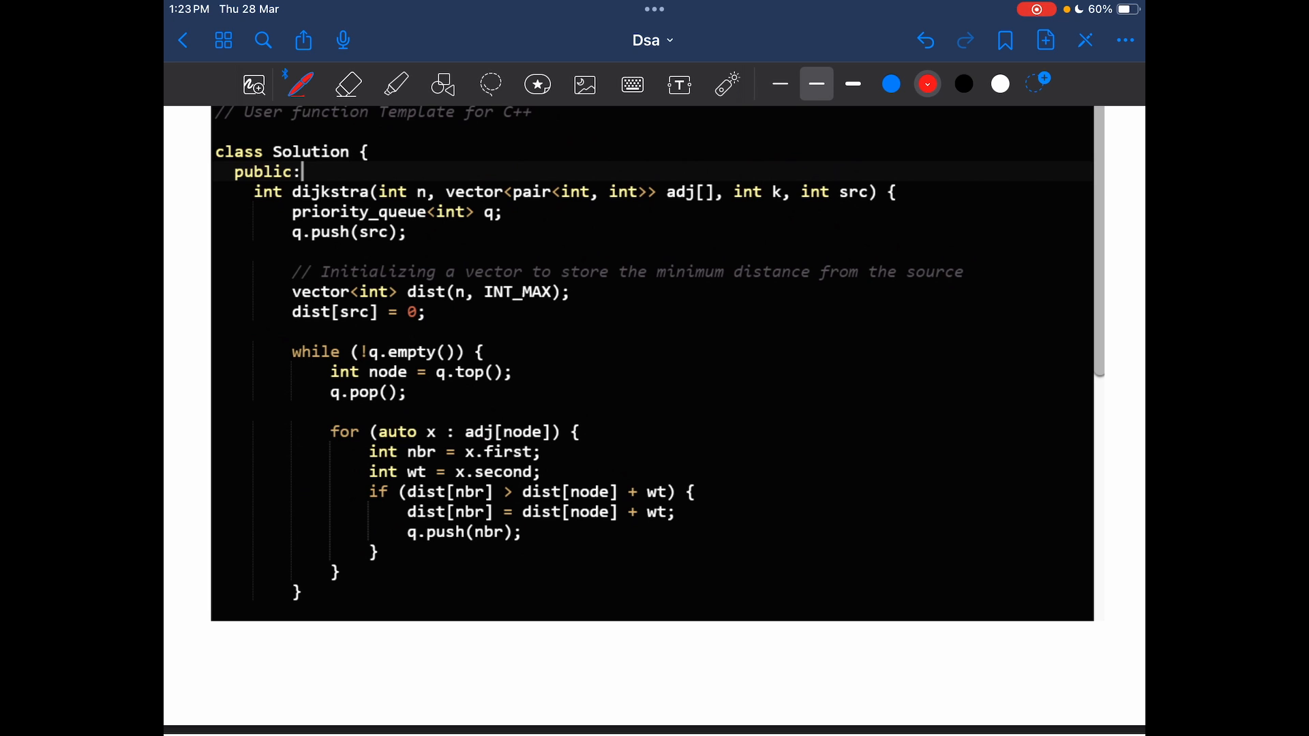
left_click_drag(292, 218, 500, 219)
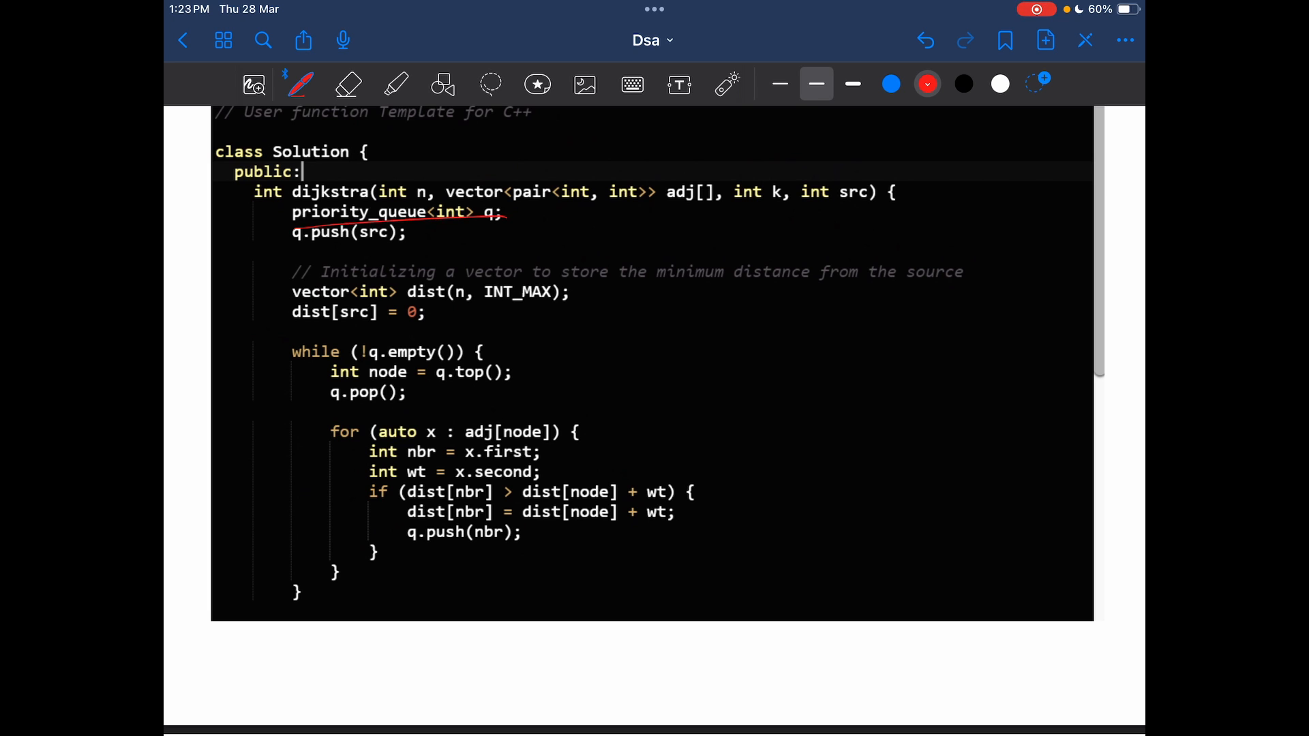
left_click_drag(284, 247, 405, 247)
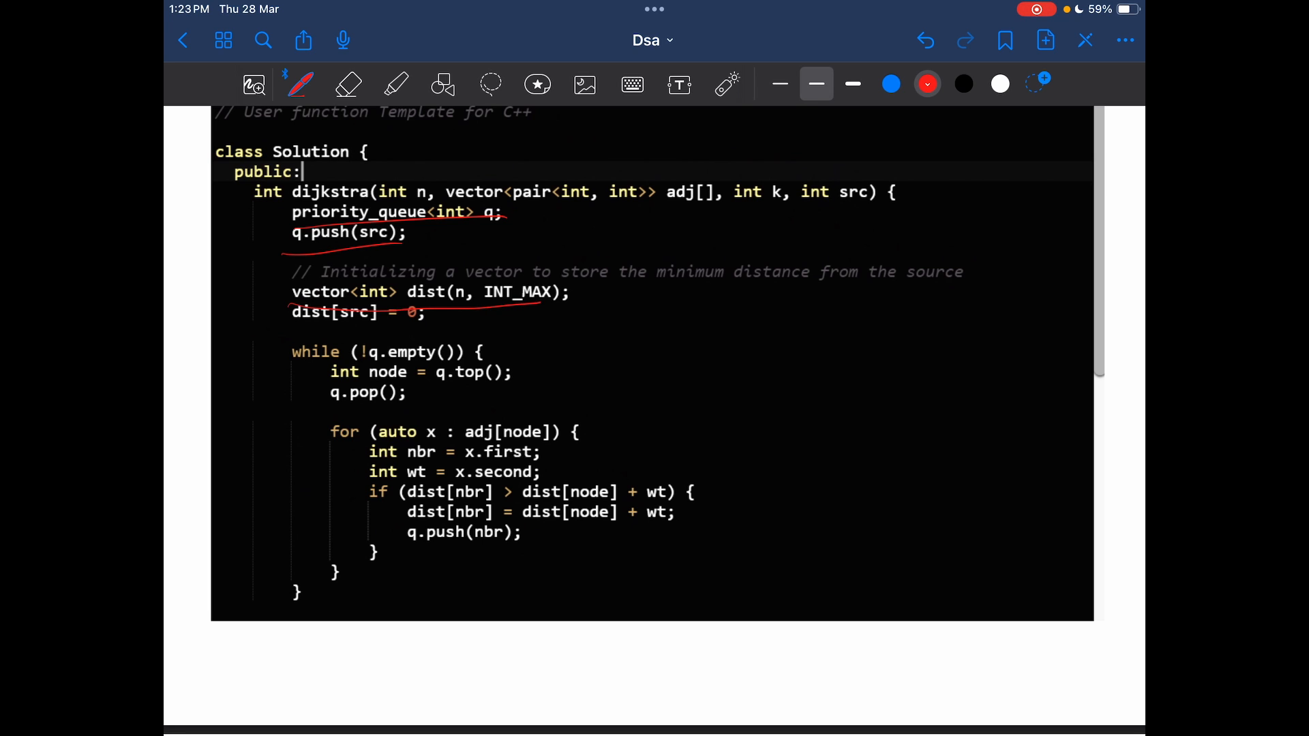
left_click_drag(290, 330, 438, 330)
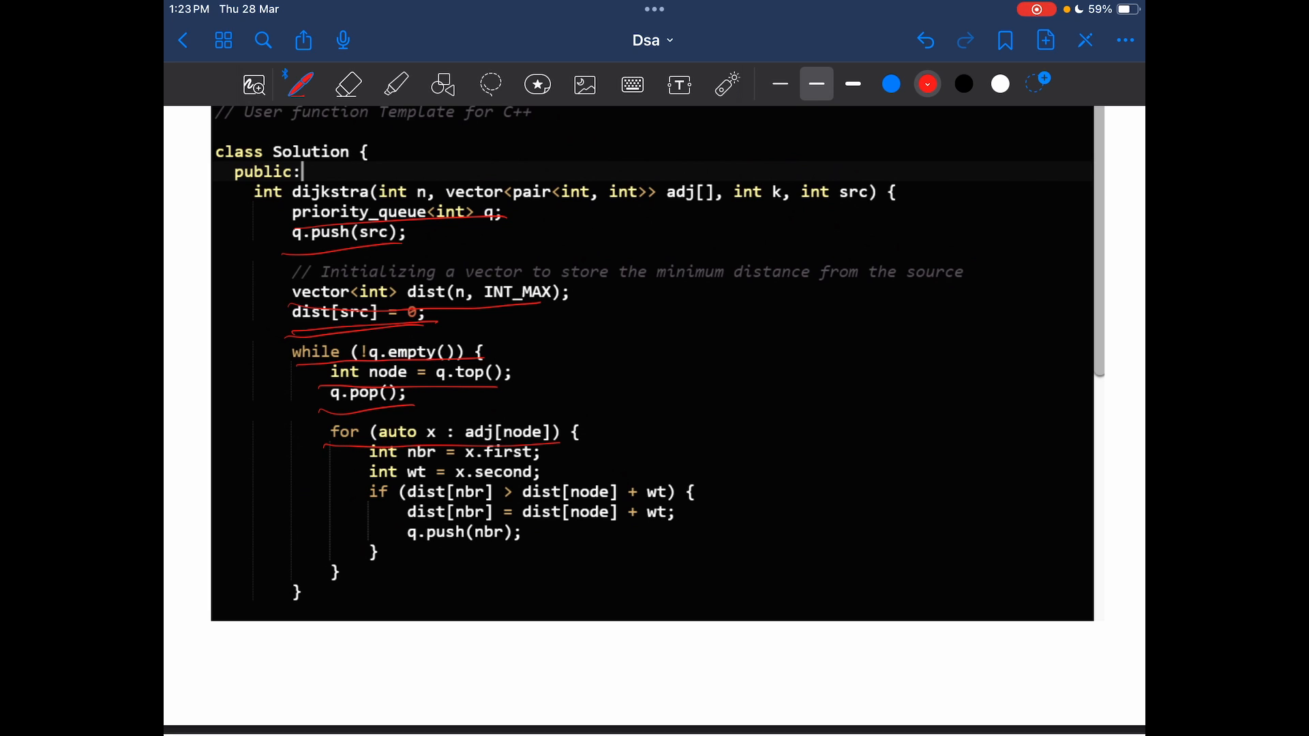
Underline the relaxation check dist[nbr] > dist[node] + wt, the weight x.second, the update and the neighbour push
left_click_drag(405, 501, 493, 500)
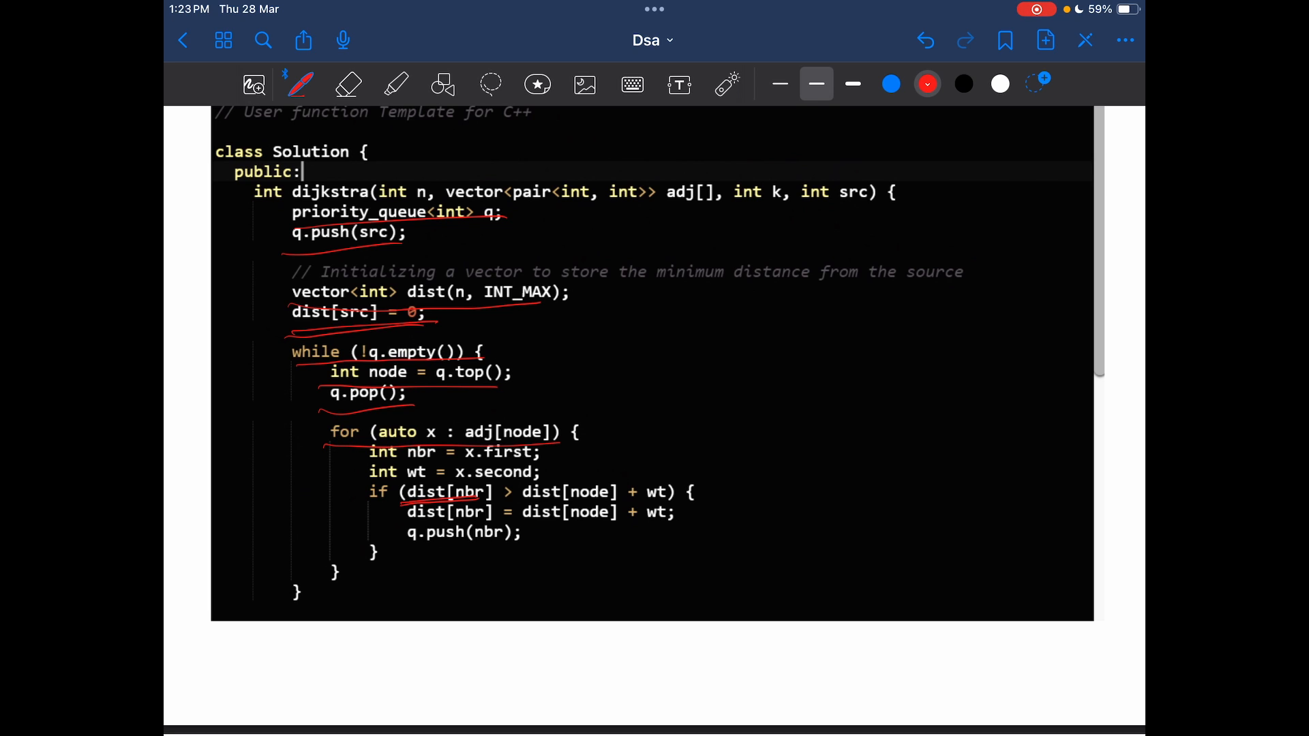
left_click_drag(518, 503, 664, 503)
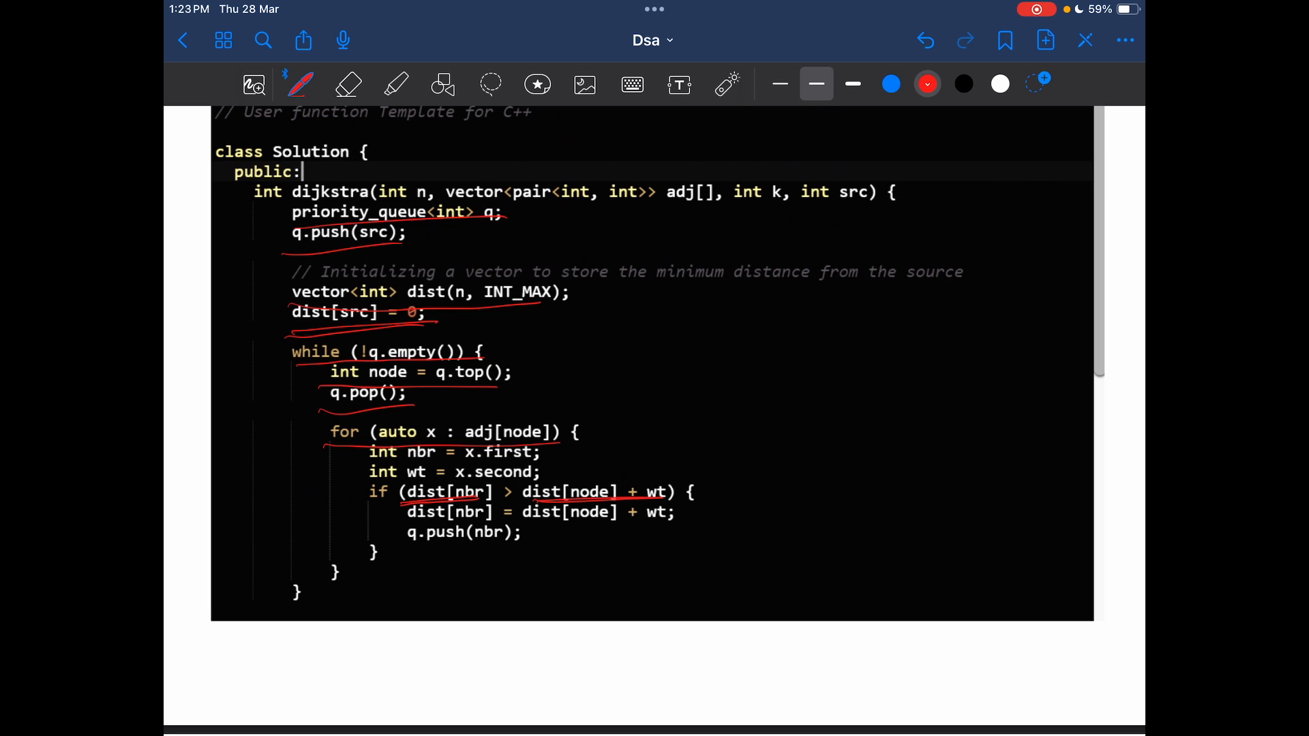
left_click_drag(434, 480, 542, 480)
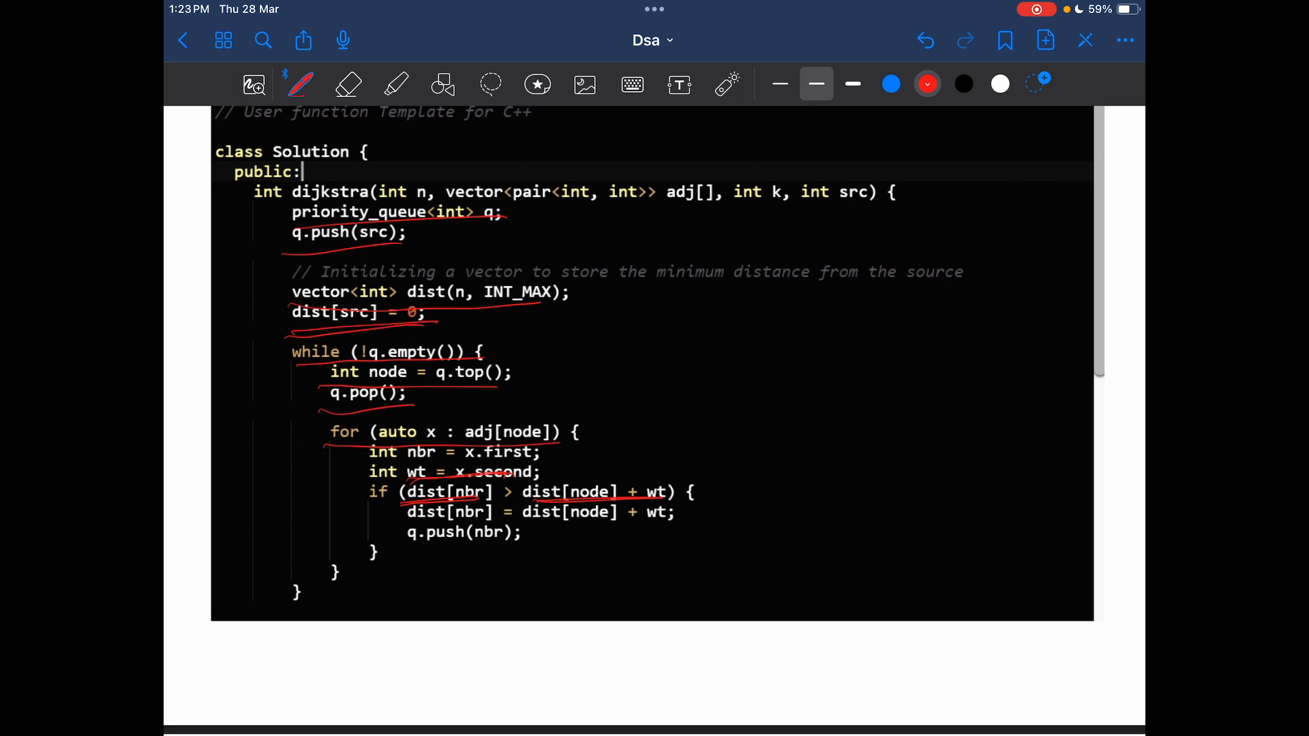
left_click_drag(409, 522, 621, 522)
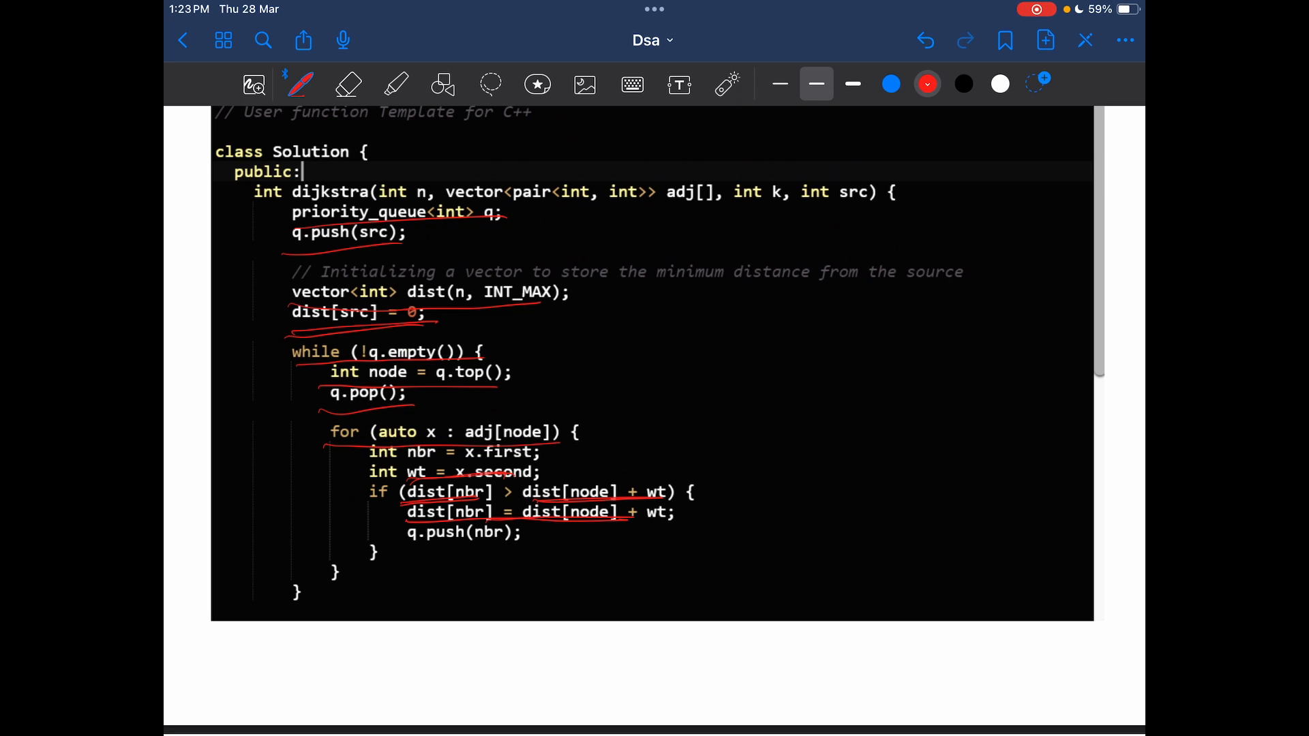
left_click_drag(405, 547, 523, 543)
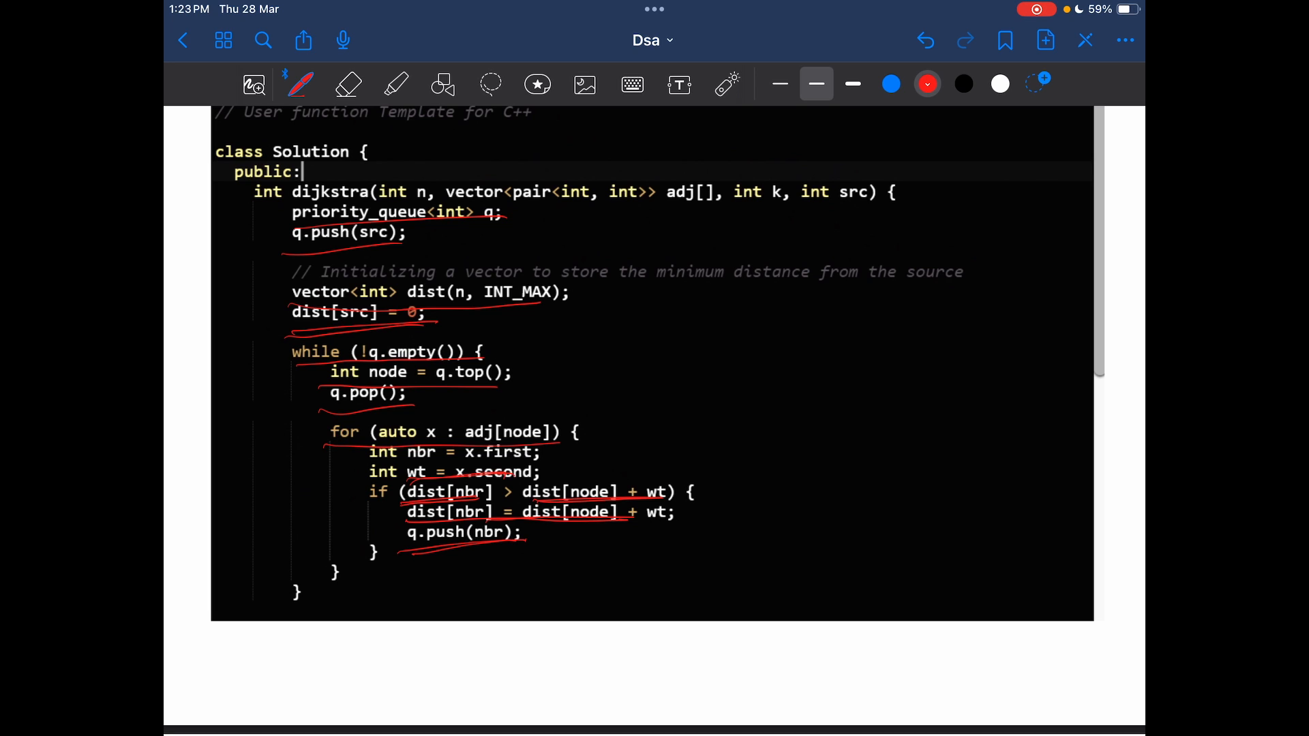
Bracket the city-counting block in red and underline the dist[i] <= k threshold check and c++
scroll("down", 3)
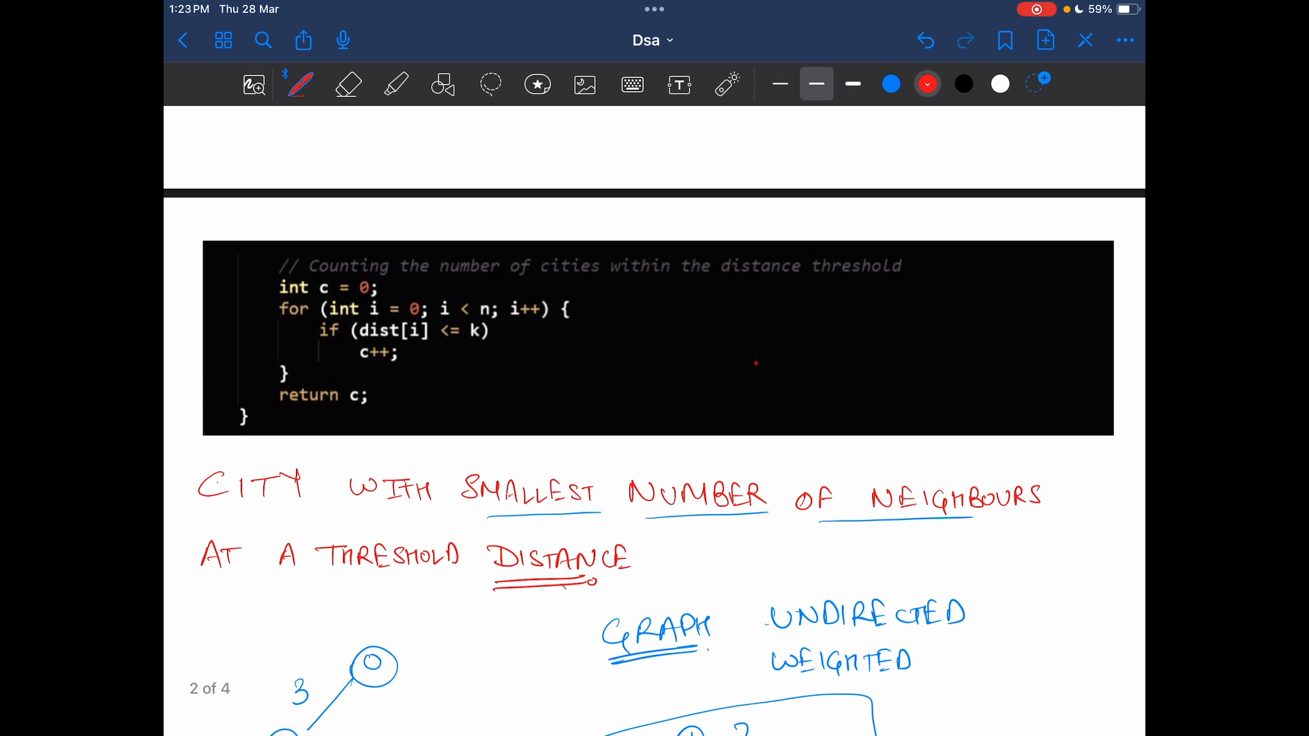
left_click_drag(268, 268, 609, 393)
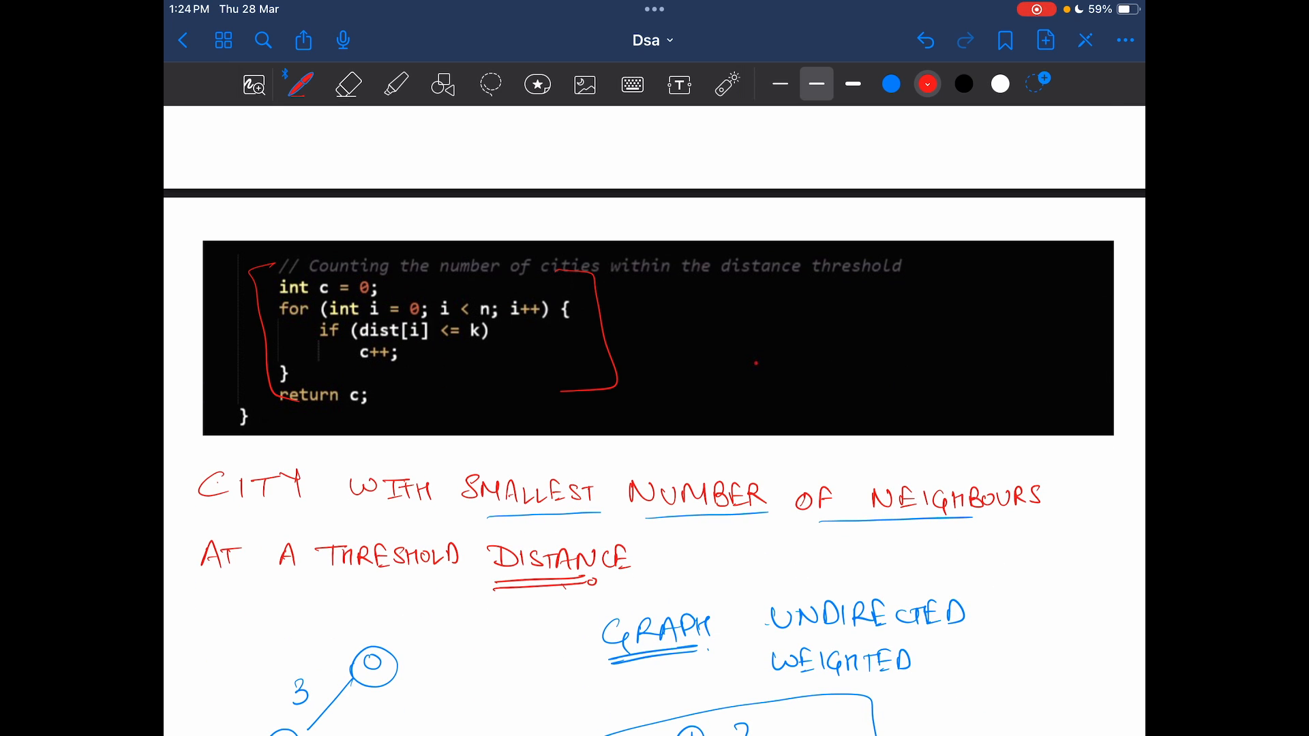
left_click_drag(731, 286, 873, 286)
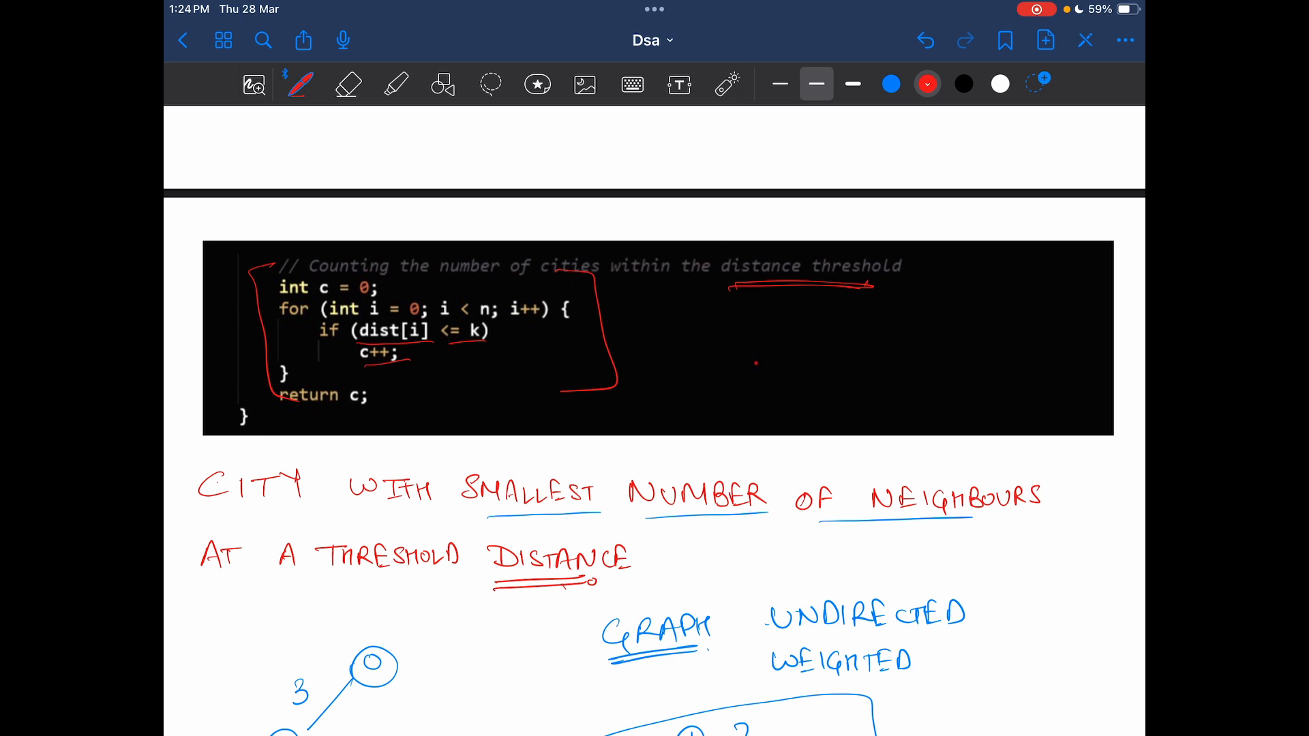
Scroll through the notebook back to the tie-break remarks and 'n × DIJKSTRA' complexity note
scroll("down", 3)
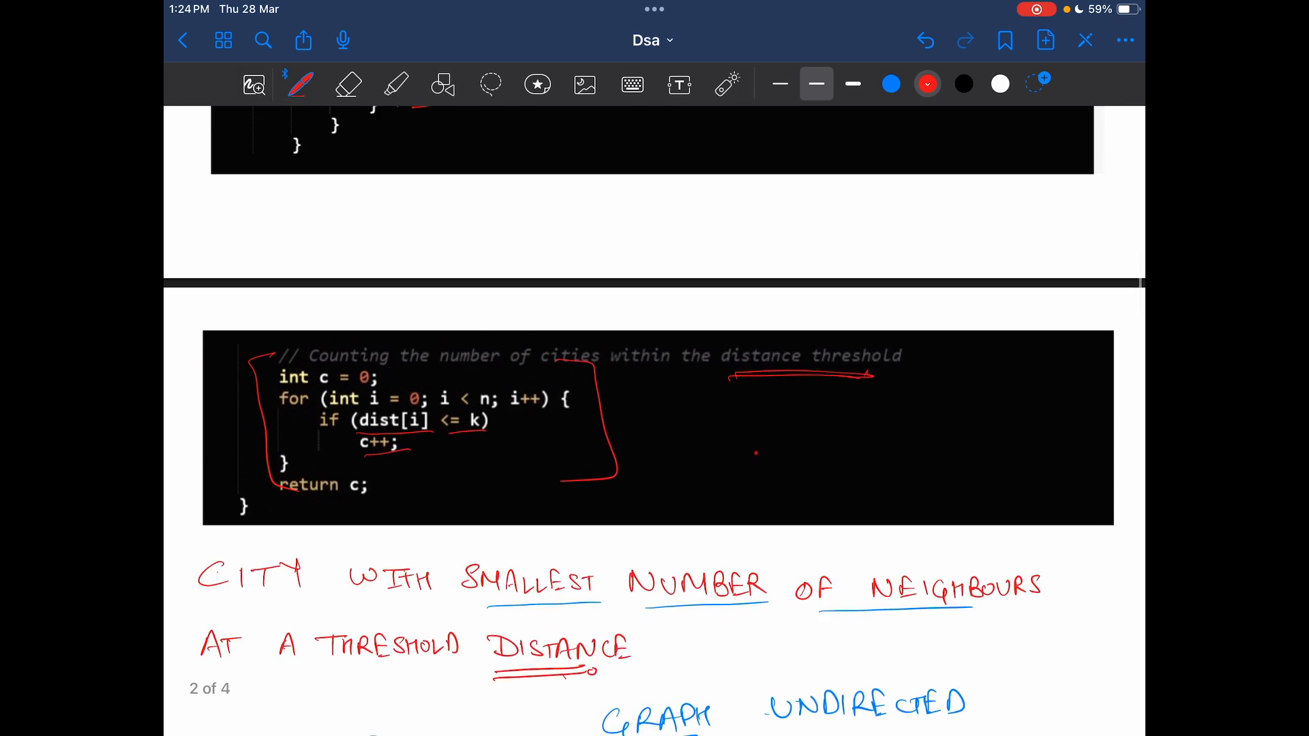
scroll("down", 3)
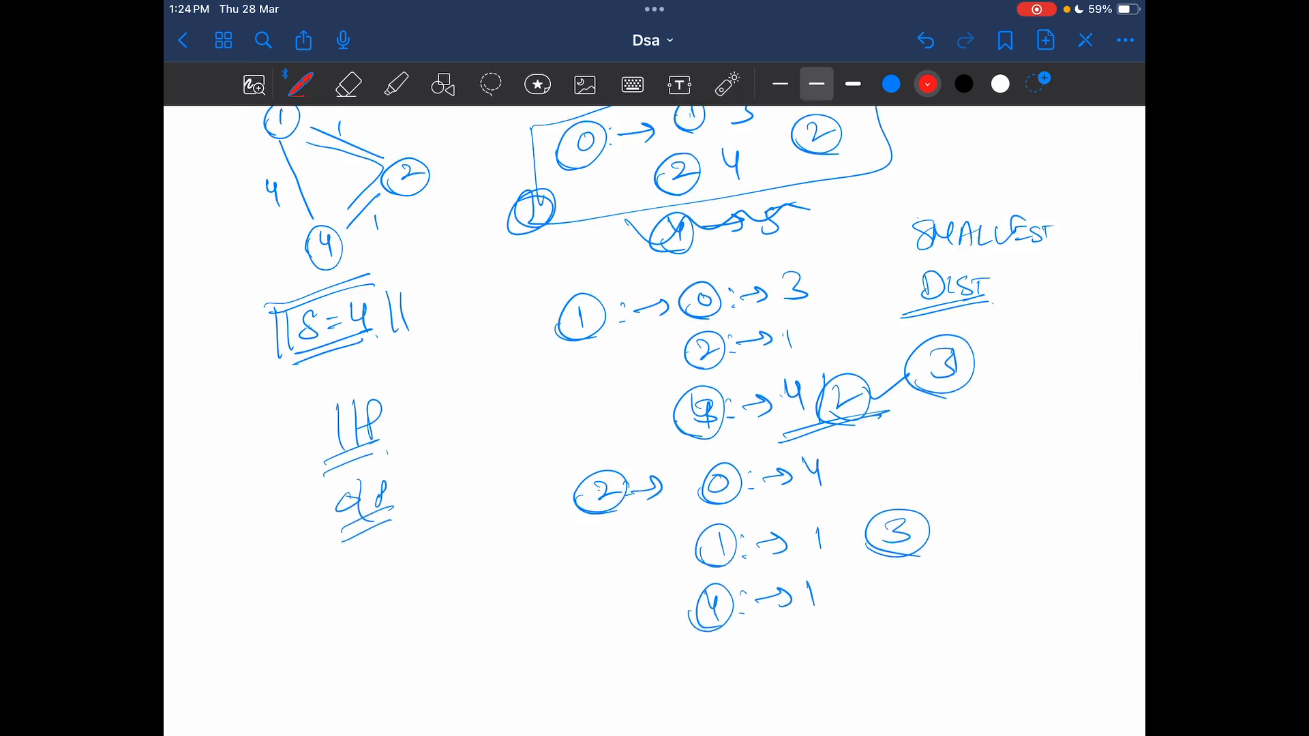
scroll("down", 3)
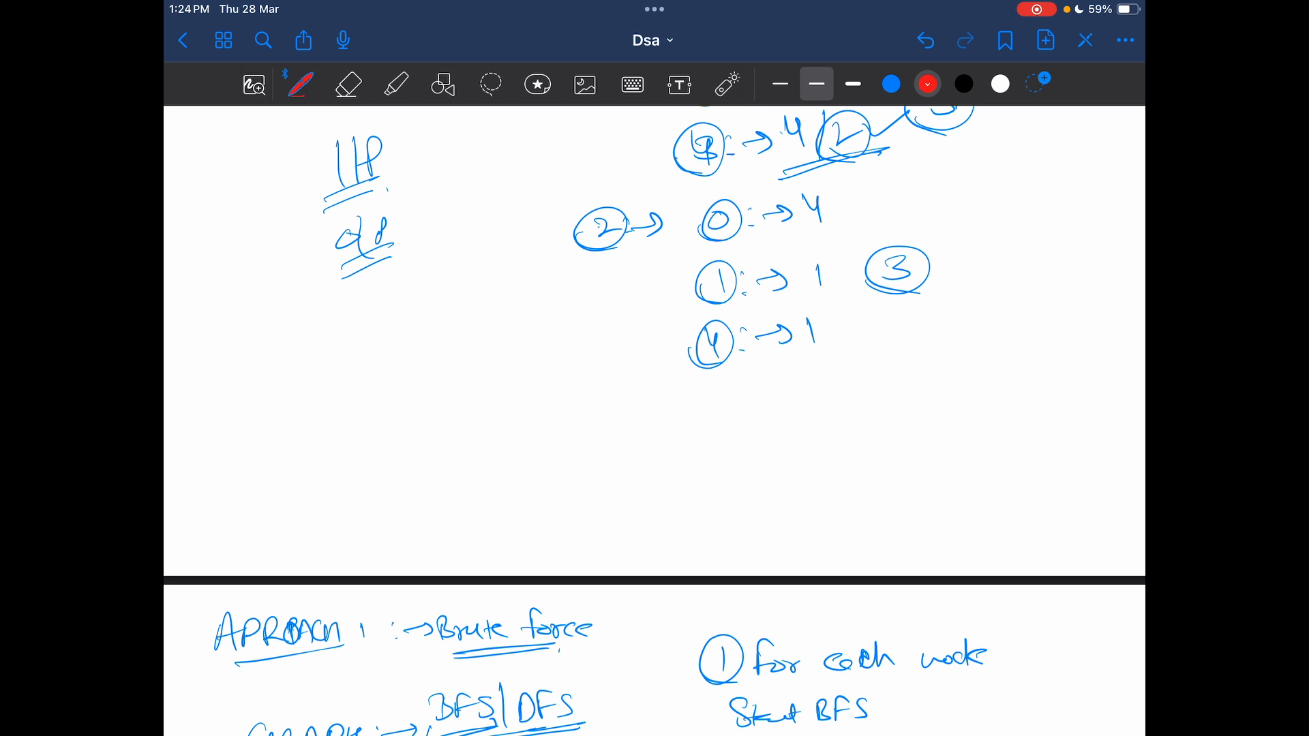
scroll("down", 3)
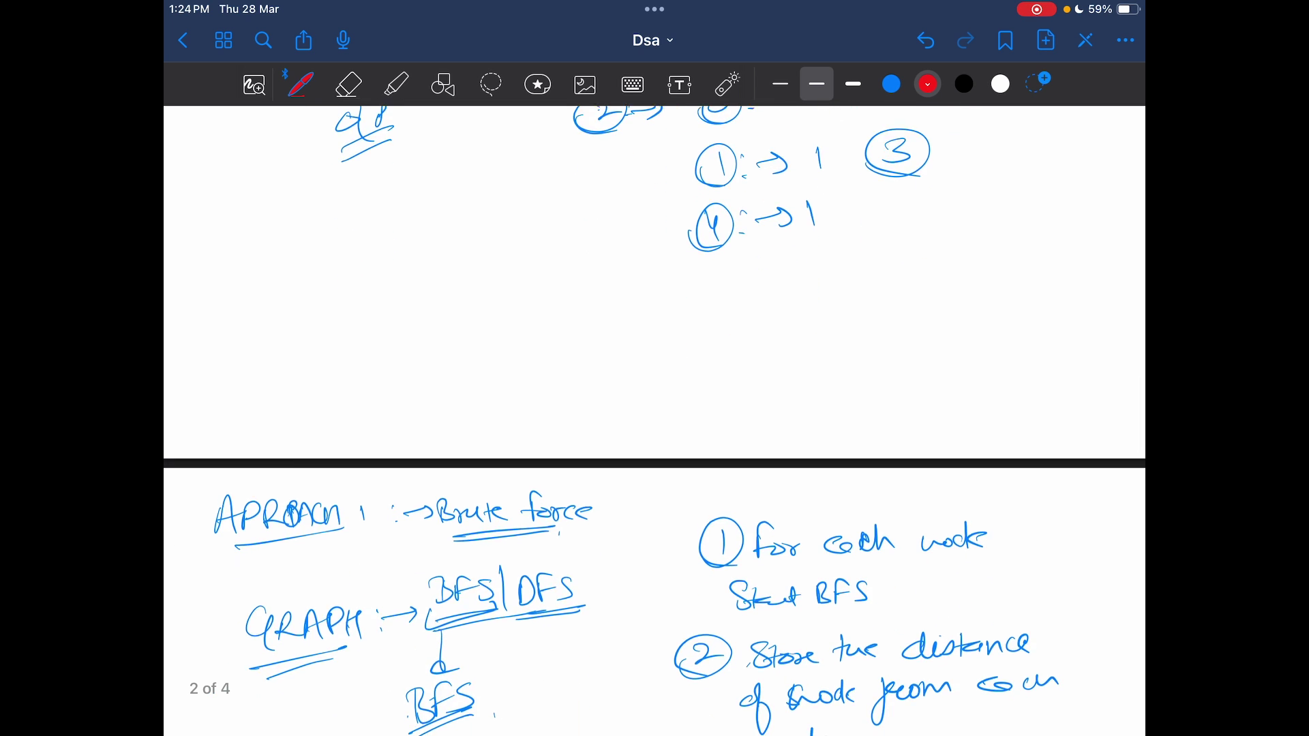
scroll("down", 3)
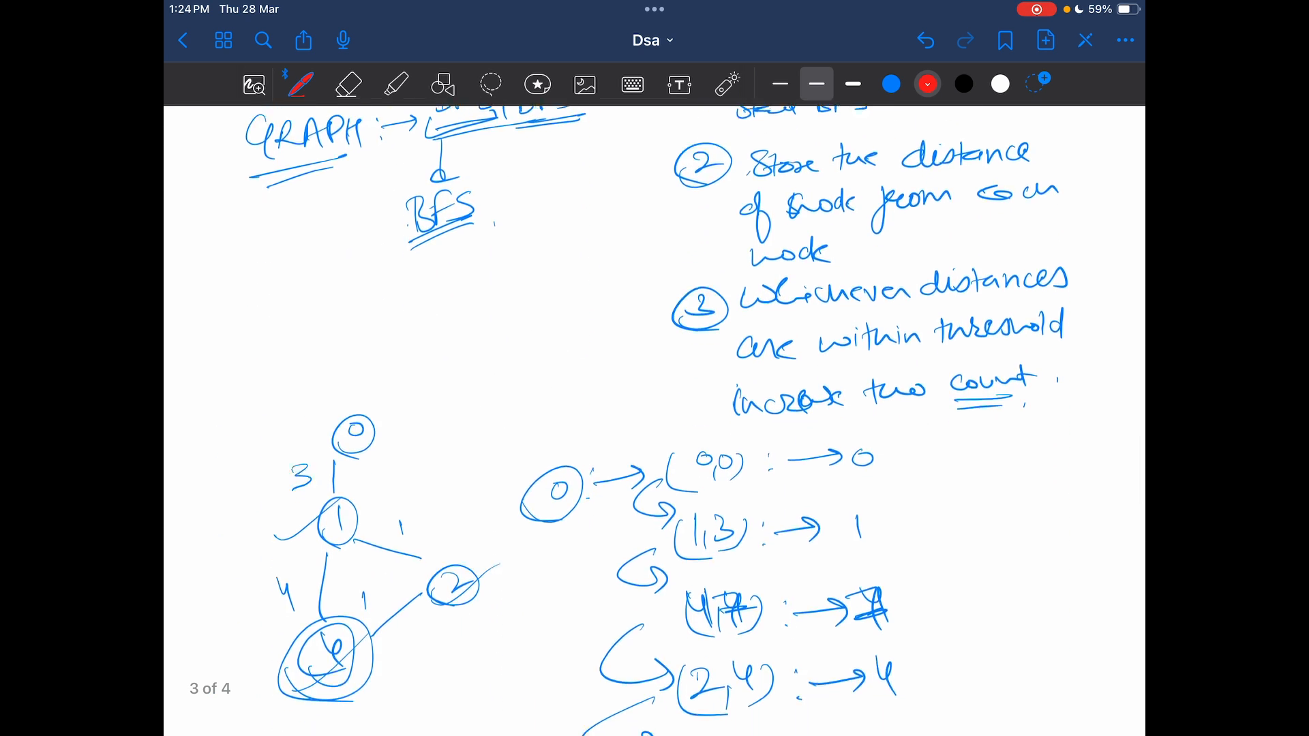
scroll("down", 3)
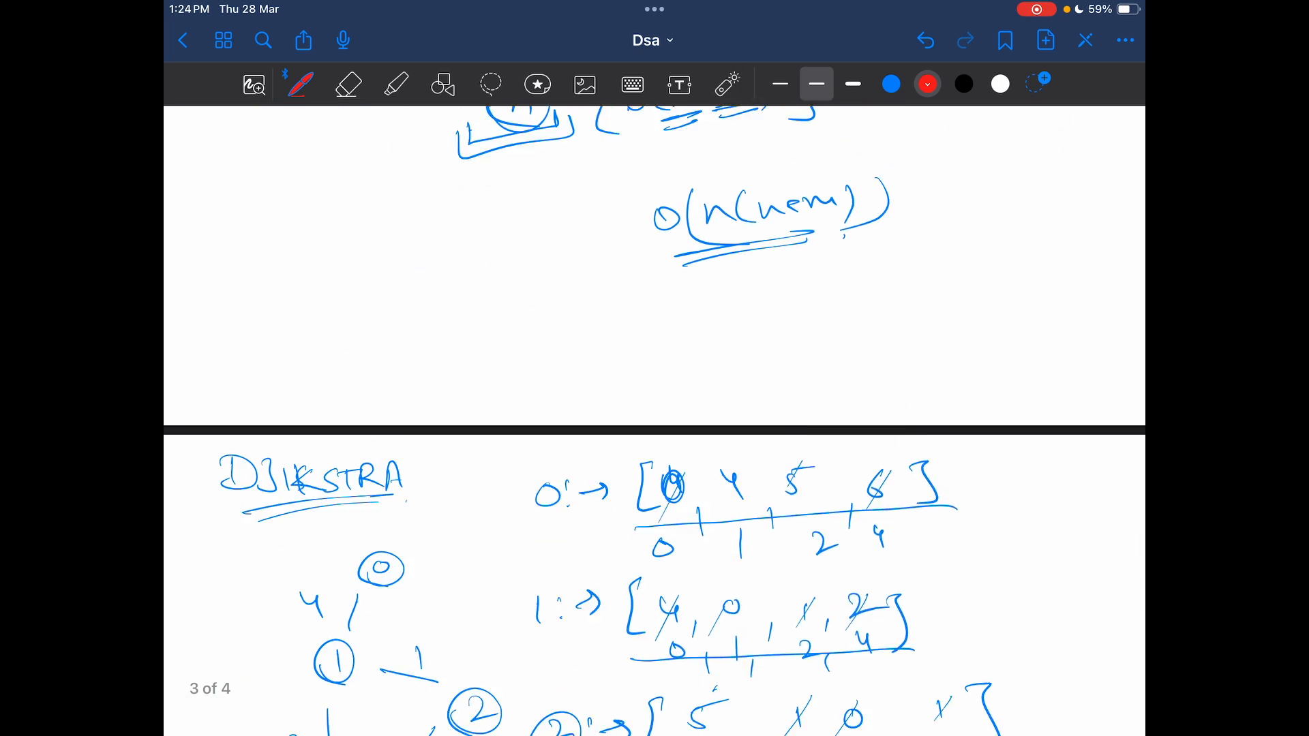
scroll("down", 3)
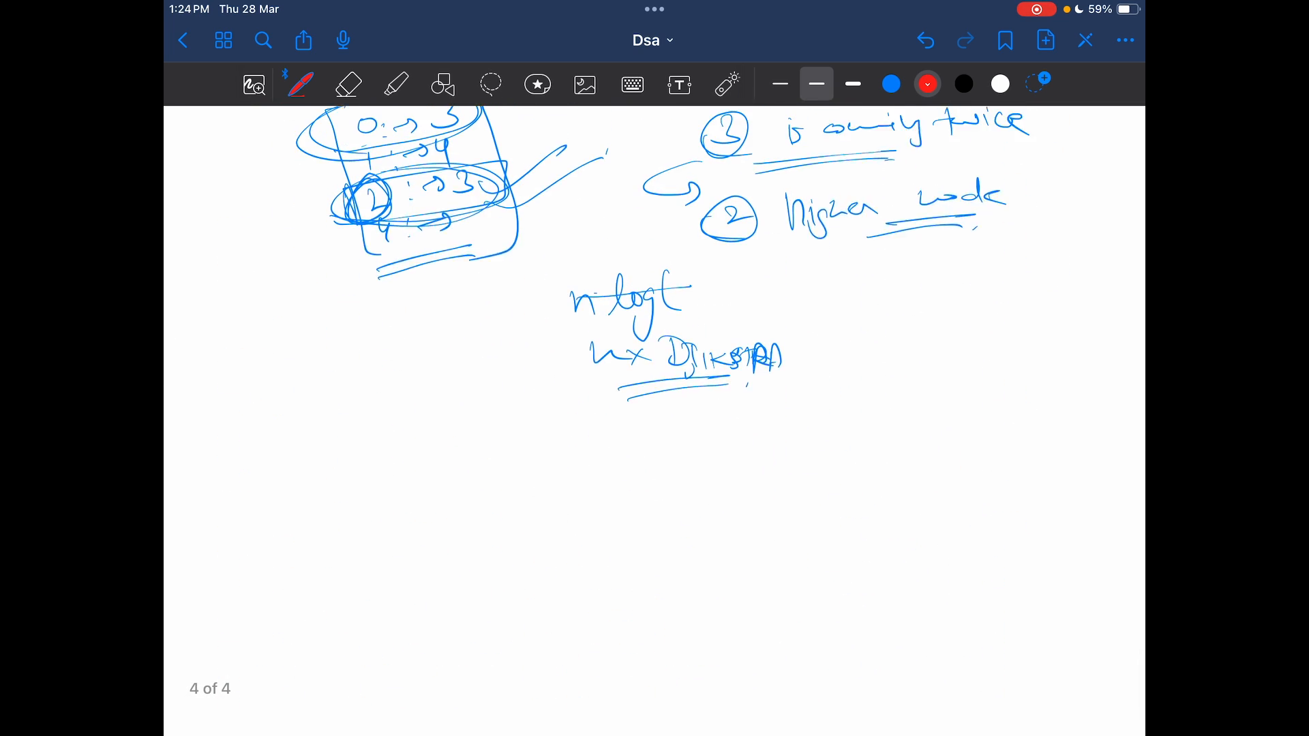
scroll("down", 3)
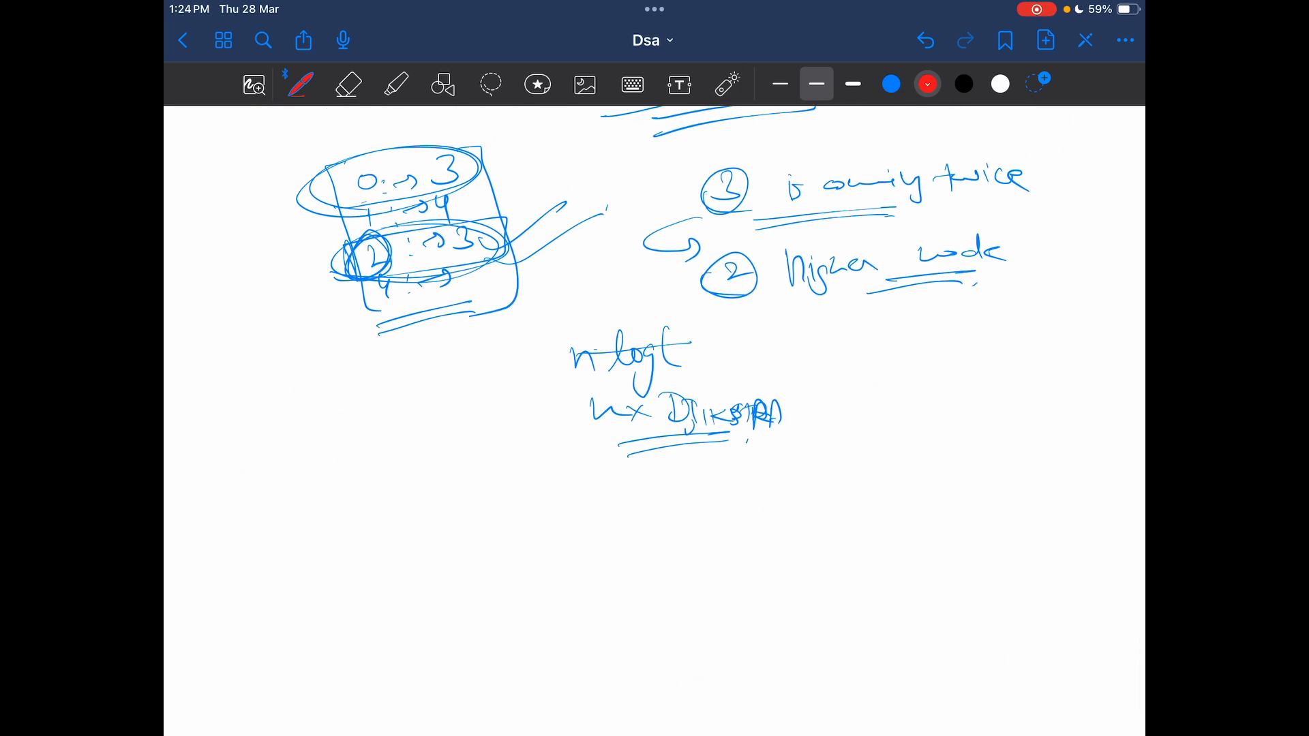